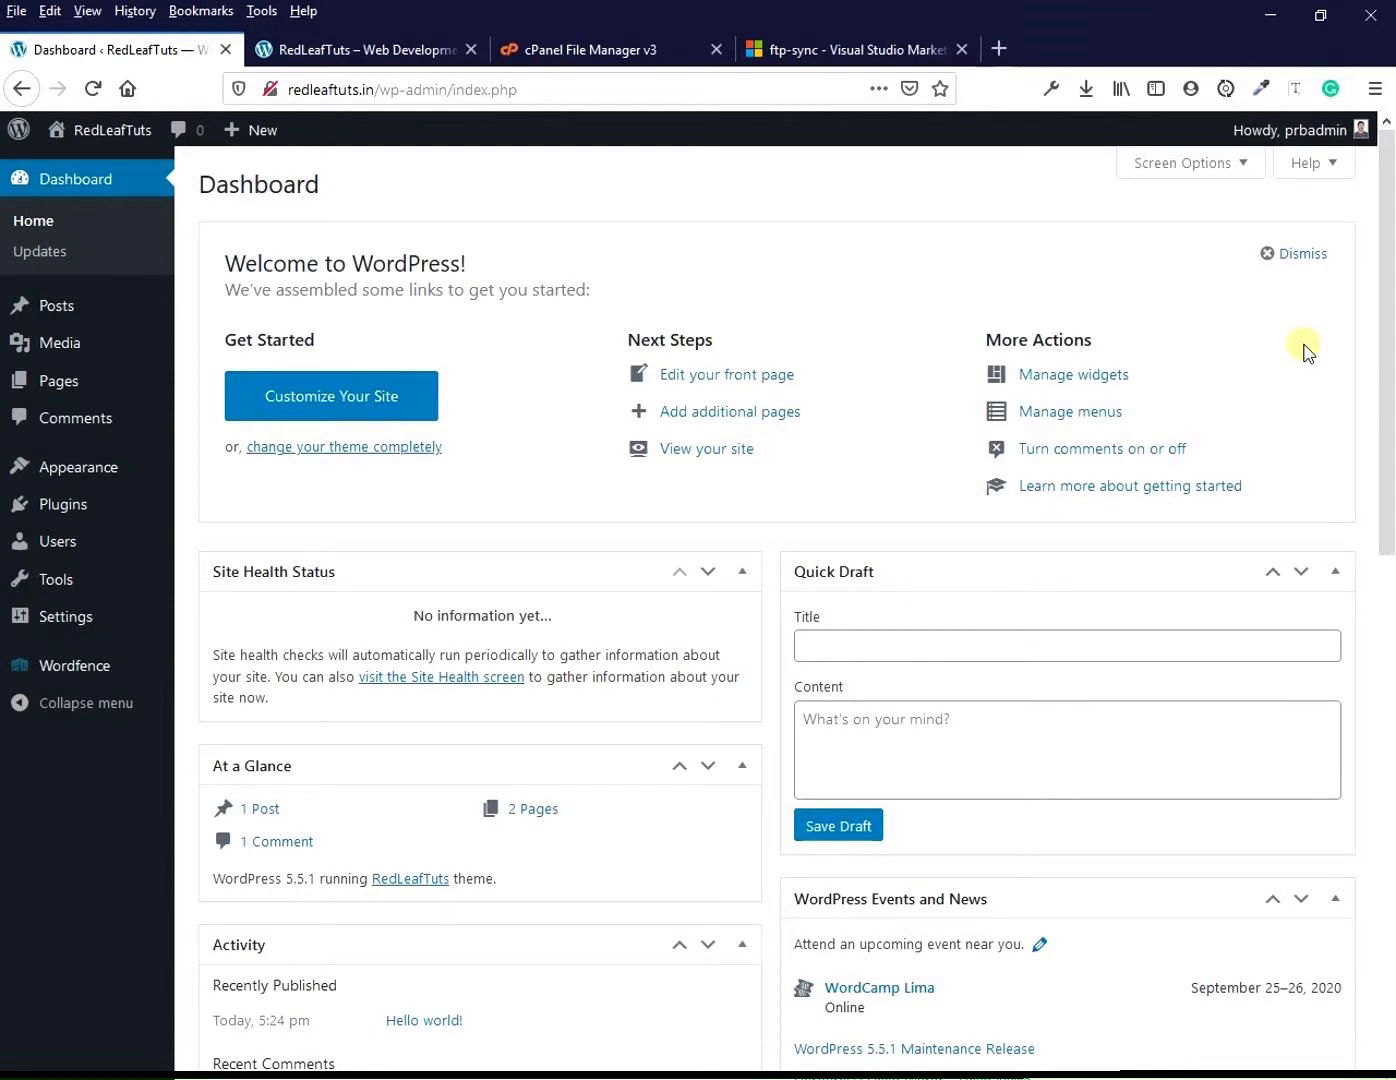
Upload header.php from the local theme folder to the server and dismiss the transfer notice
{"action": "left_click", "coordinate": [850, 48]}
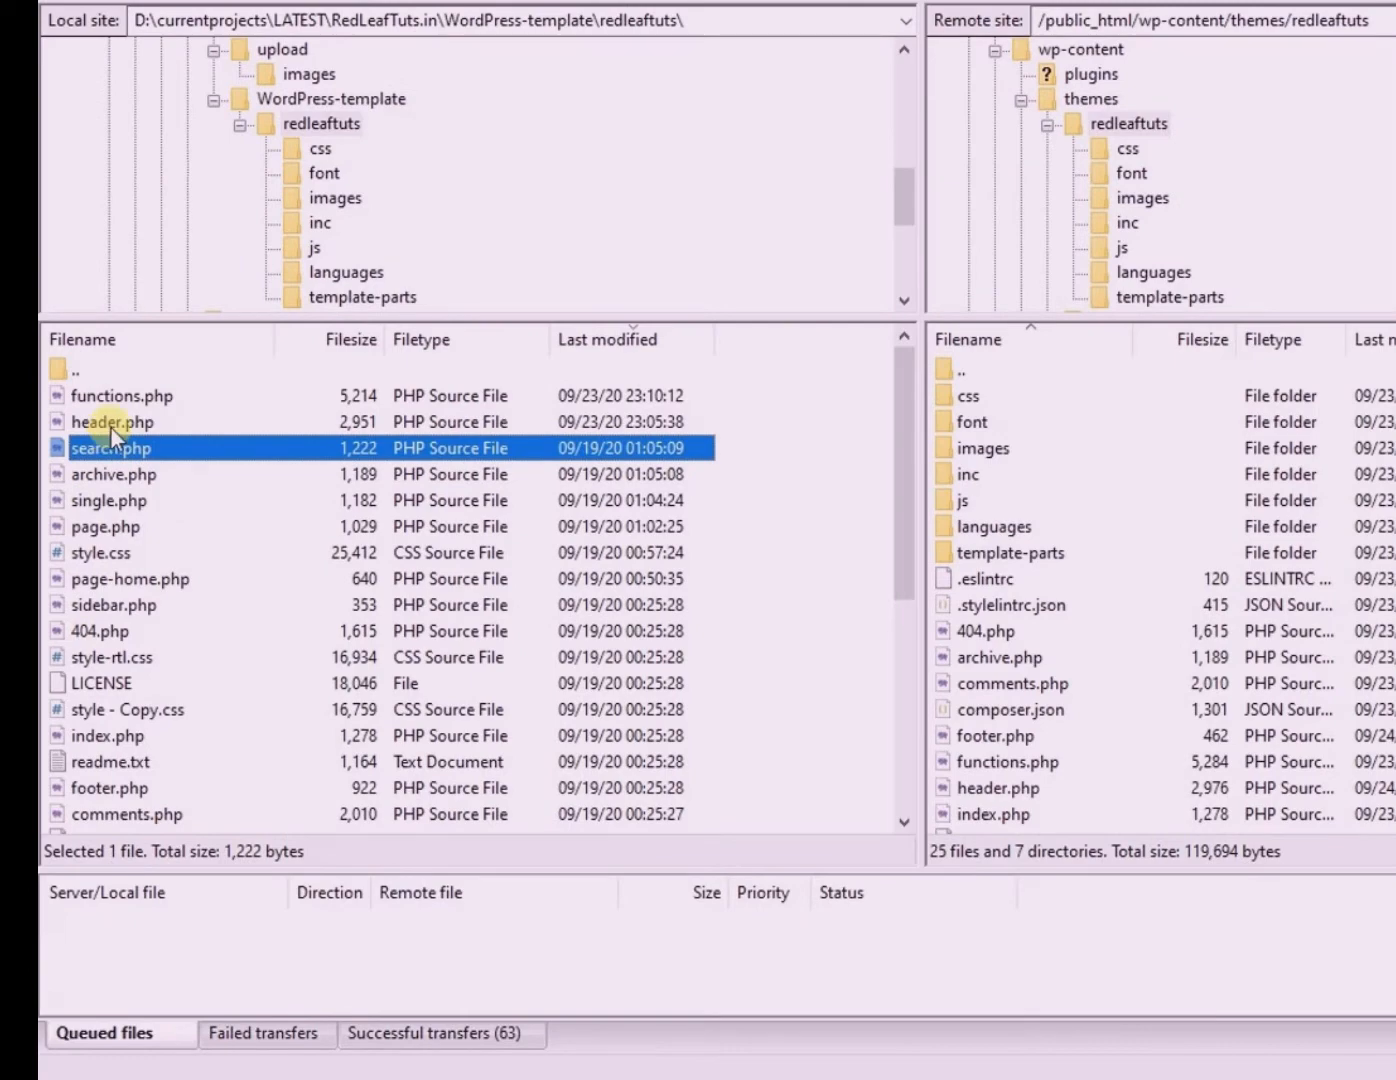
{"action": "right_click", "coordinate": [112, 420]}
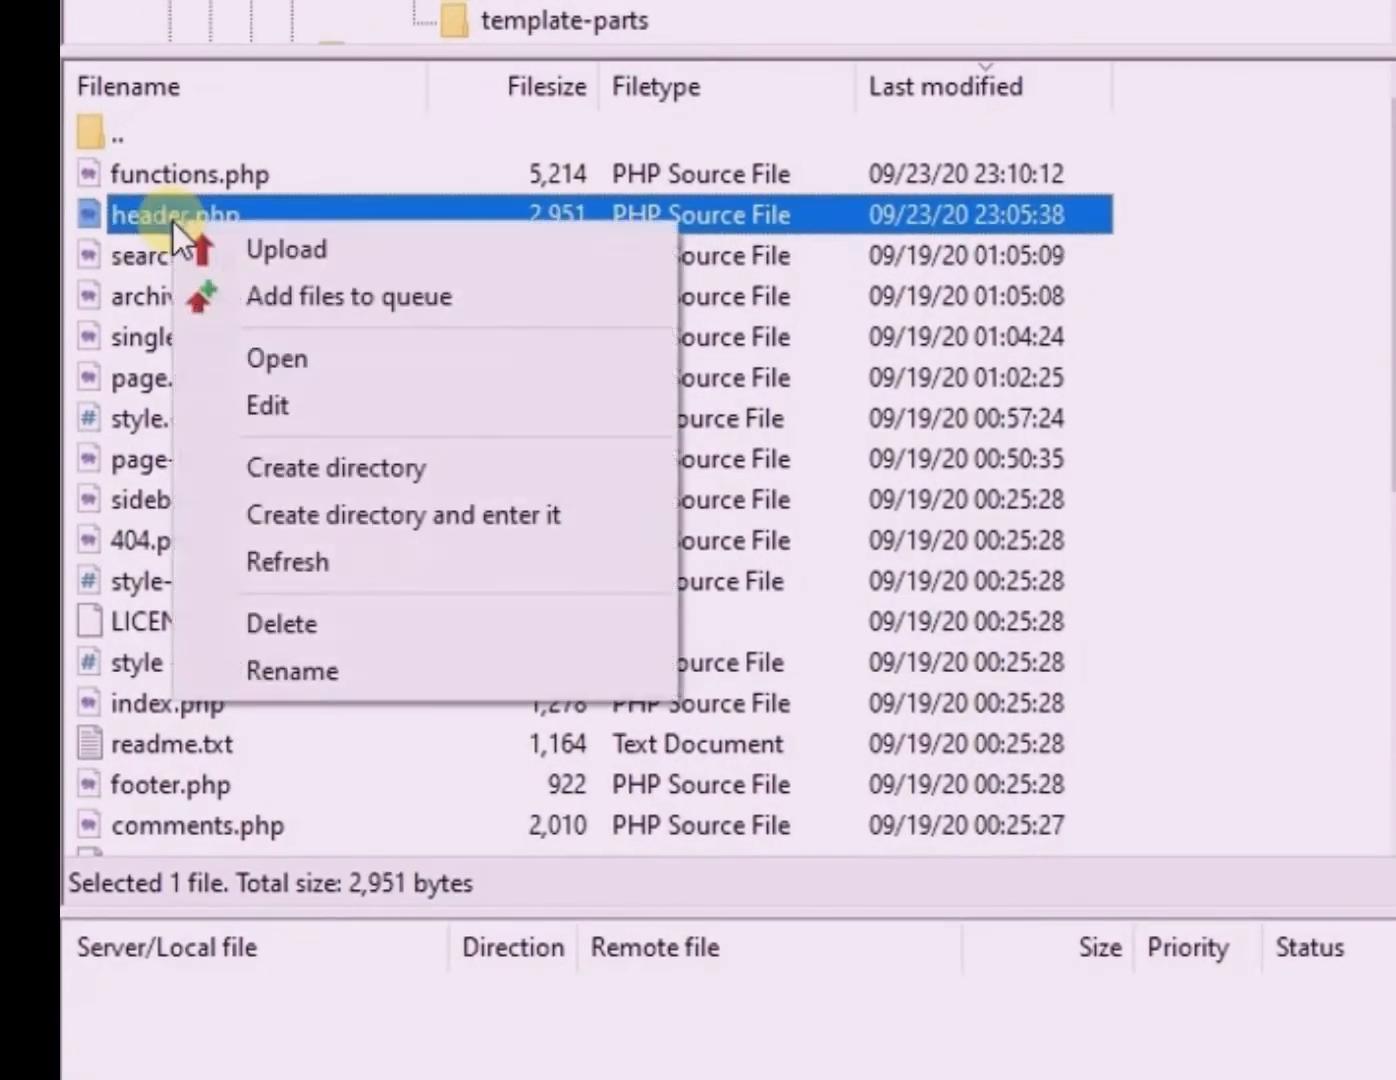
{"action": "left_click", "coordinate": [286, 250]}
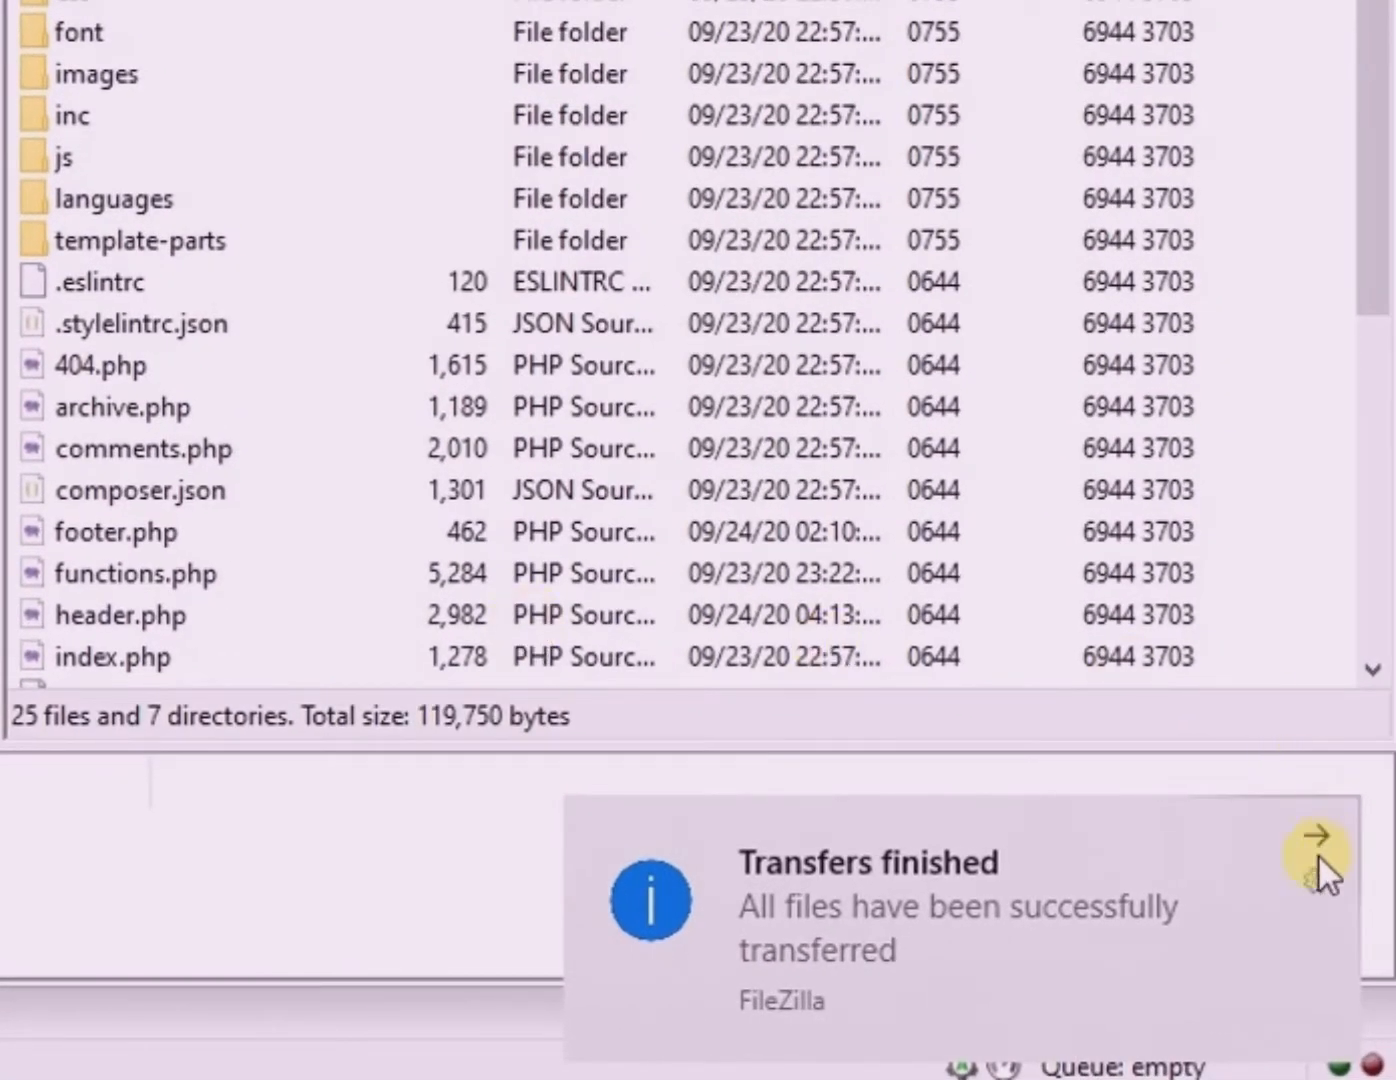
{"action": "left_click", "coordinate": [1312, 862]}
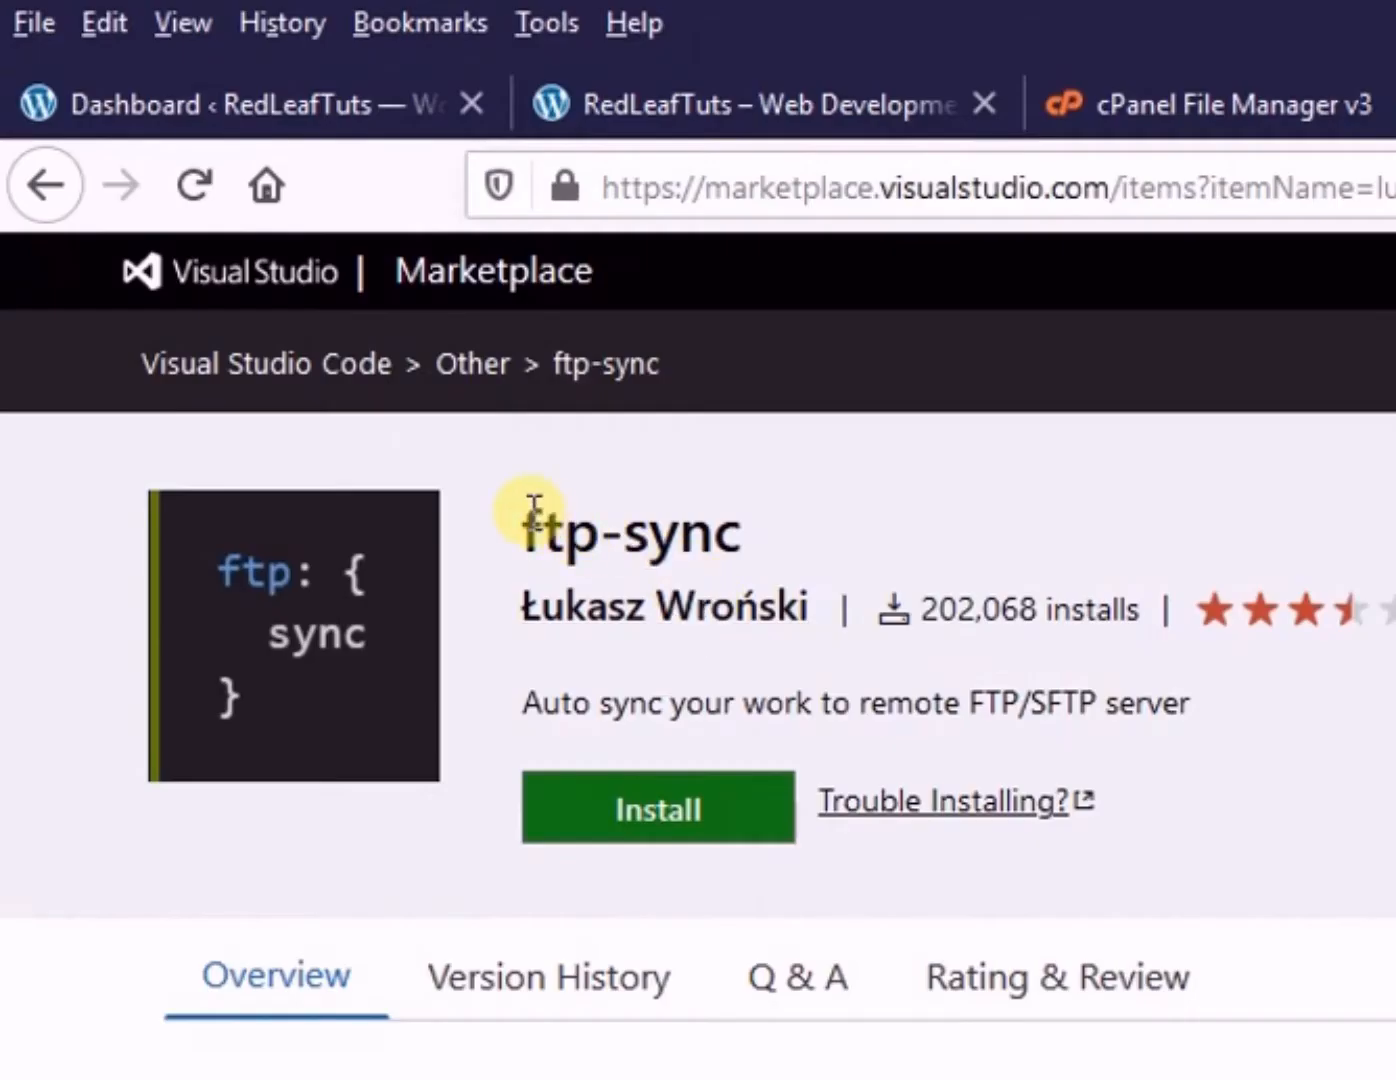
{"action": "mouse_move", "coordinate": [856, 540]}
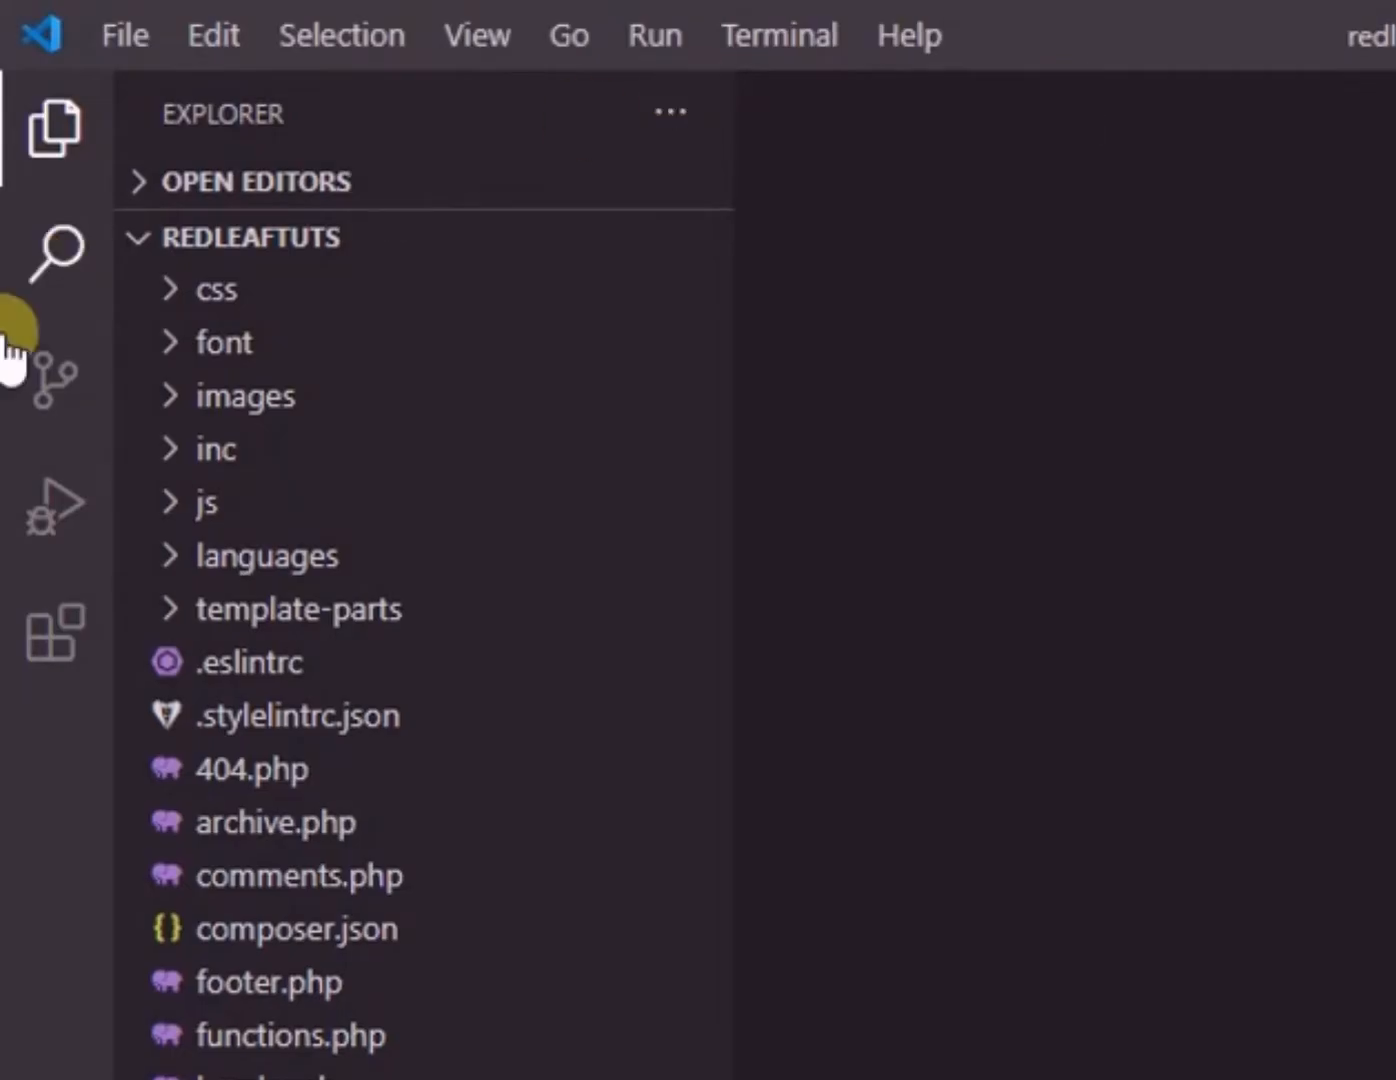
Find the ftp-sync extension in the Extensions view and install it globally
{"action": "left_click", "coordinate": [54, 630]}
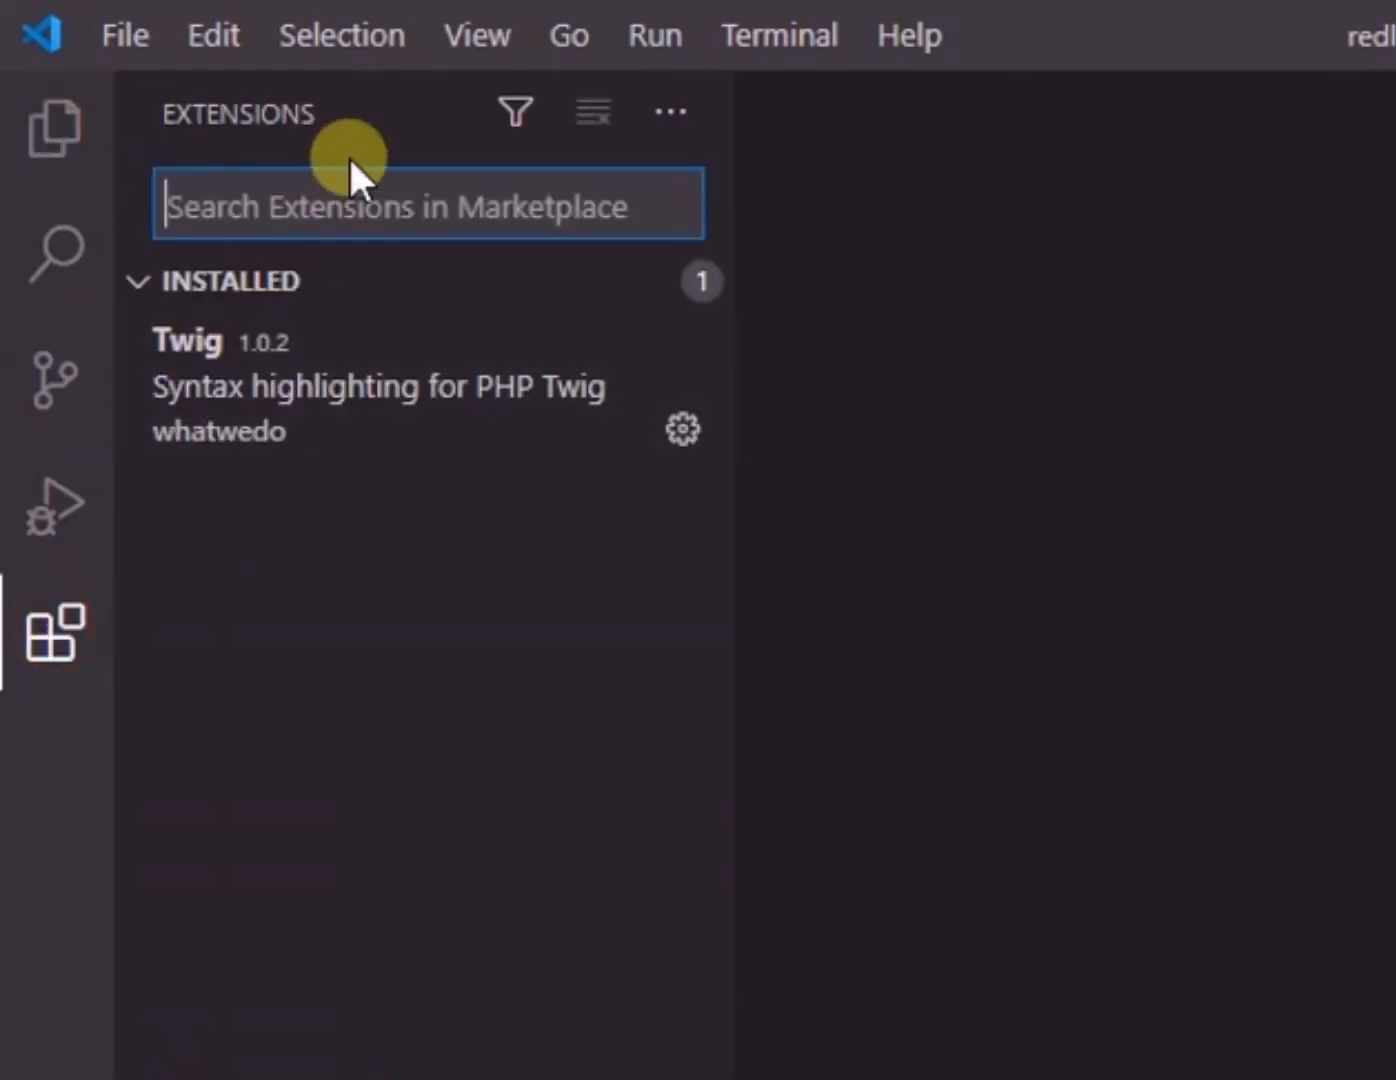
{"action": "type", "text": "ftp-sy"}
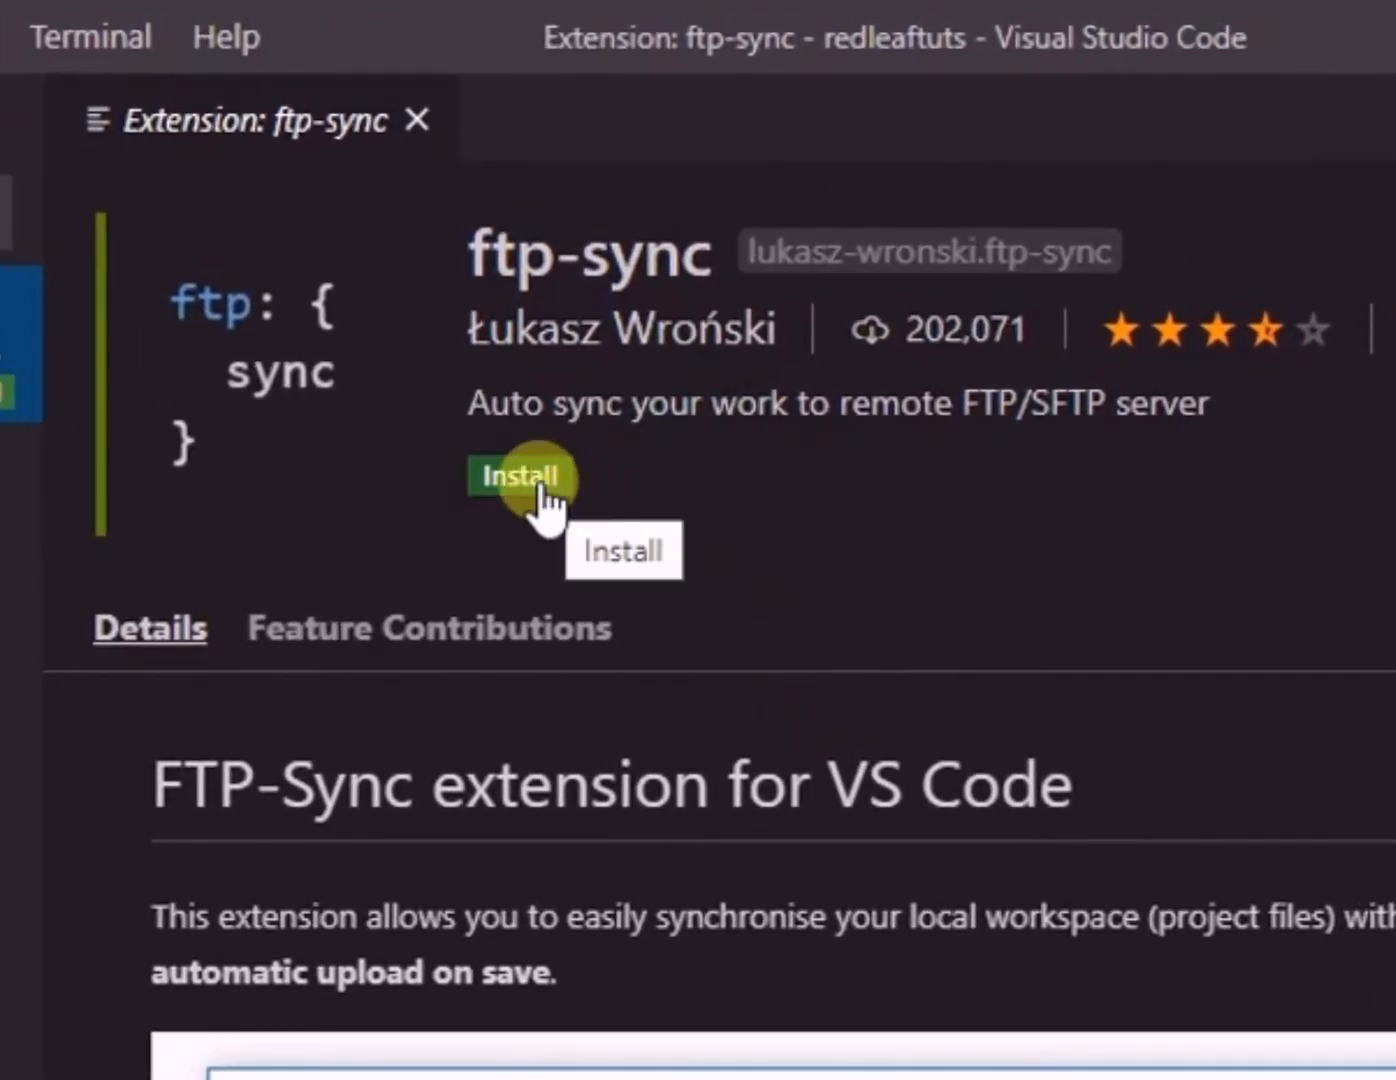
{"action": "left_click", "coordinate": [520, 476]}
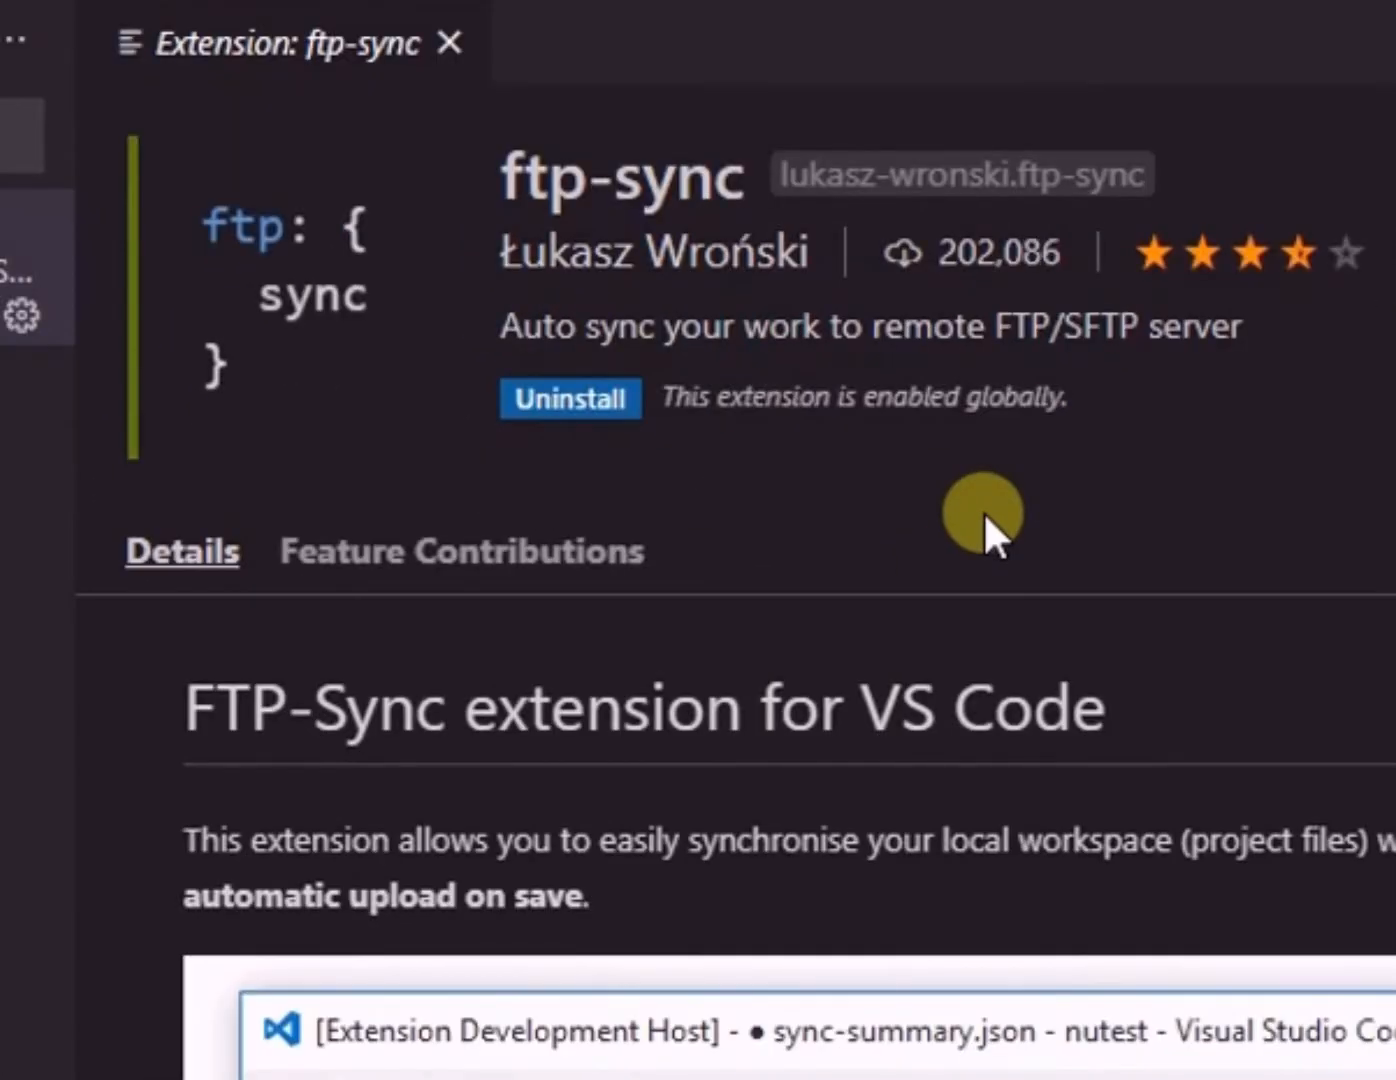
{"action": "mouse_move", "coordinate": [774, 416]}
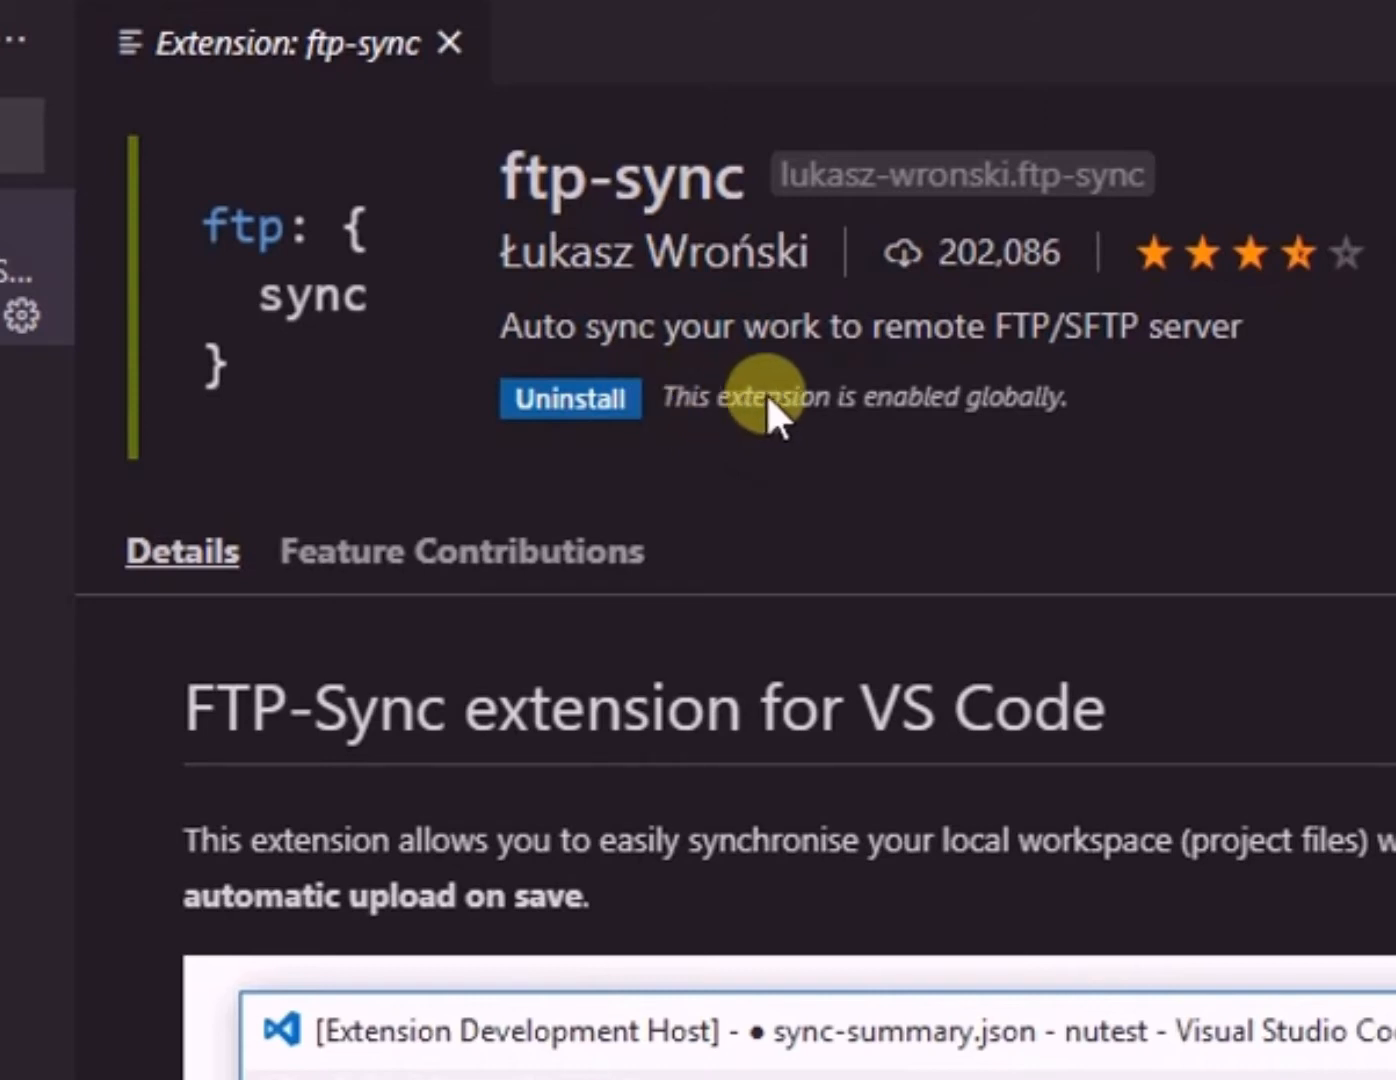
{"action": "mouse_move", "coordinate": [1076, 436]}
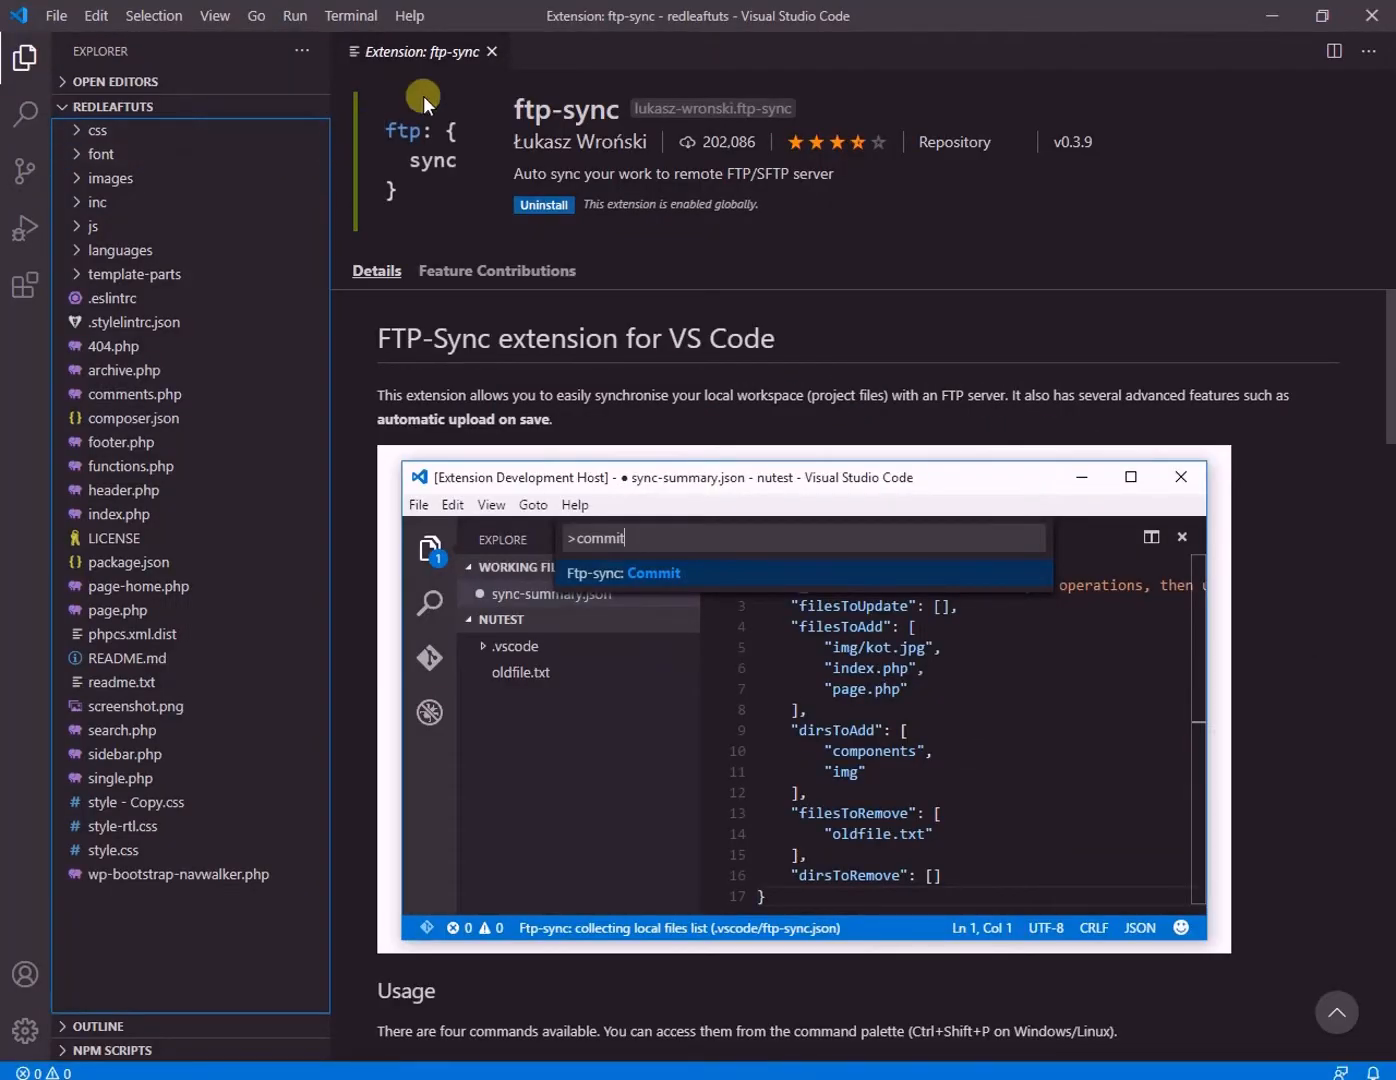
Run Ftp-sync: Init from the Command Palette to create .vscode/ftp-sync.json
{"action": "left_click", "coordinate": [492, 52]}
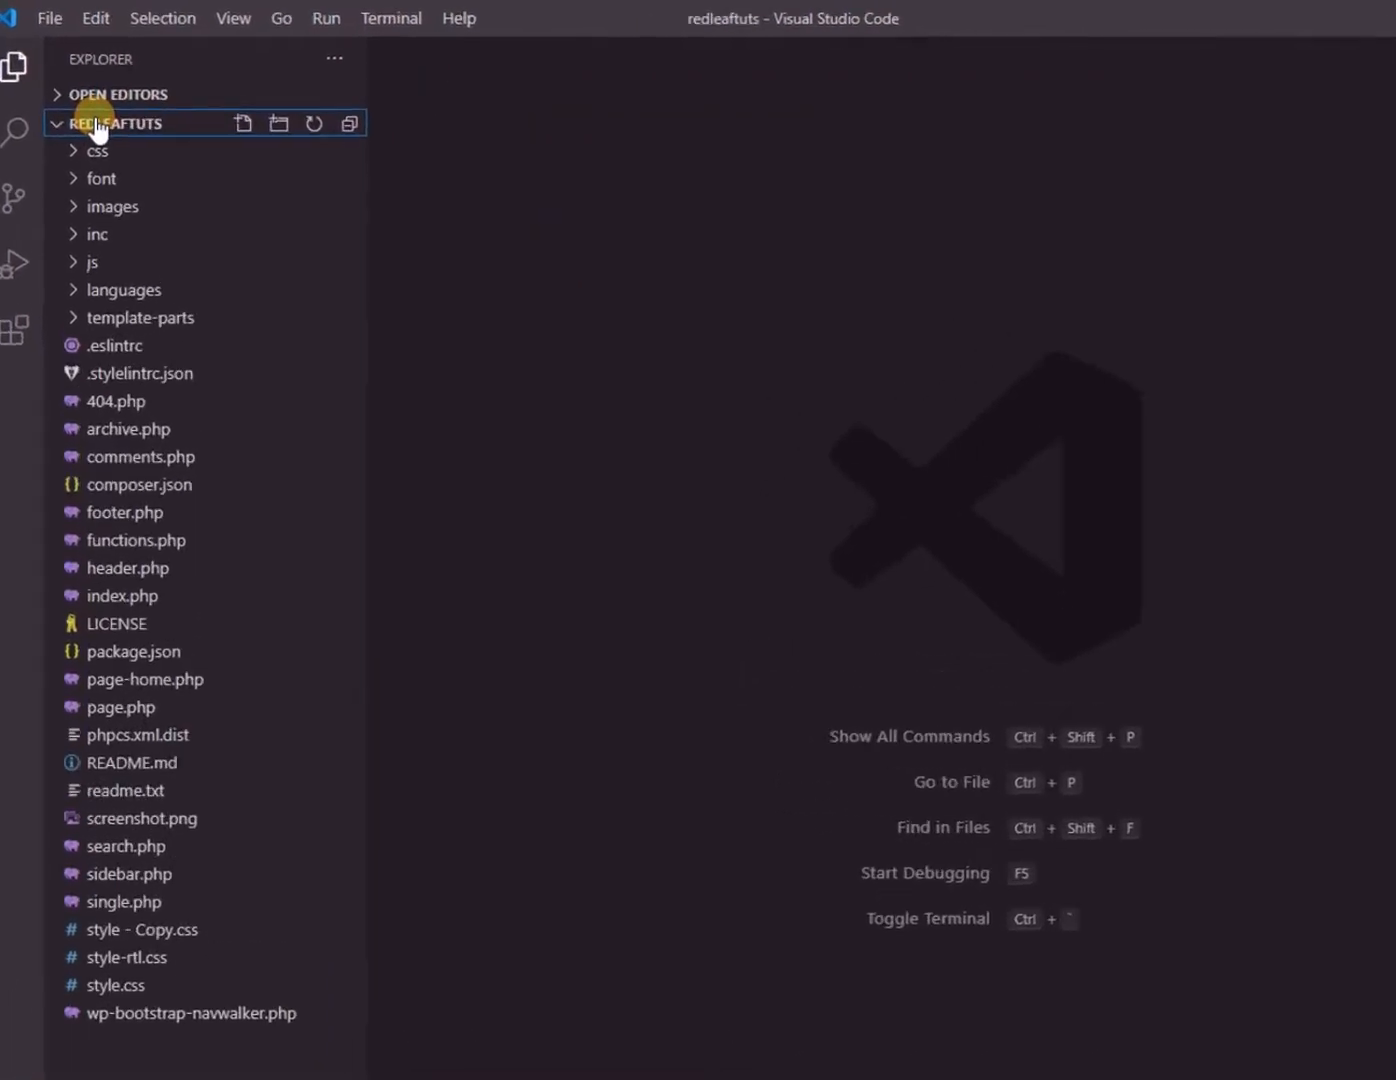
{"action": "key", "text": "ctrl+shift+p"}
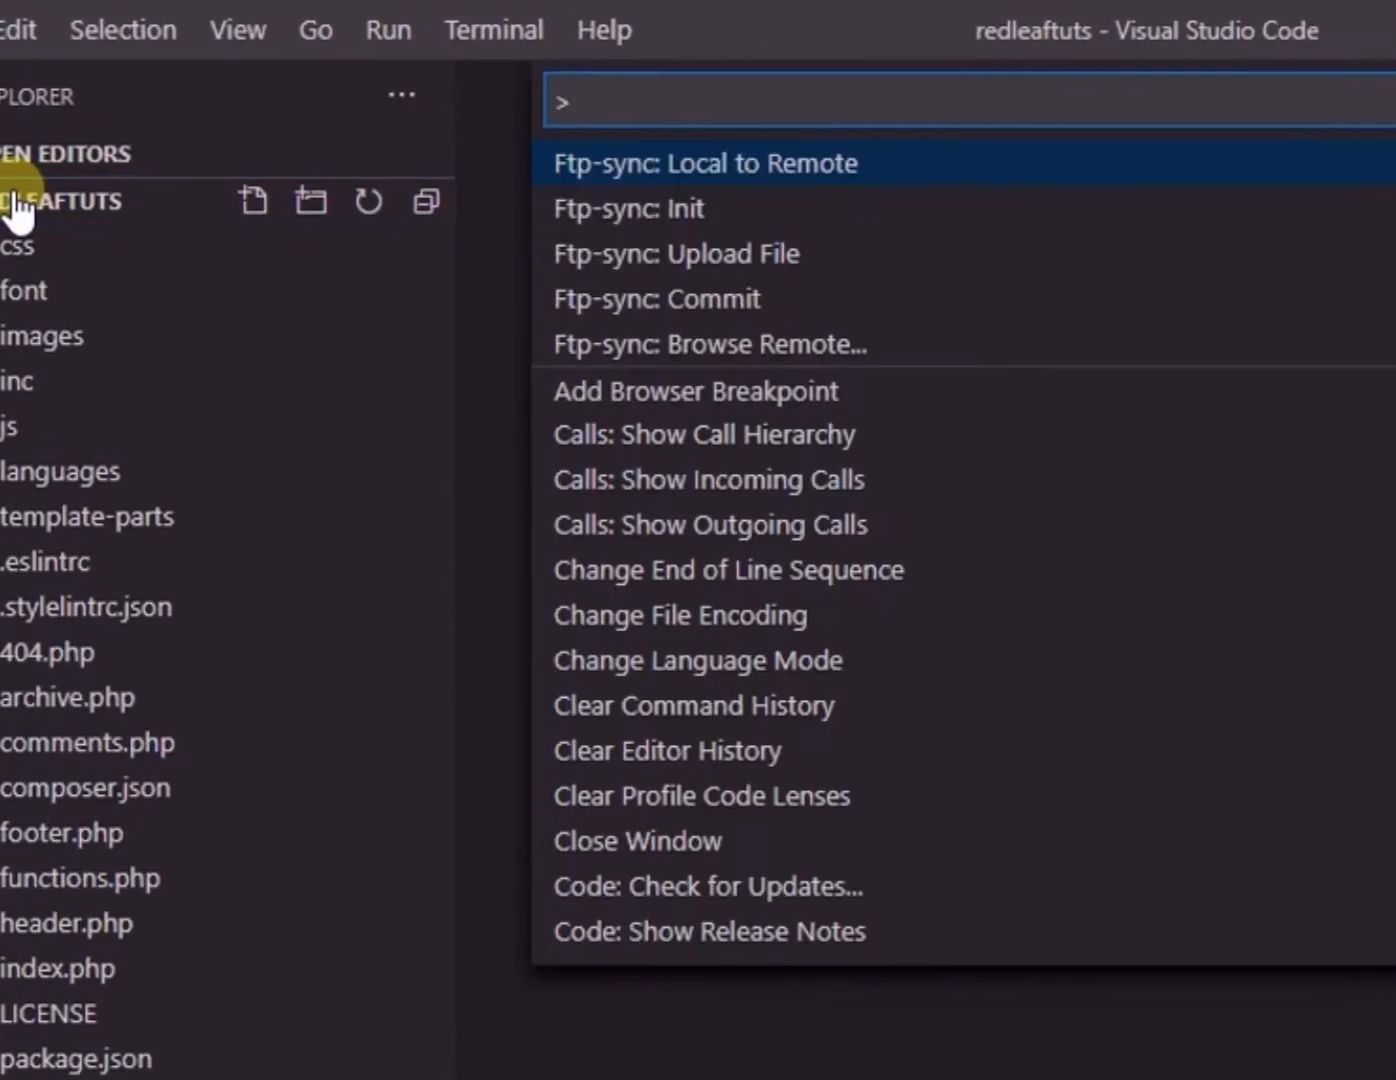
{"action": "type", "text": "ft"}
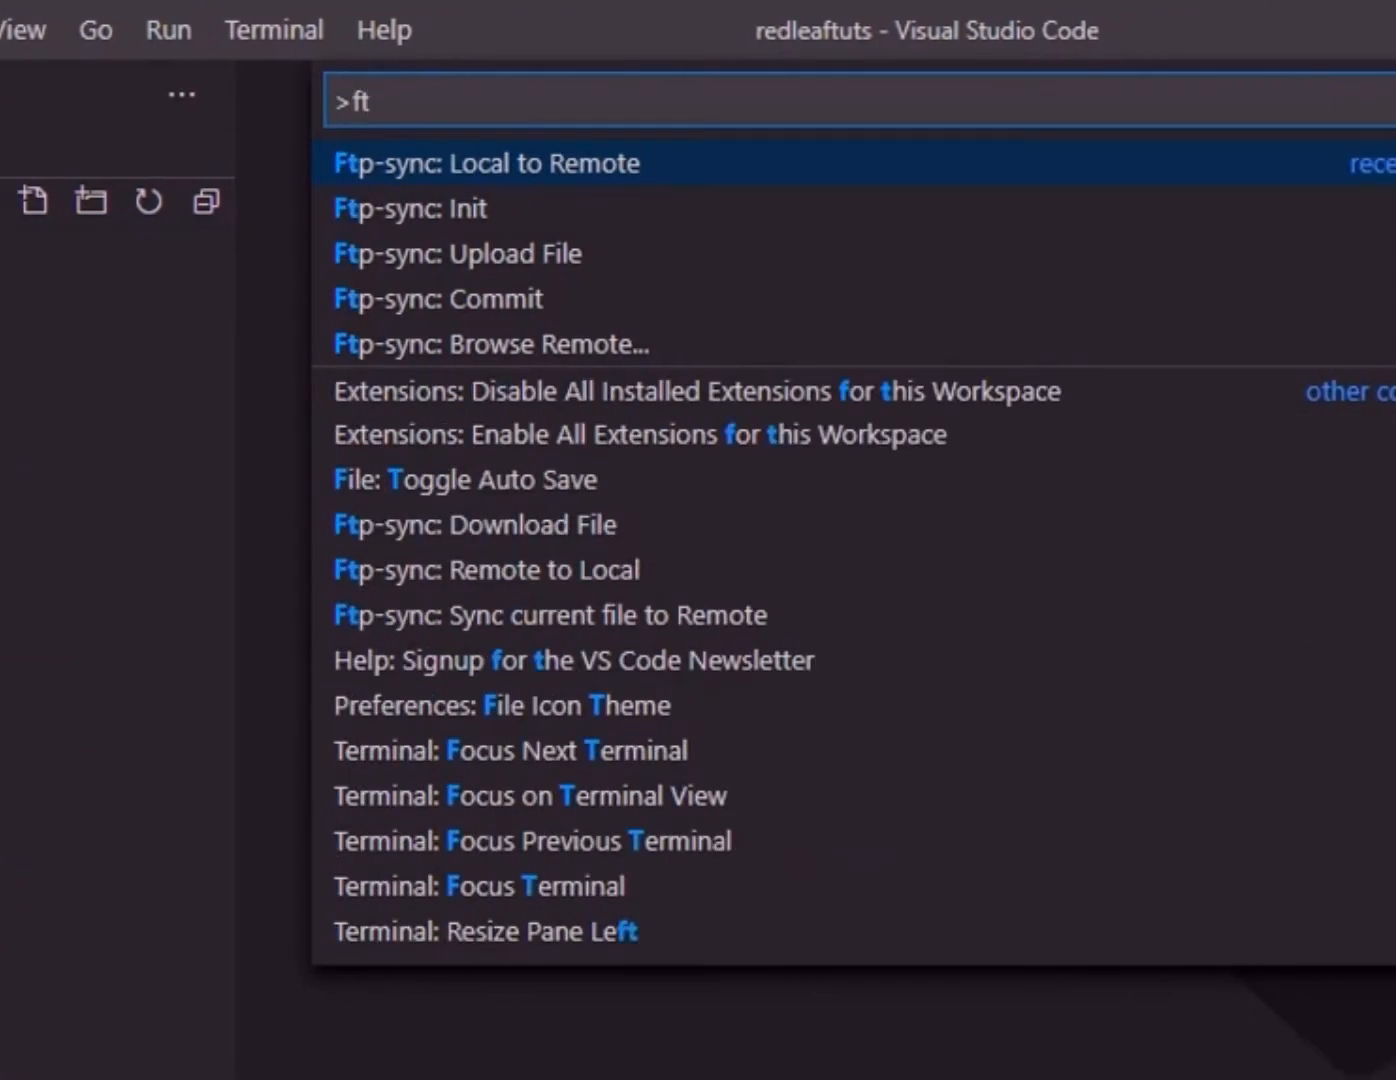
{"action": "type", "text": "p-sy"}
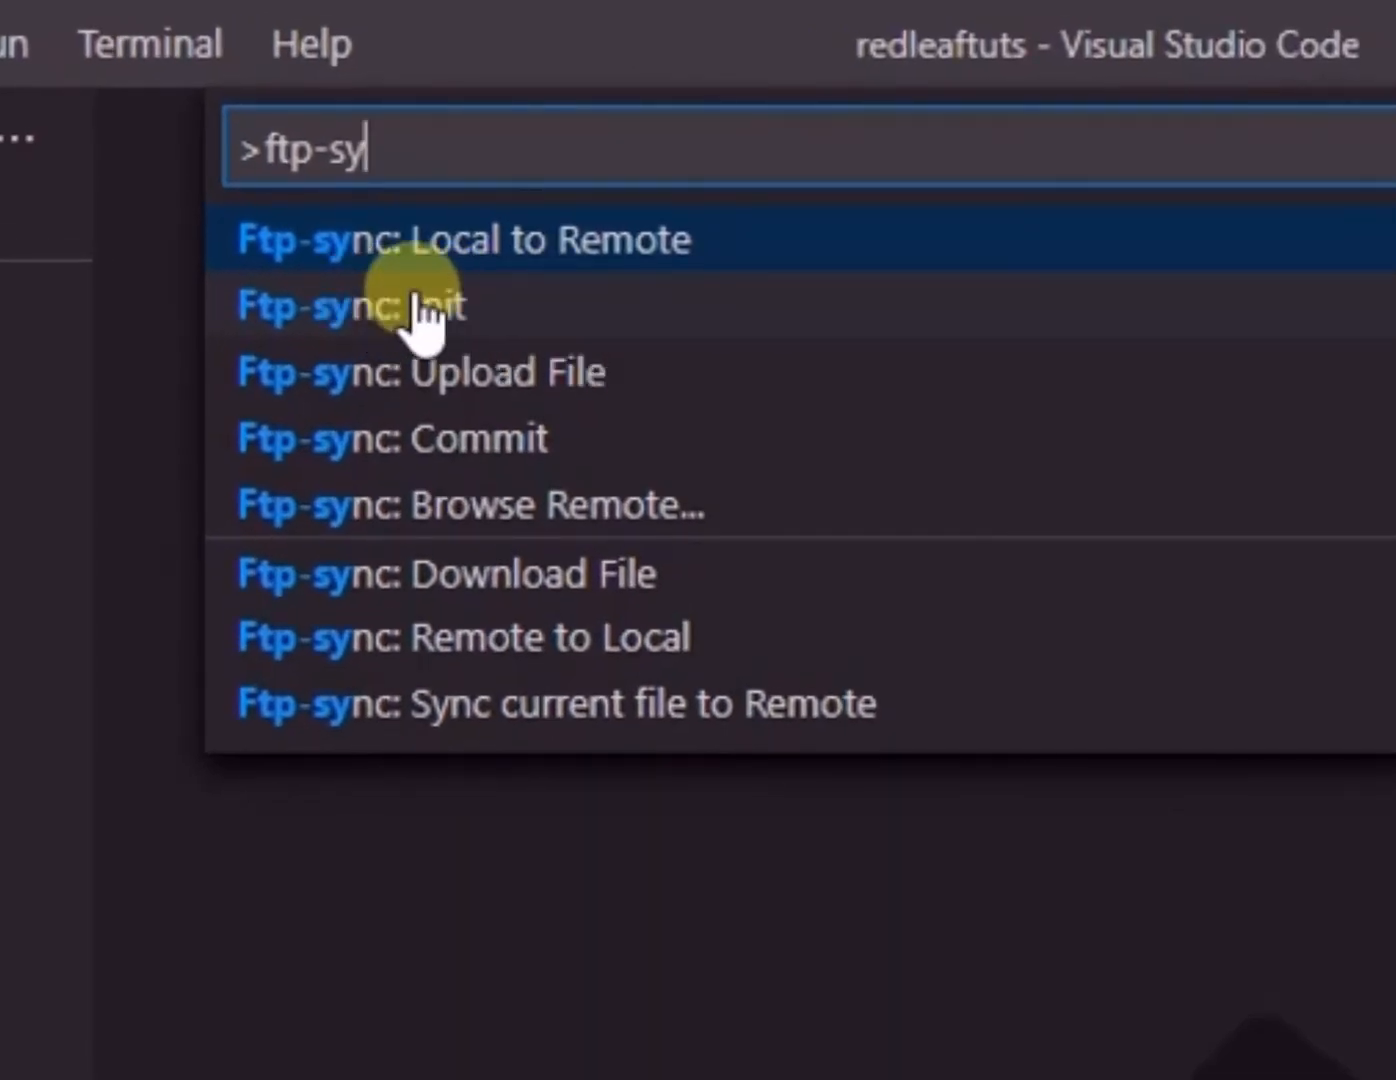
{"action": "mouse_move", "coordinate": [540, 320]}
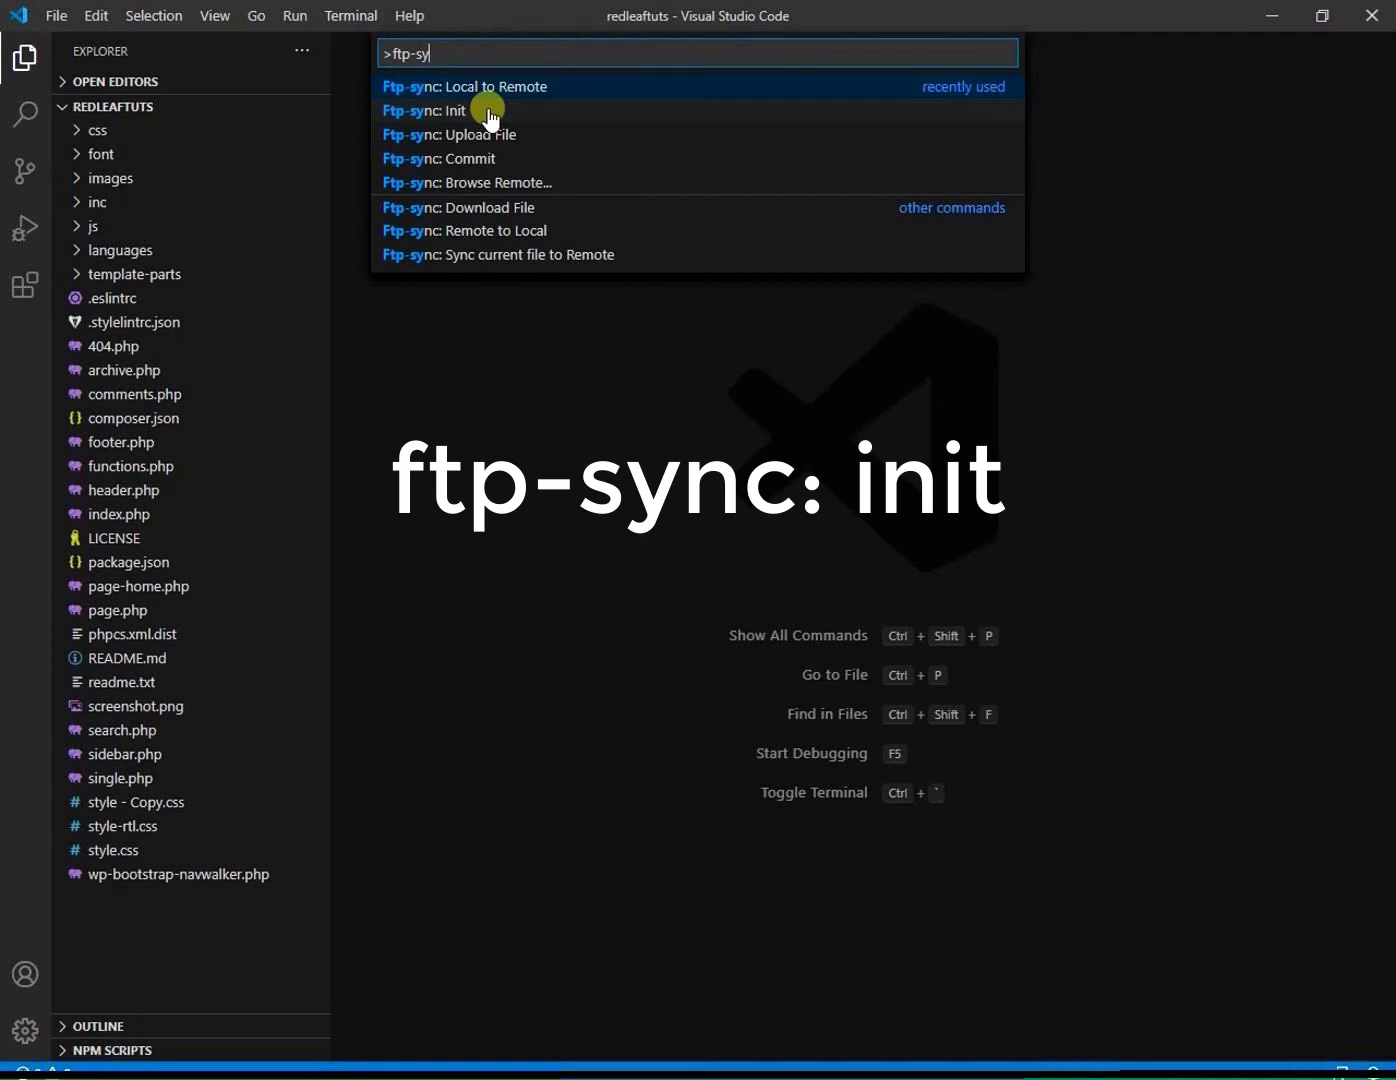
{"action": "left_click", "coordinate": [424, 110]}
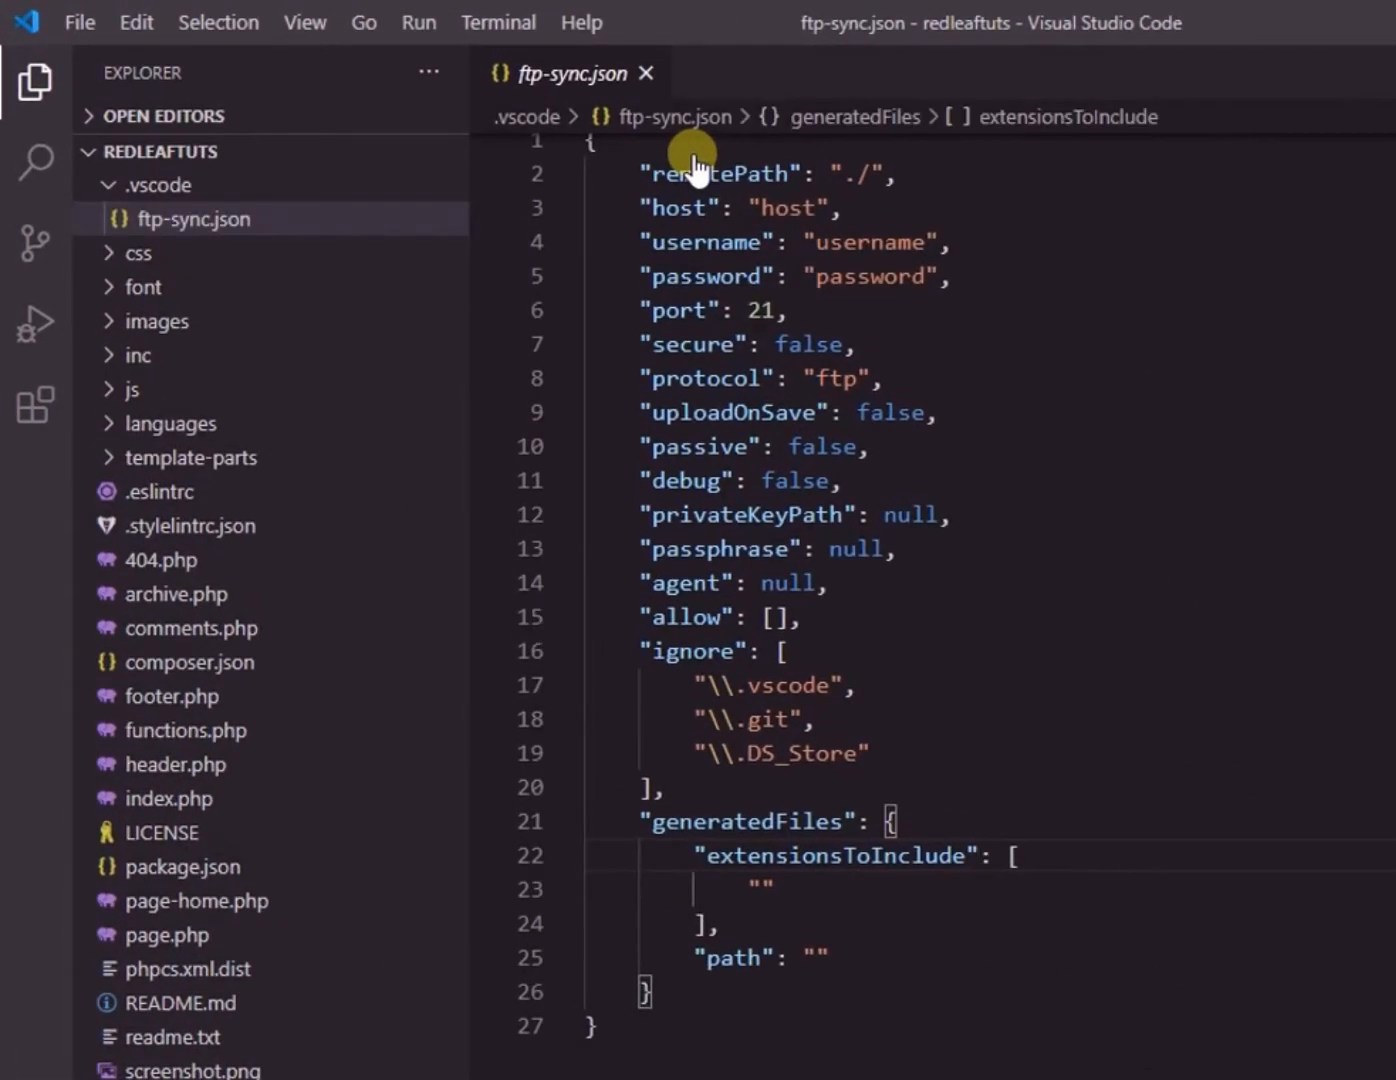
{"action": "mouse_move", "coordinate": [1244, 462]}
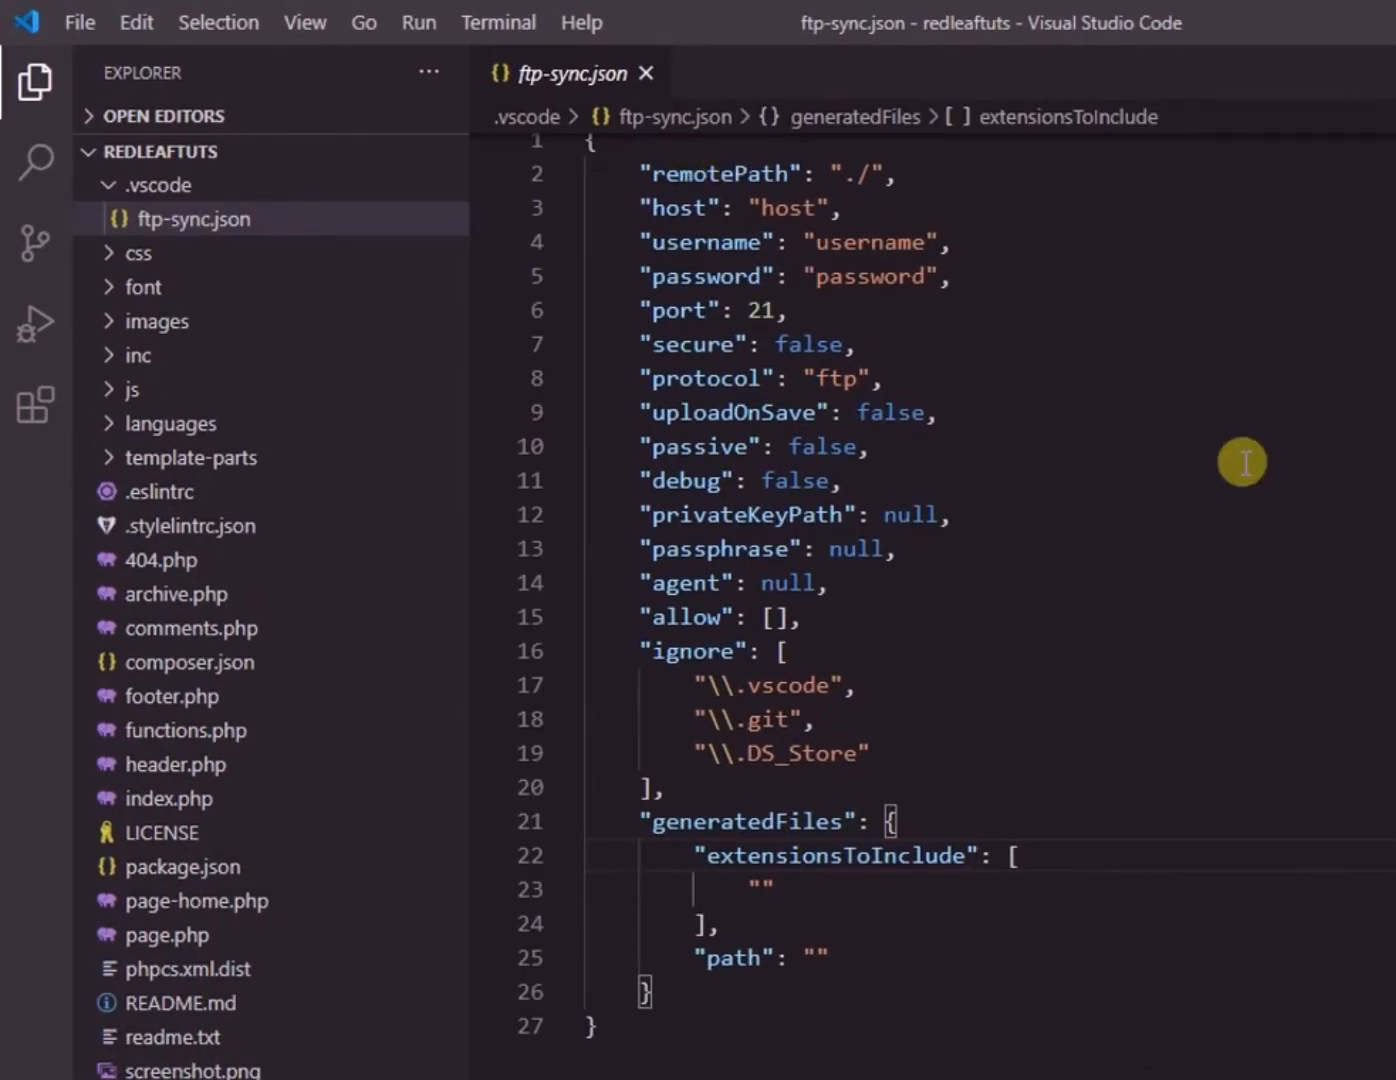
{"action": "mouse_move", "coordinate": [1100, 376]}
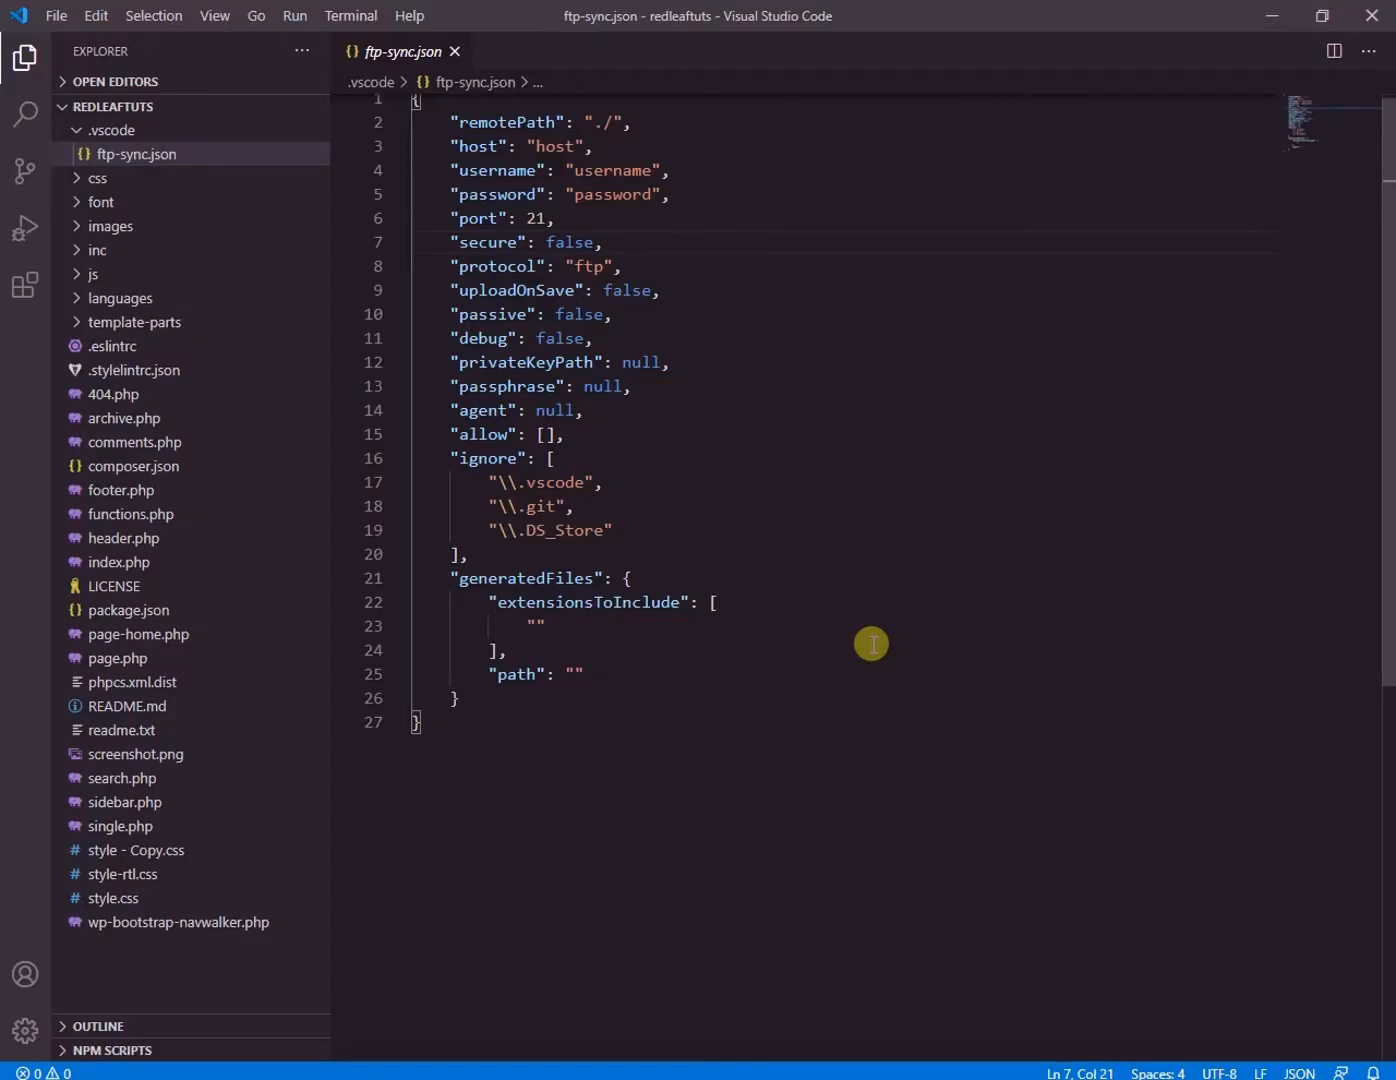
{"action": "mouse_move", "coordinate": [832, 1012]}
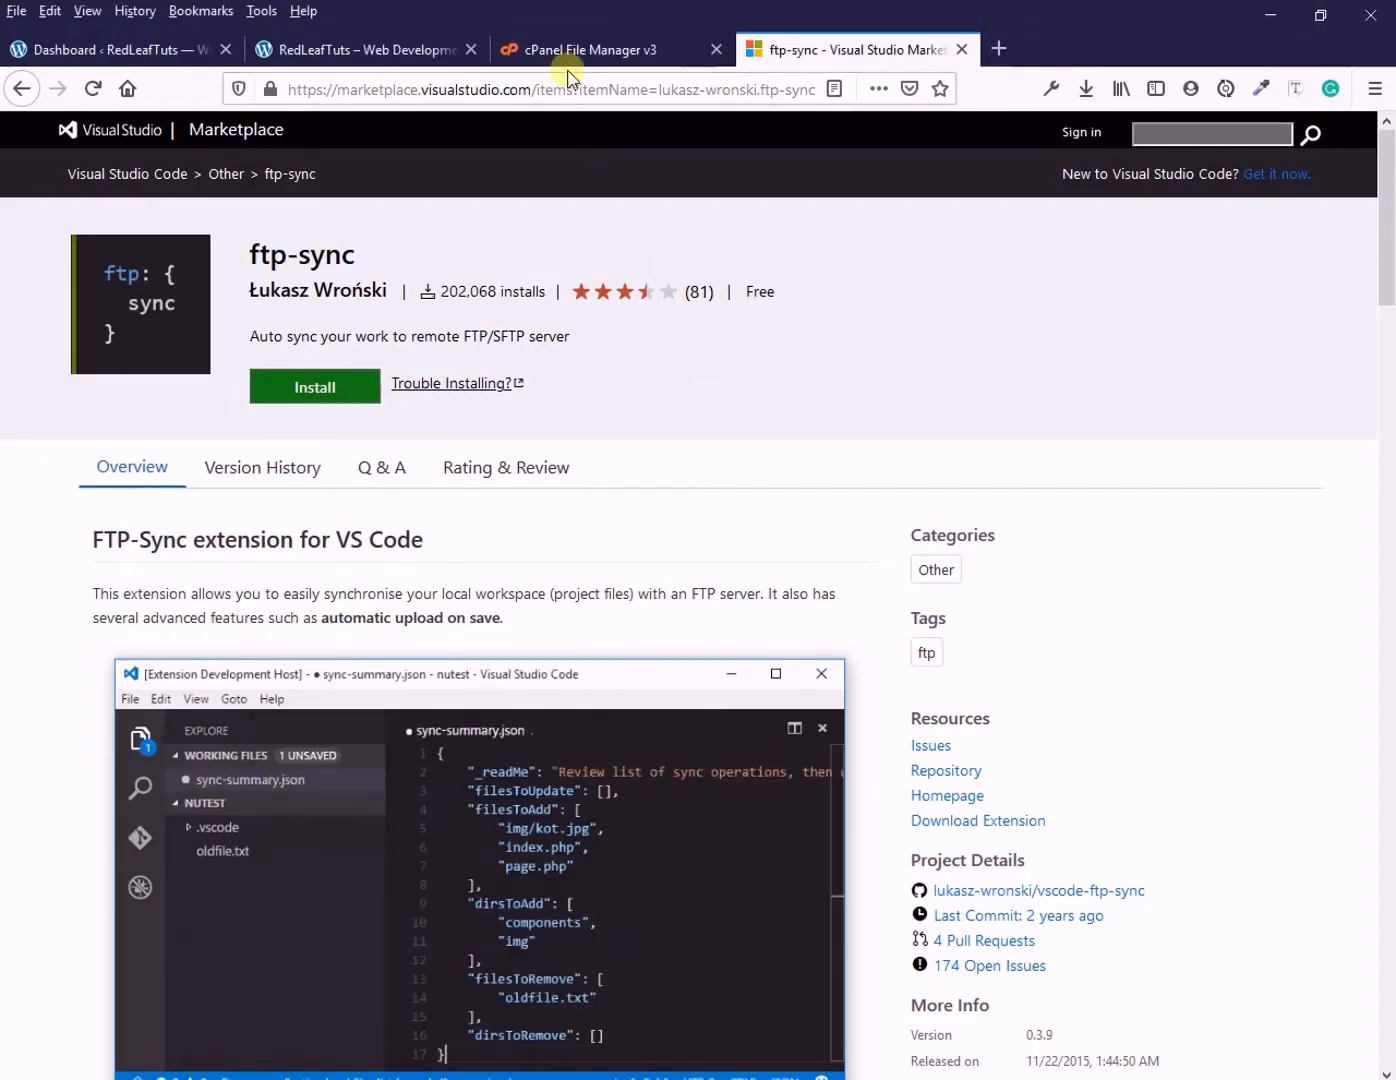
Browse to public_html/wp-content/themes/redleaftuts in cPanel and copy its path
{"action": "left_click", "coordinate": [590, 48]}
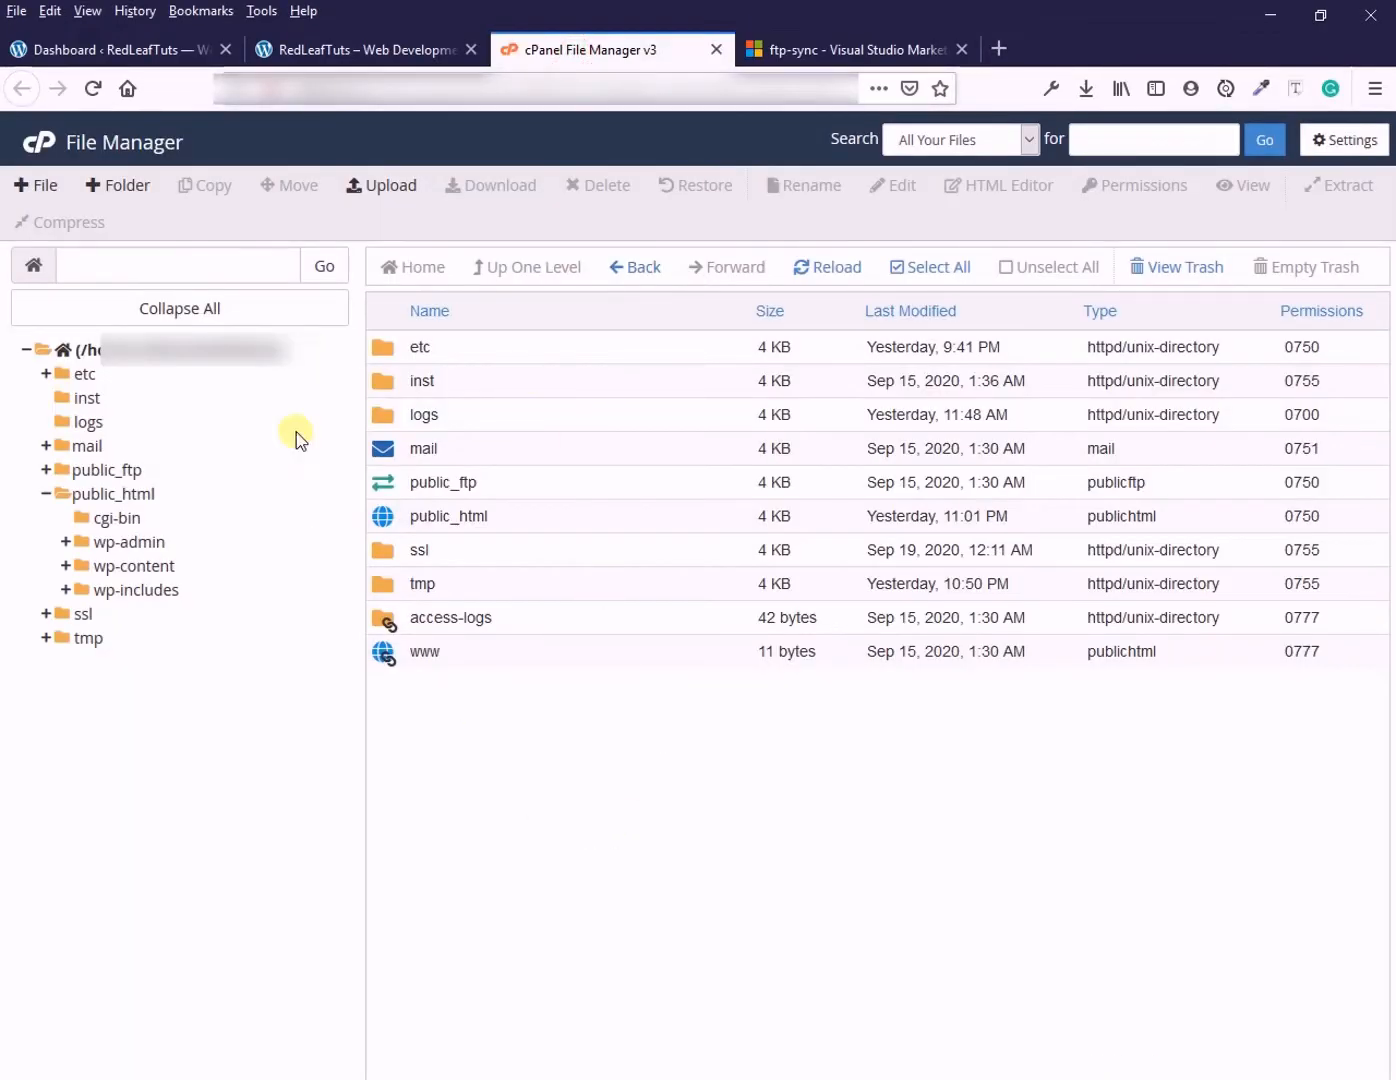
{"action": "mouse_move", "coordinate": [404, 538]}
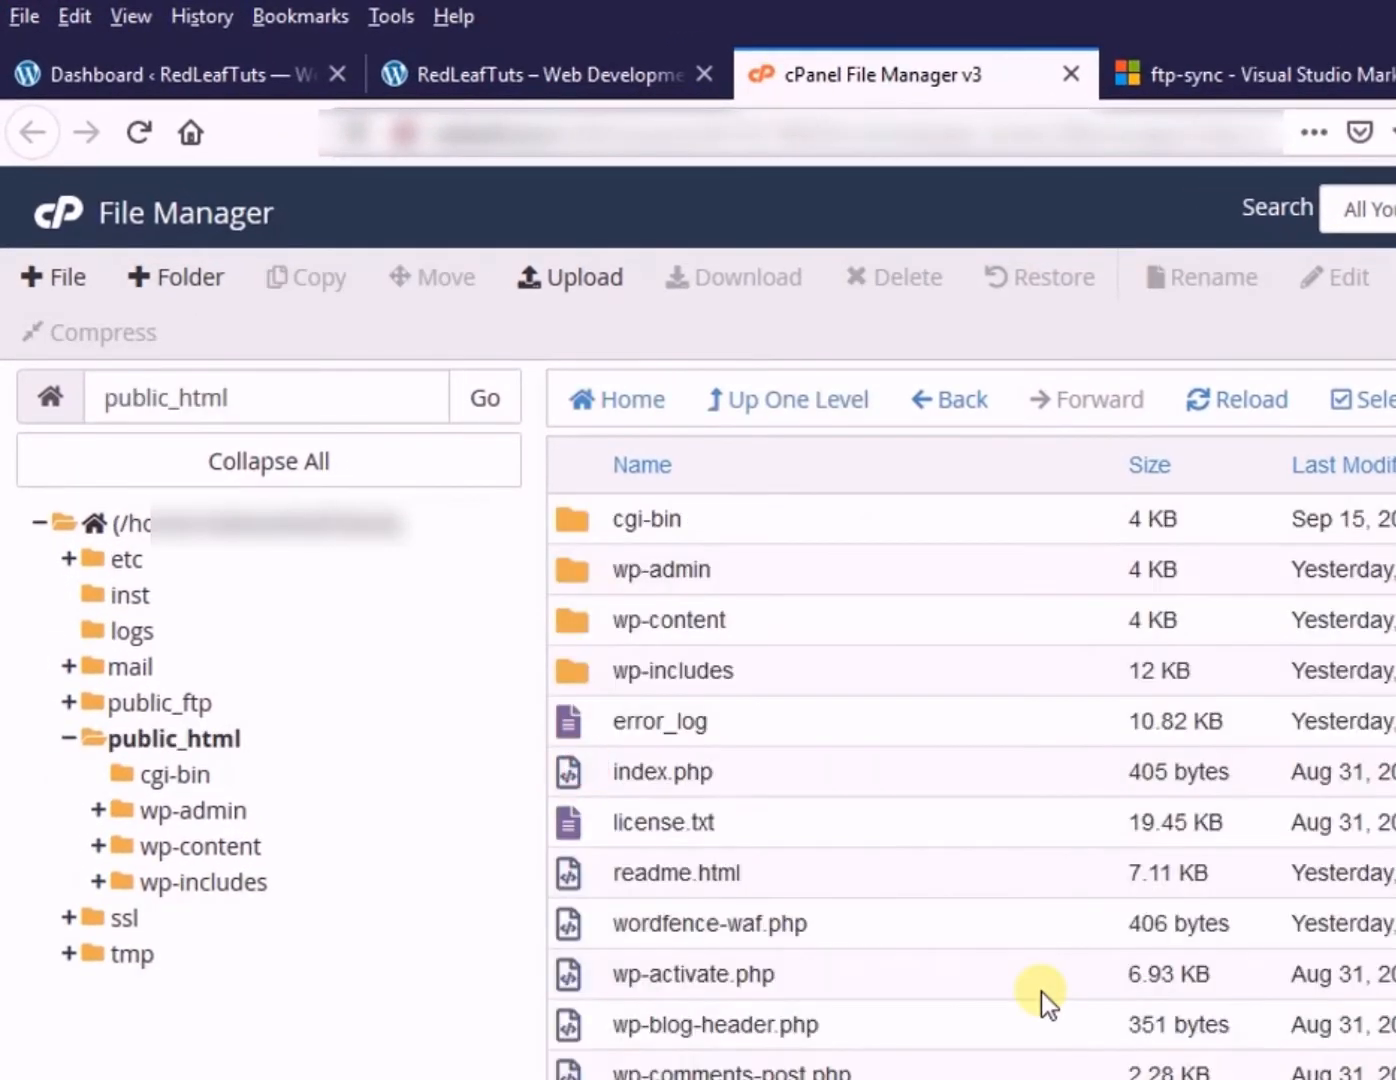
{"action": "scroll", "scroll_direction": "down", "scroll_amount": 3}
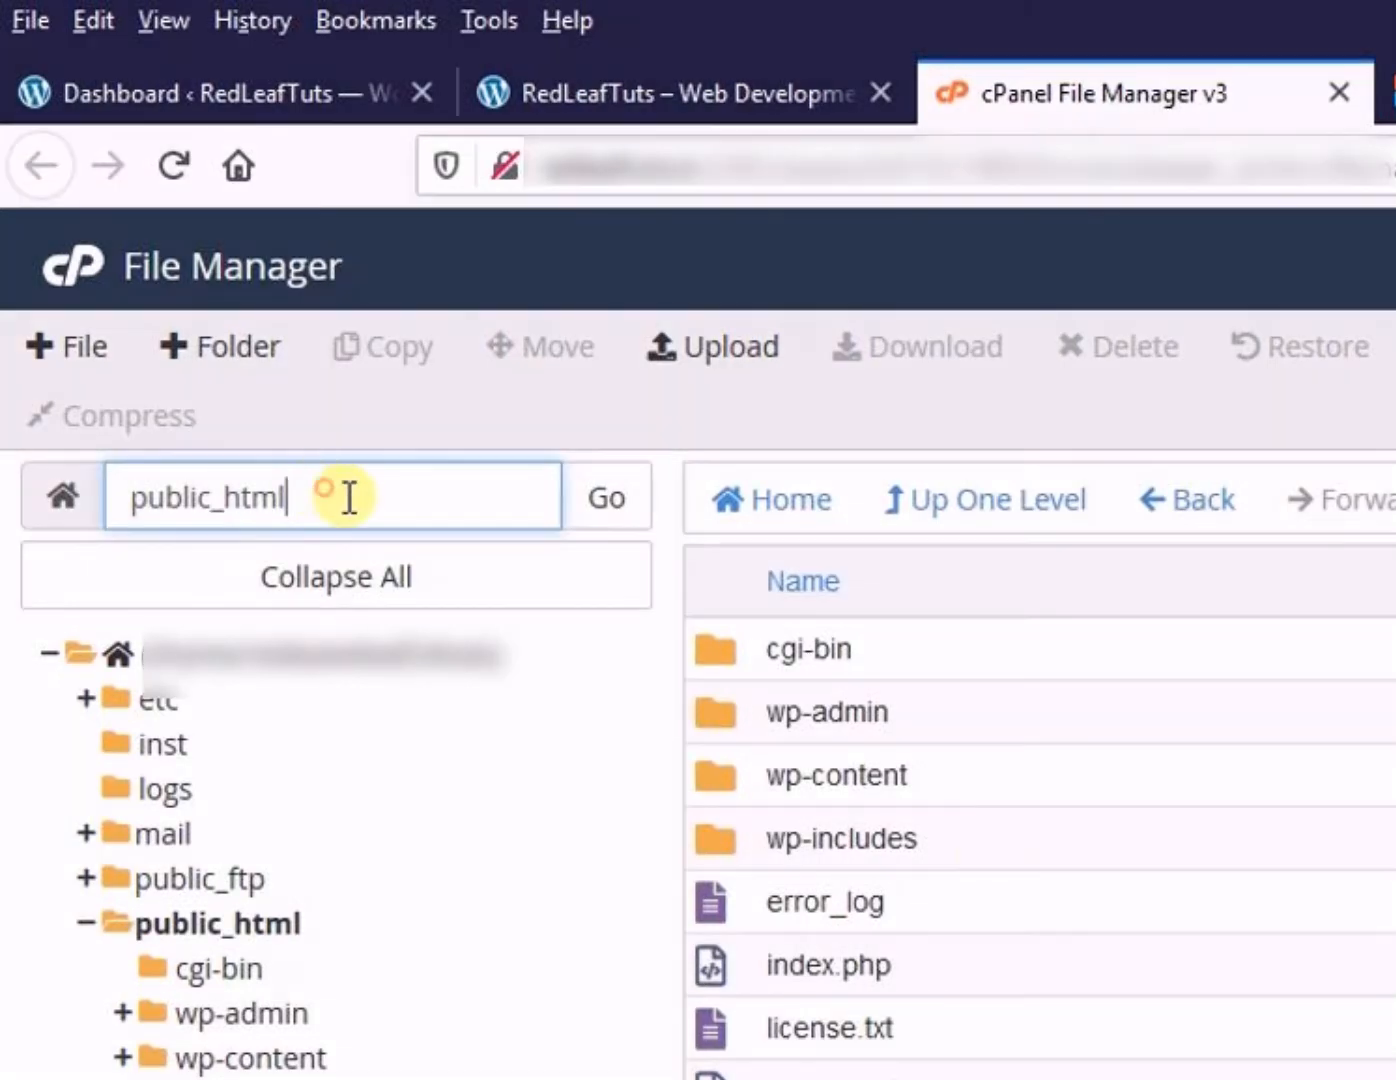
{"action": "mouse_move", "coordinate": [724, 776]}
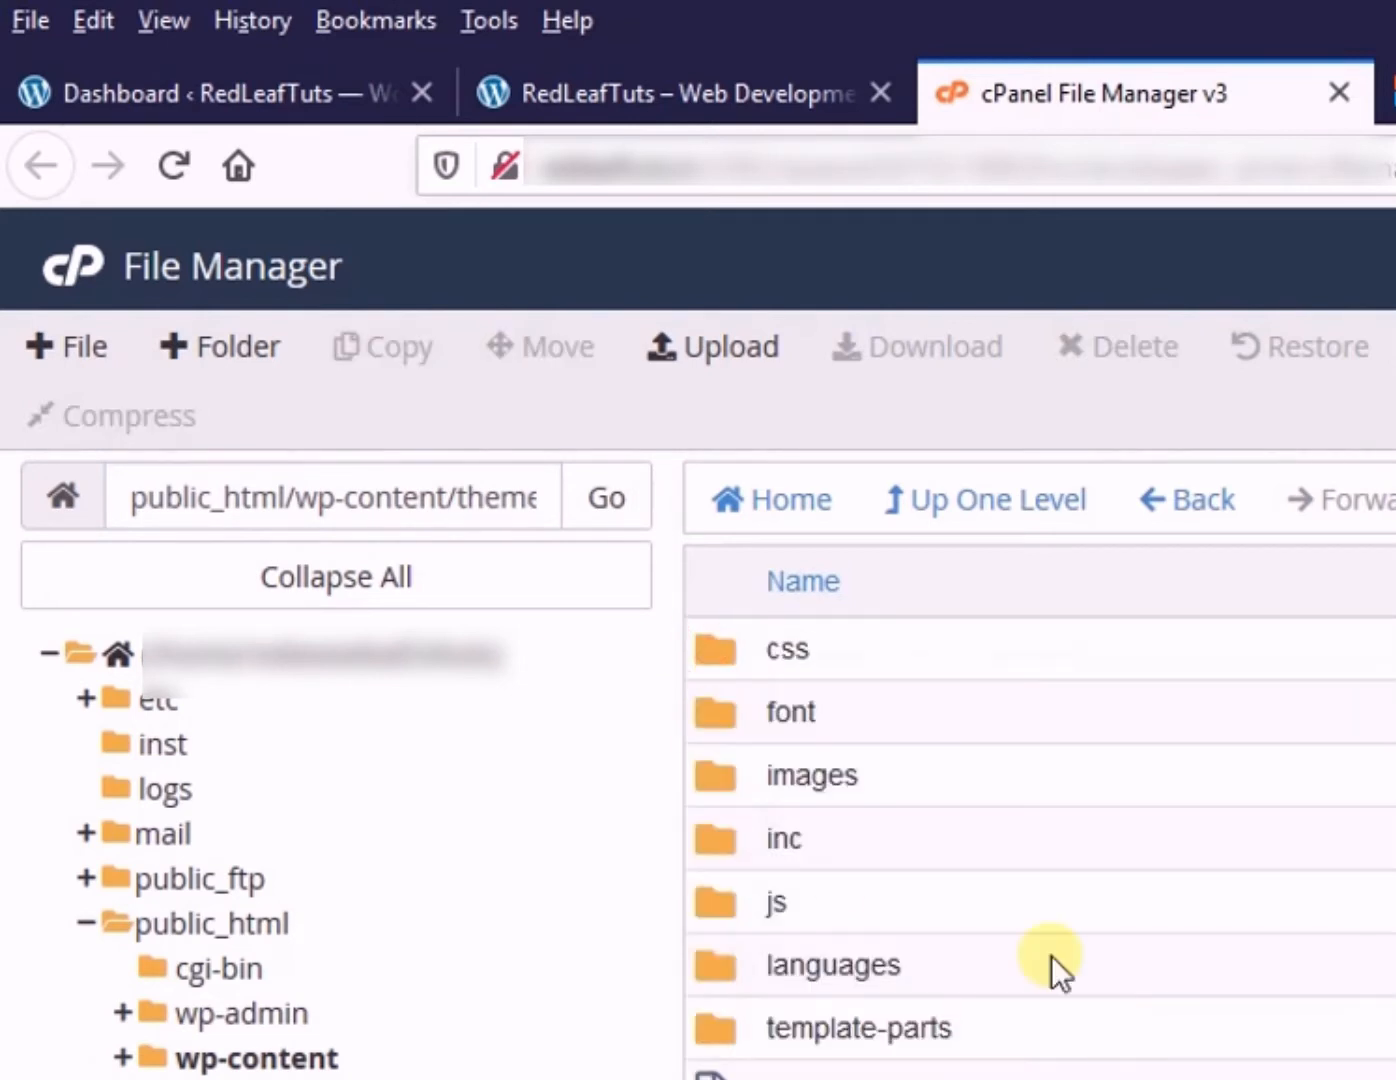
{"action": "triple_click", "coordinate": [336, 496]}
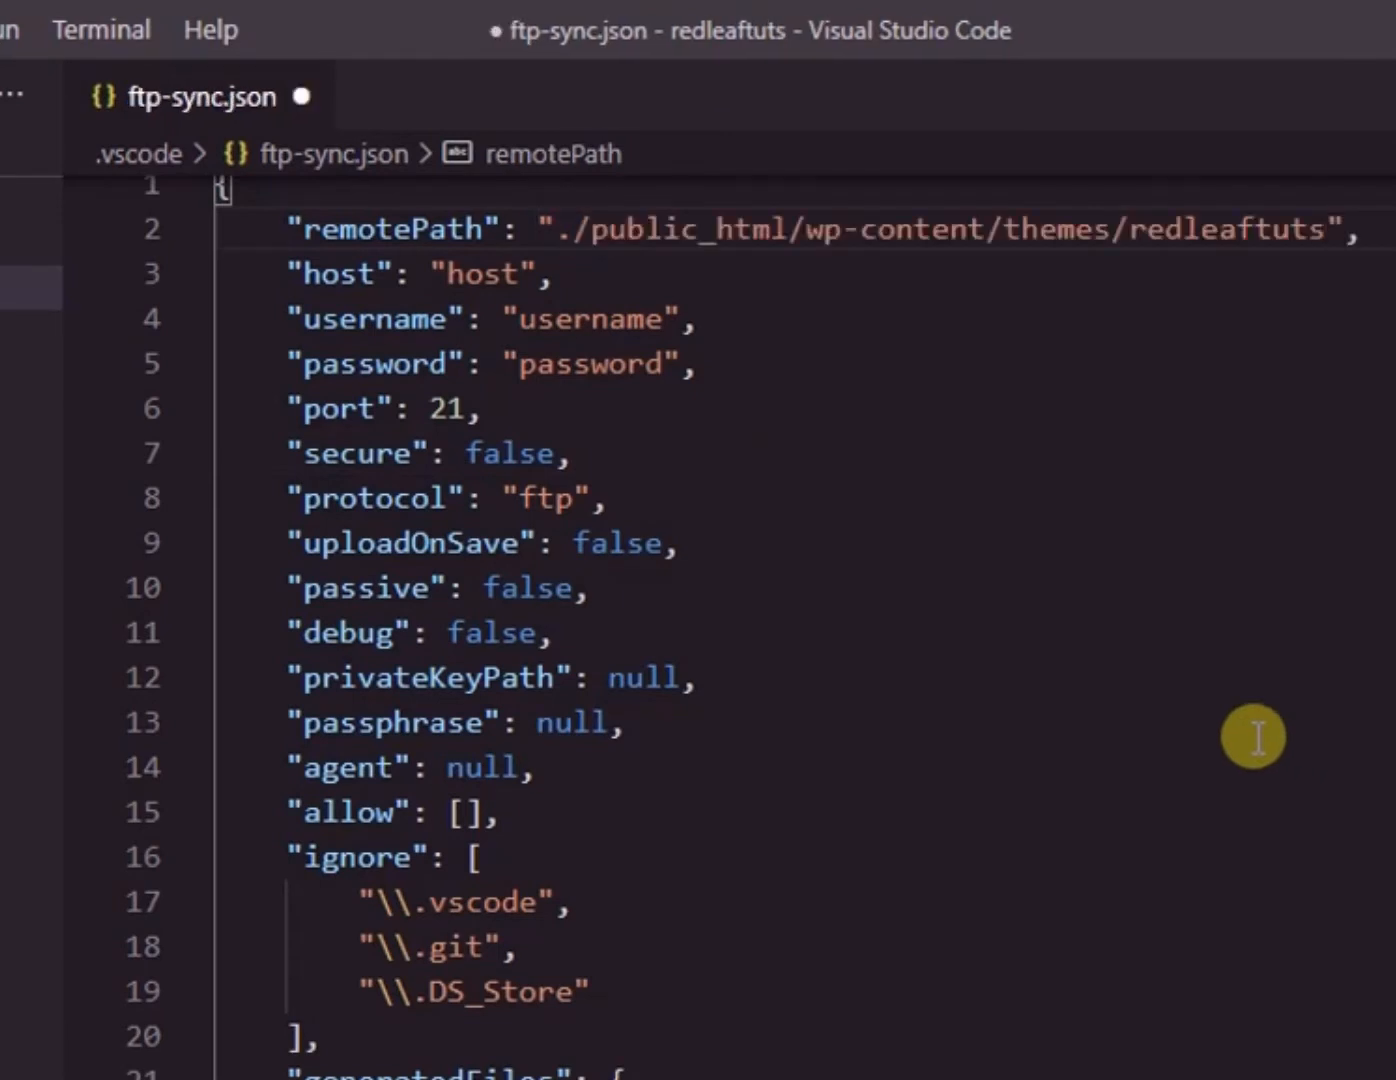
{"action": "mouse_move", "coordinate": [1208, 644]}
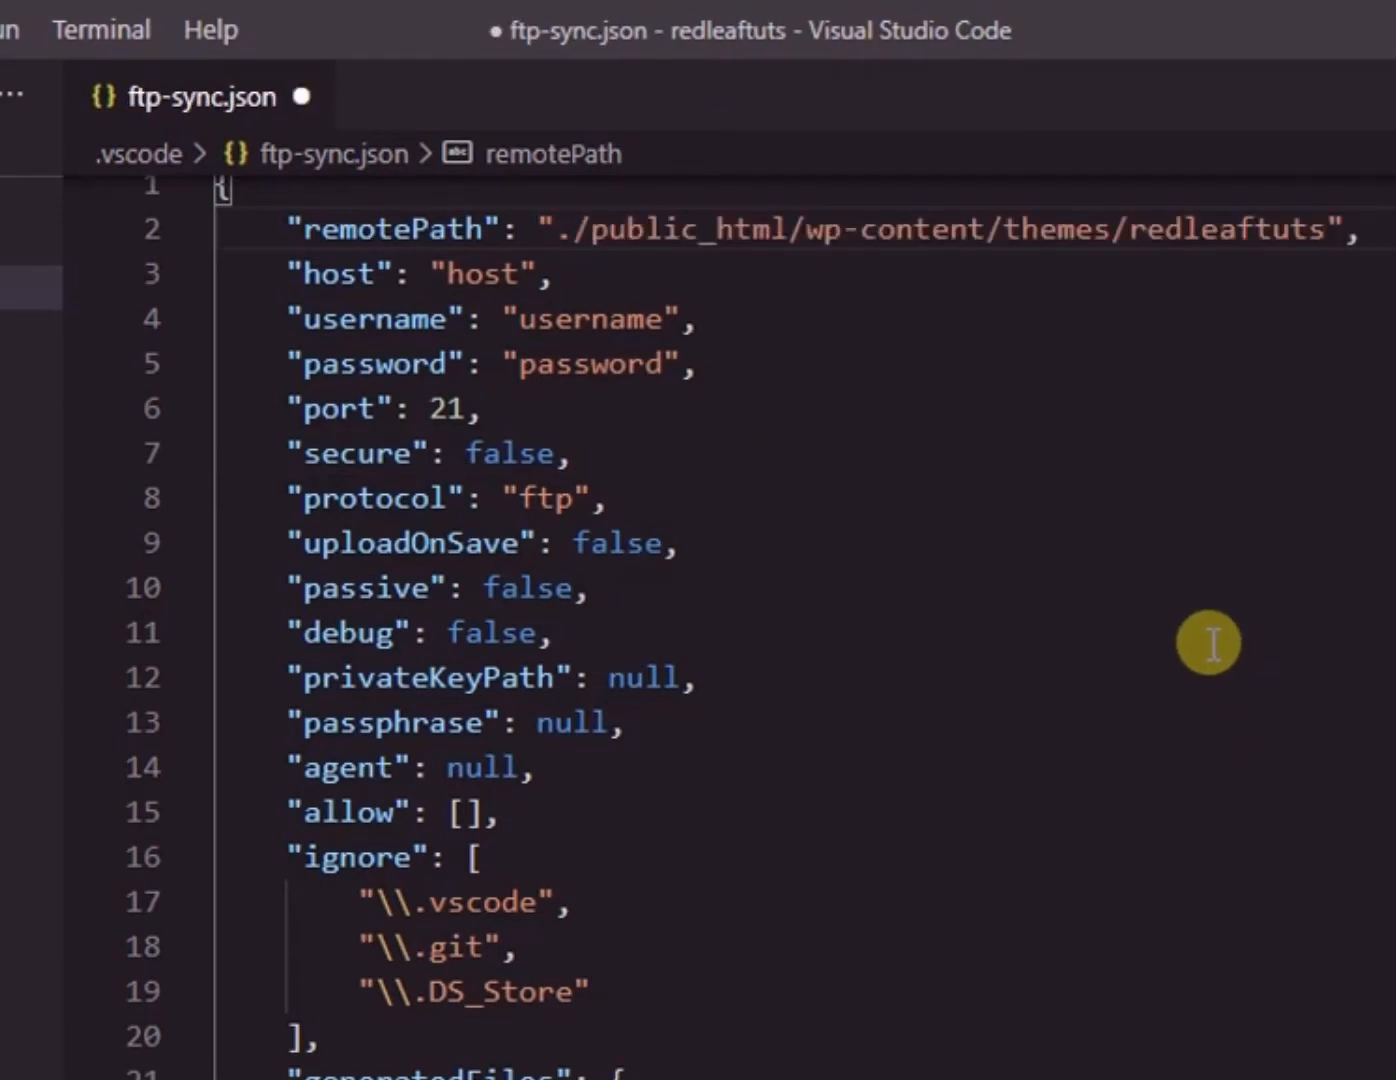
{"action": "mouse_move", "coordinate": [490, 270]}
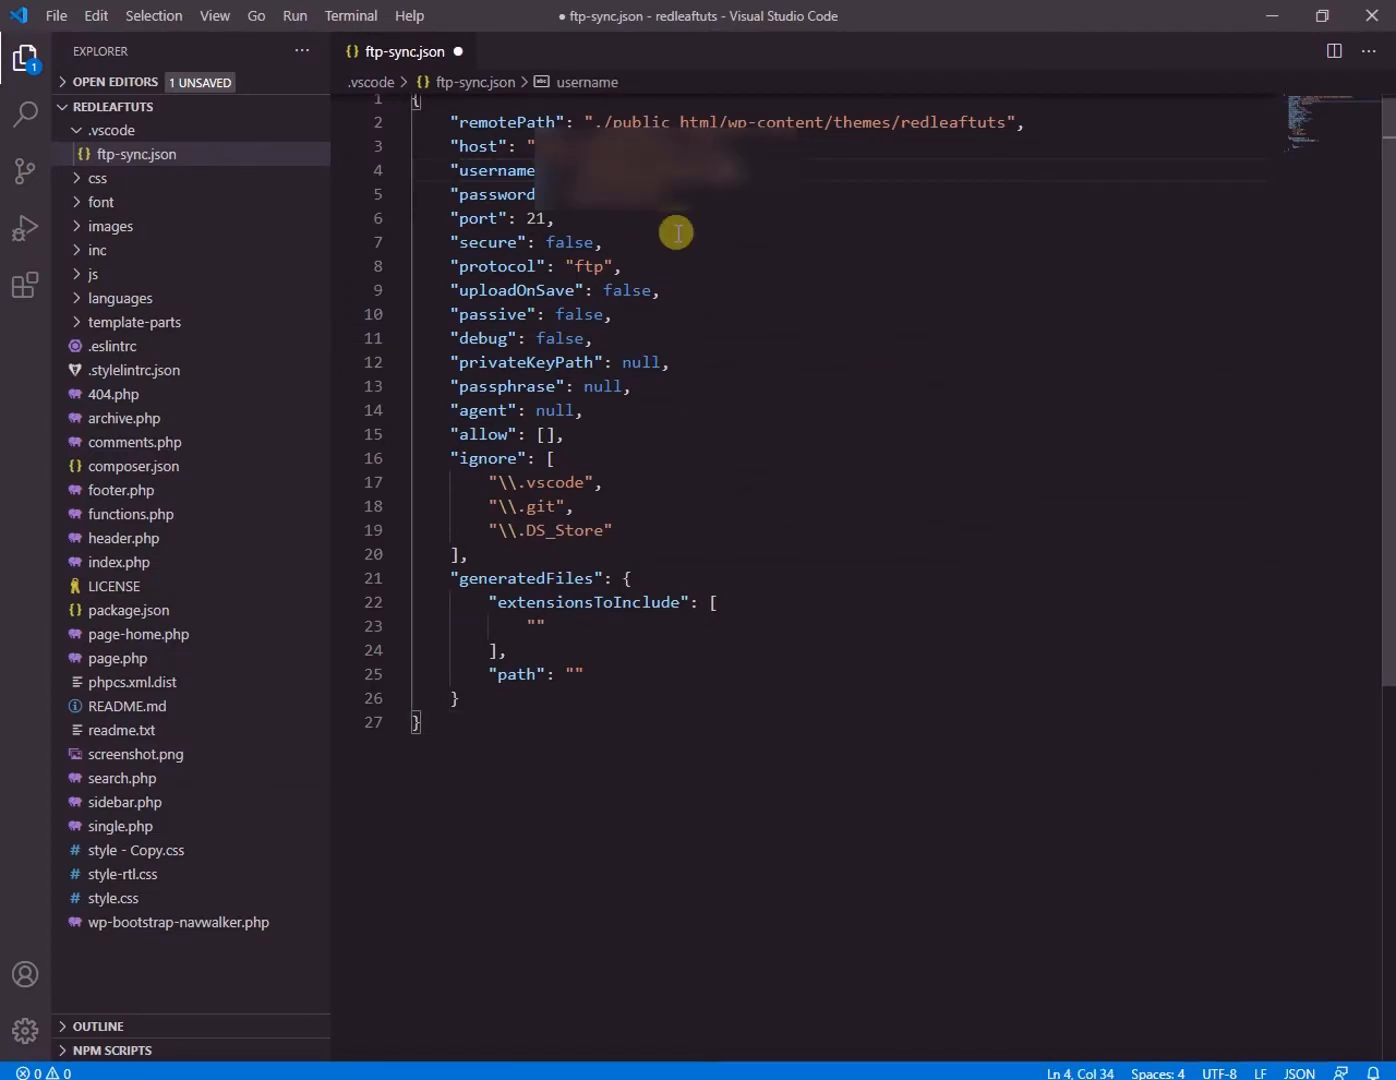
{"action": "mouse_move", "coordinate": [756, 304]}
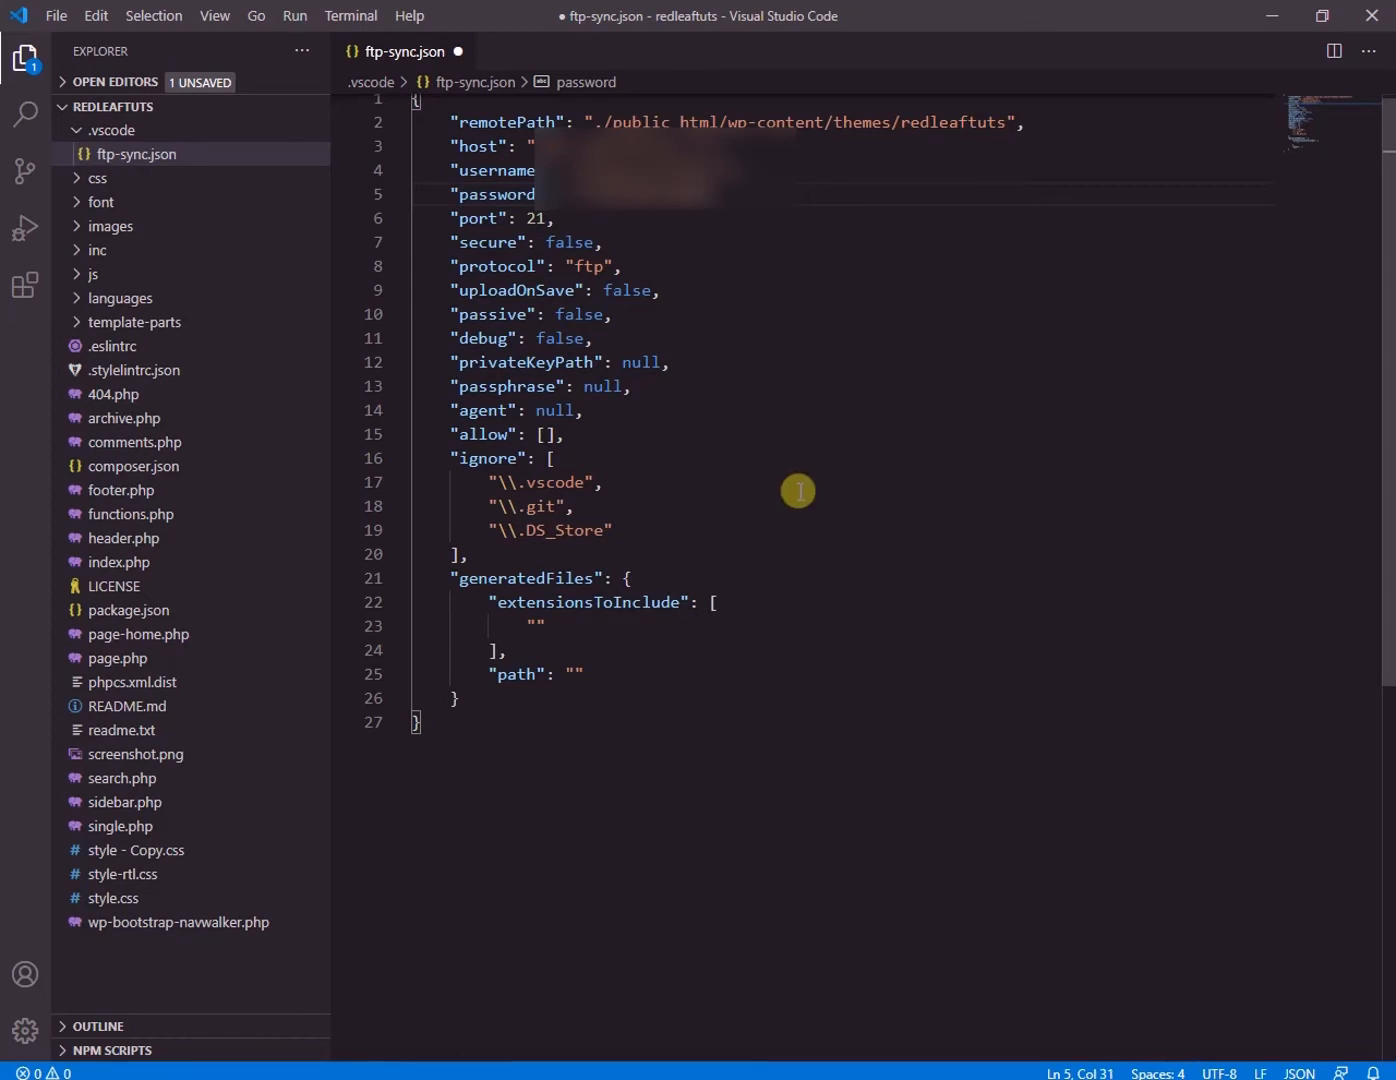
{"action": "mouse_move", "coordinate": [528, 352]}
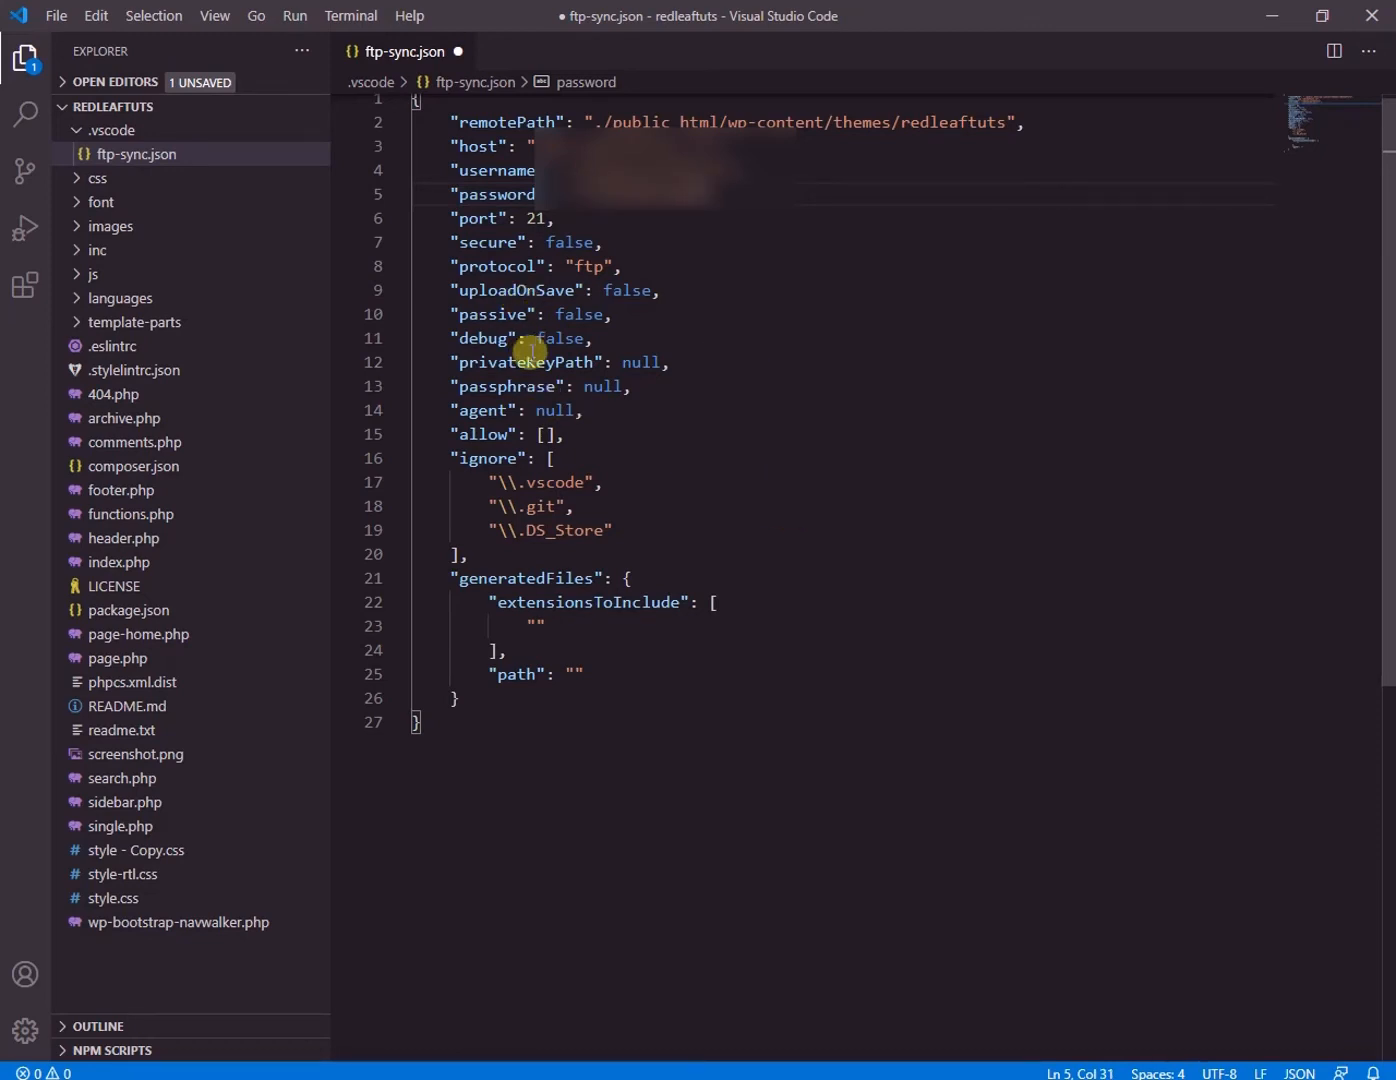
{"action": "mouse_move", "coordinate": [450, 288]}
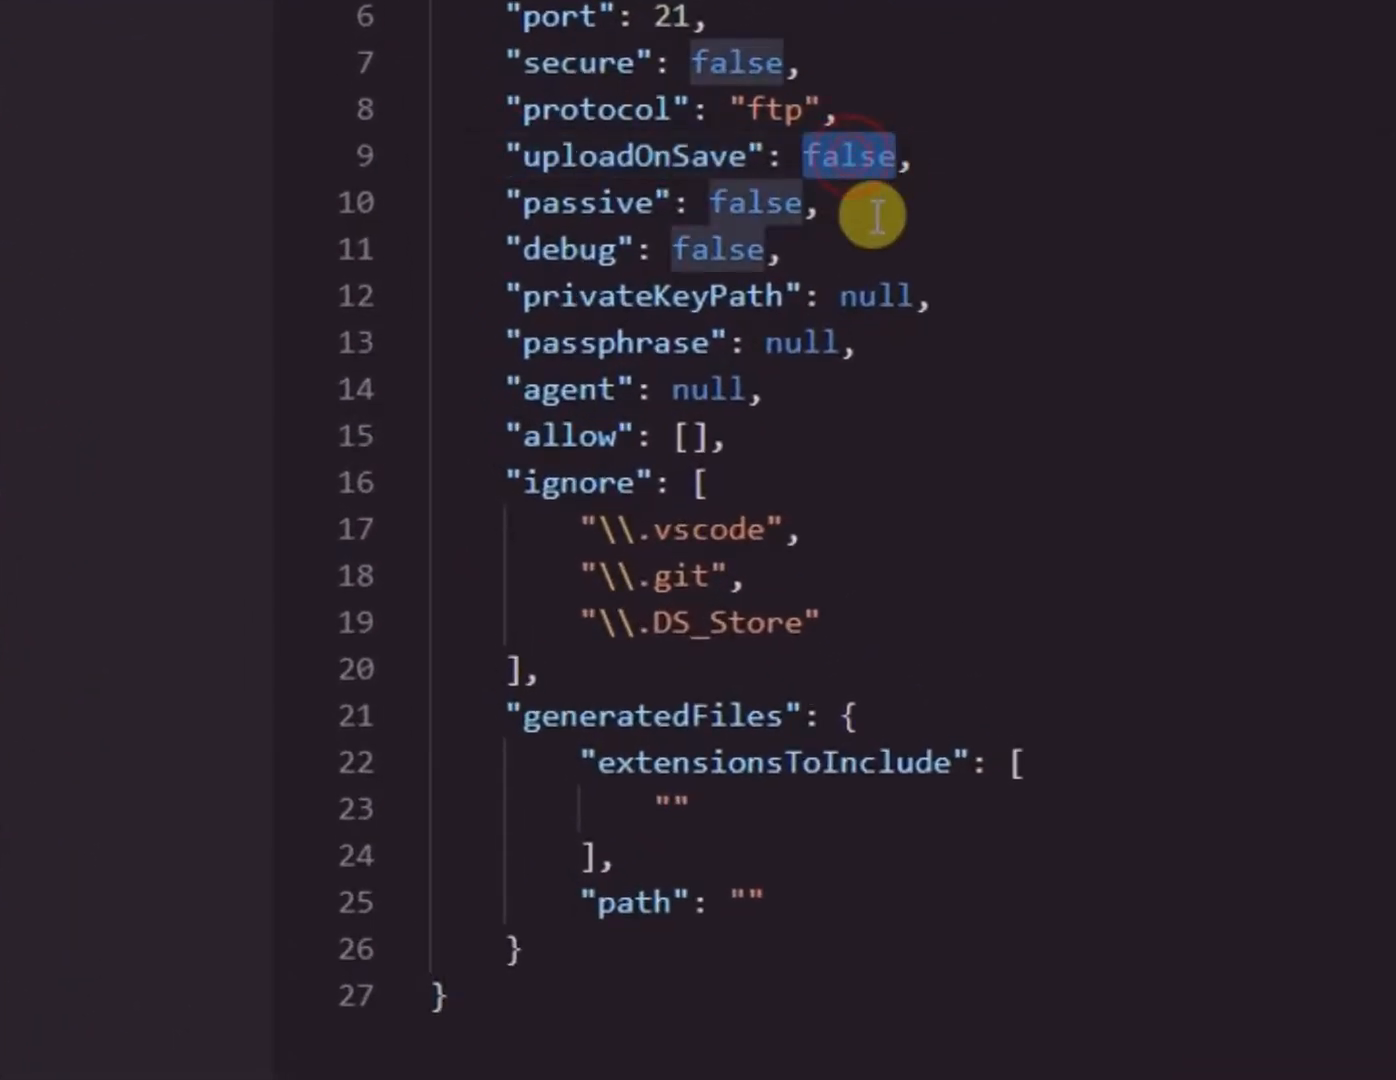
Set uploadOnSave to true and copy that line into the generatedFiles section
{"action": "type", "text": "true"}
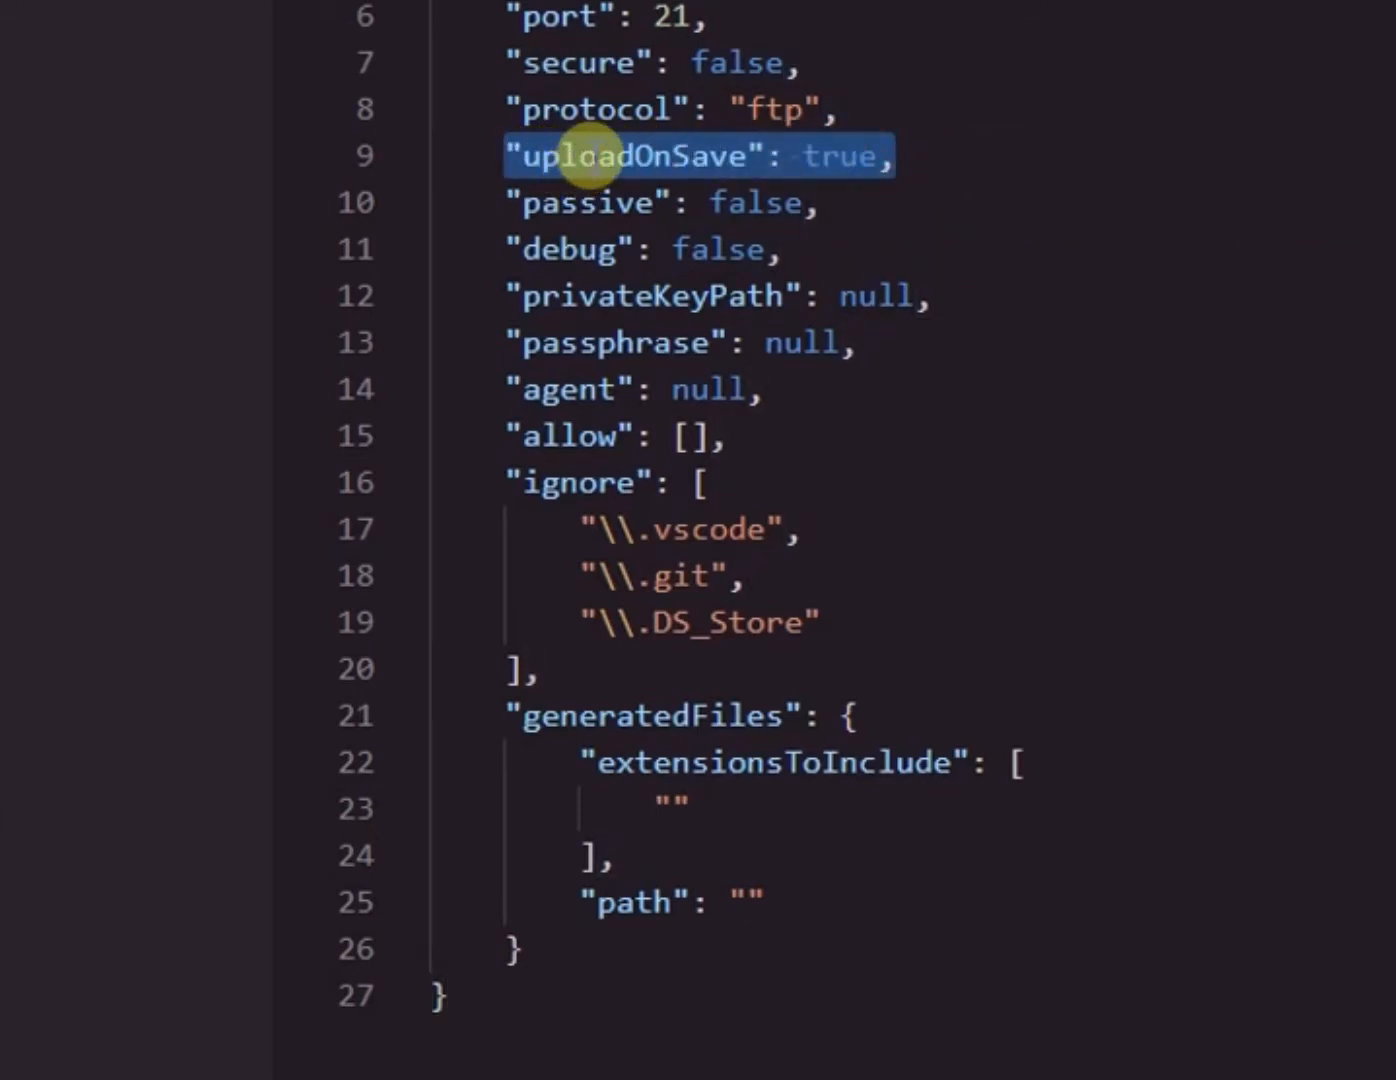
{"action": "right_click", "coordinate": [600, 156]}
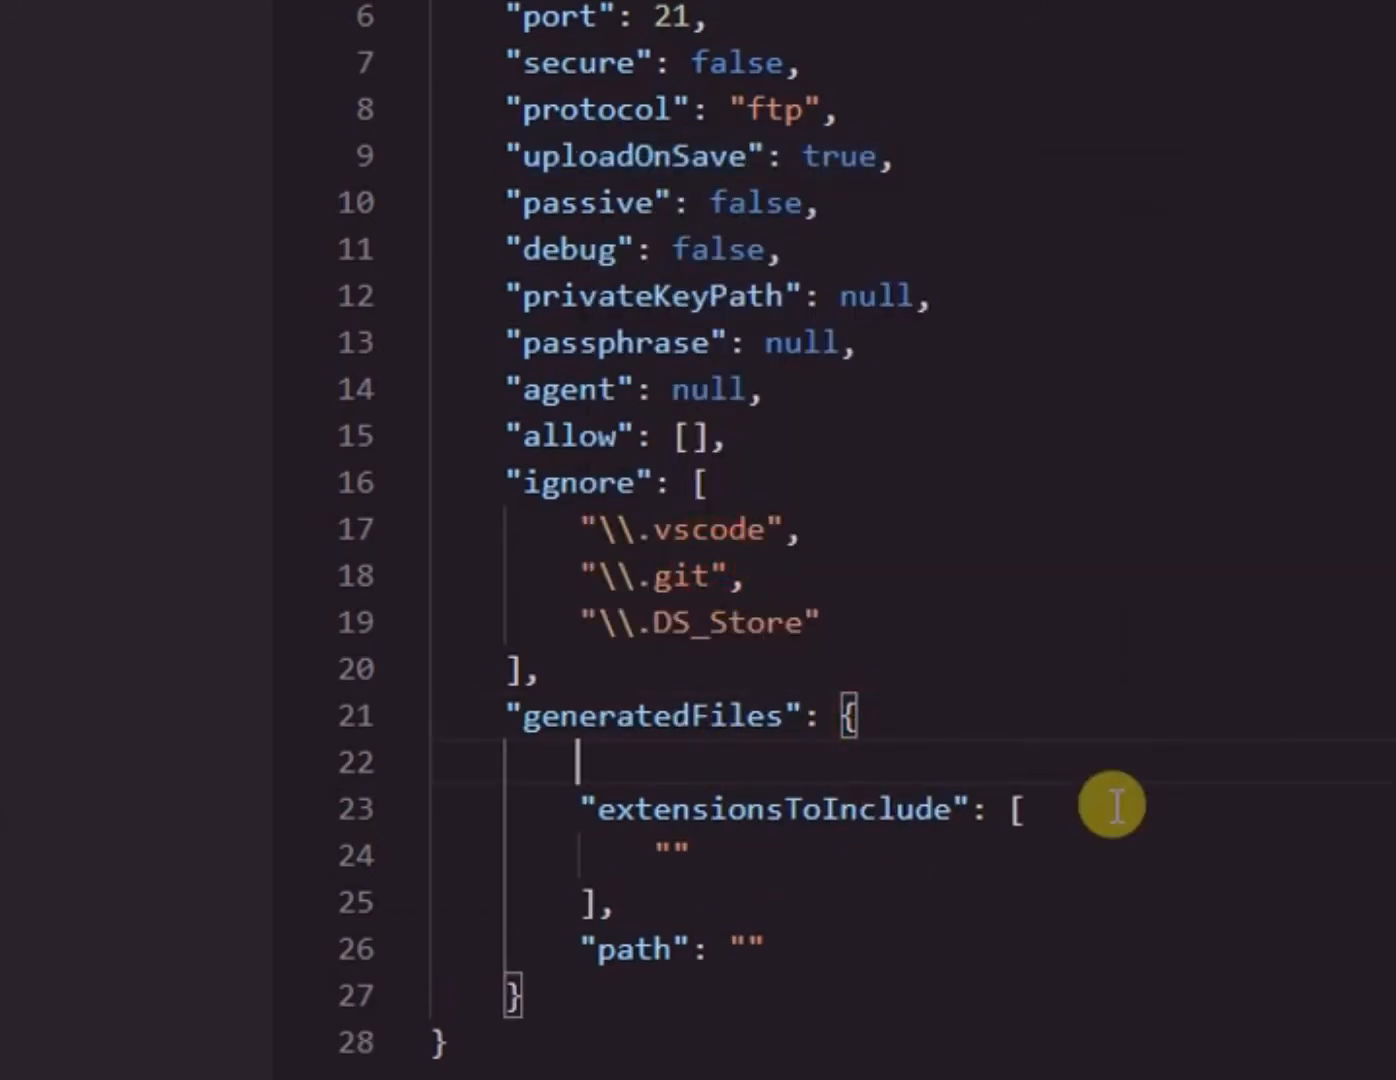
{"action": "type", "text": "\"uploadOnSave\": true,"}
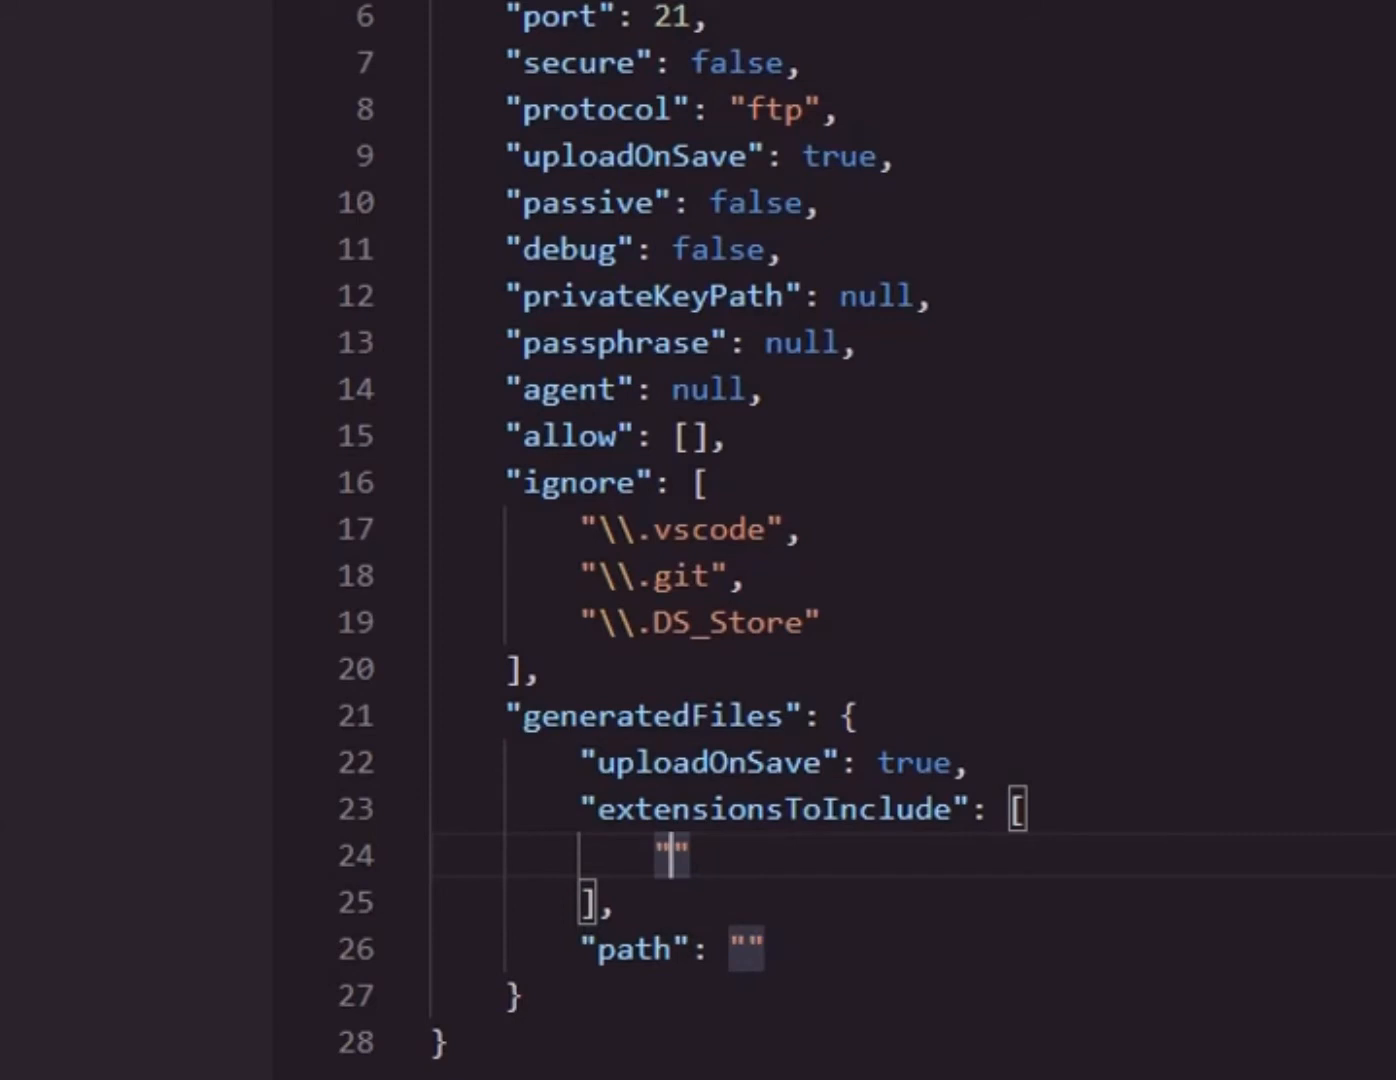
List .php, .css and .js under extensionsToInclude
{"action": "type", "text": ".php"}
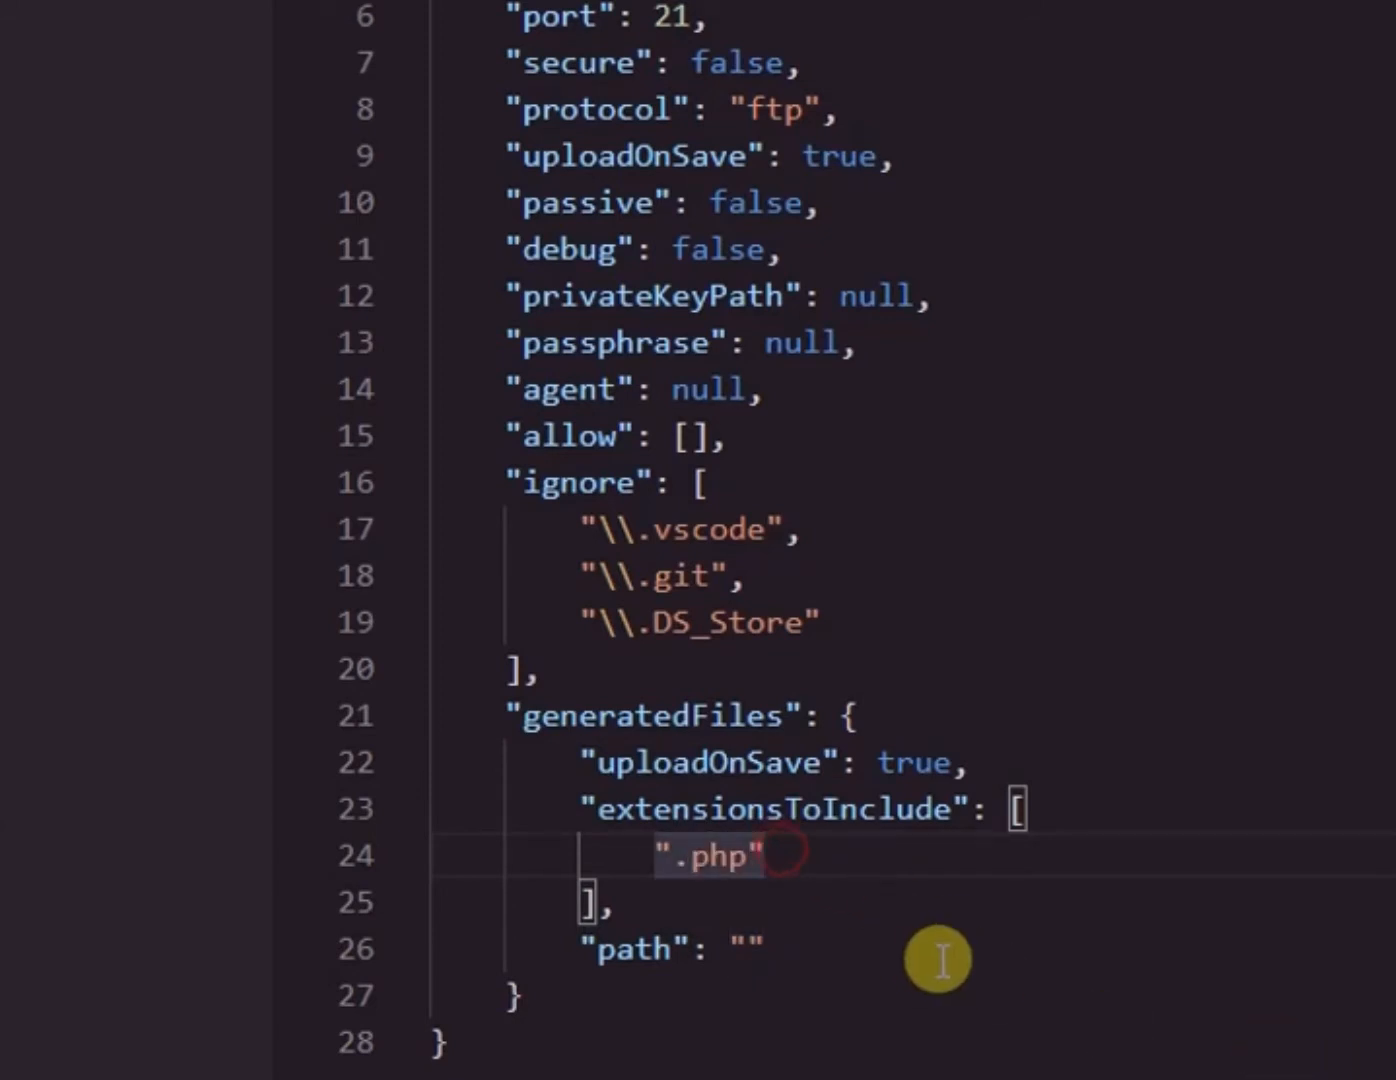
{"action": "key", "text": "Enter"}
{"action": "type", "text": "\"."}
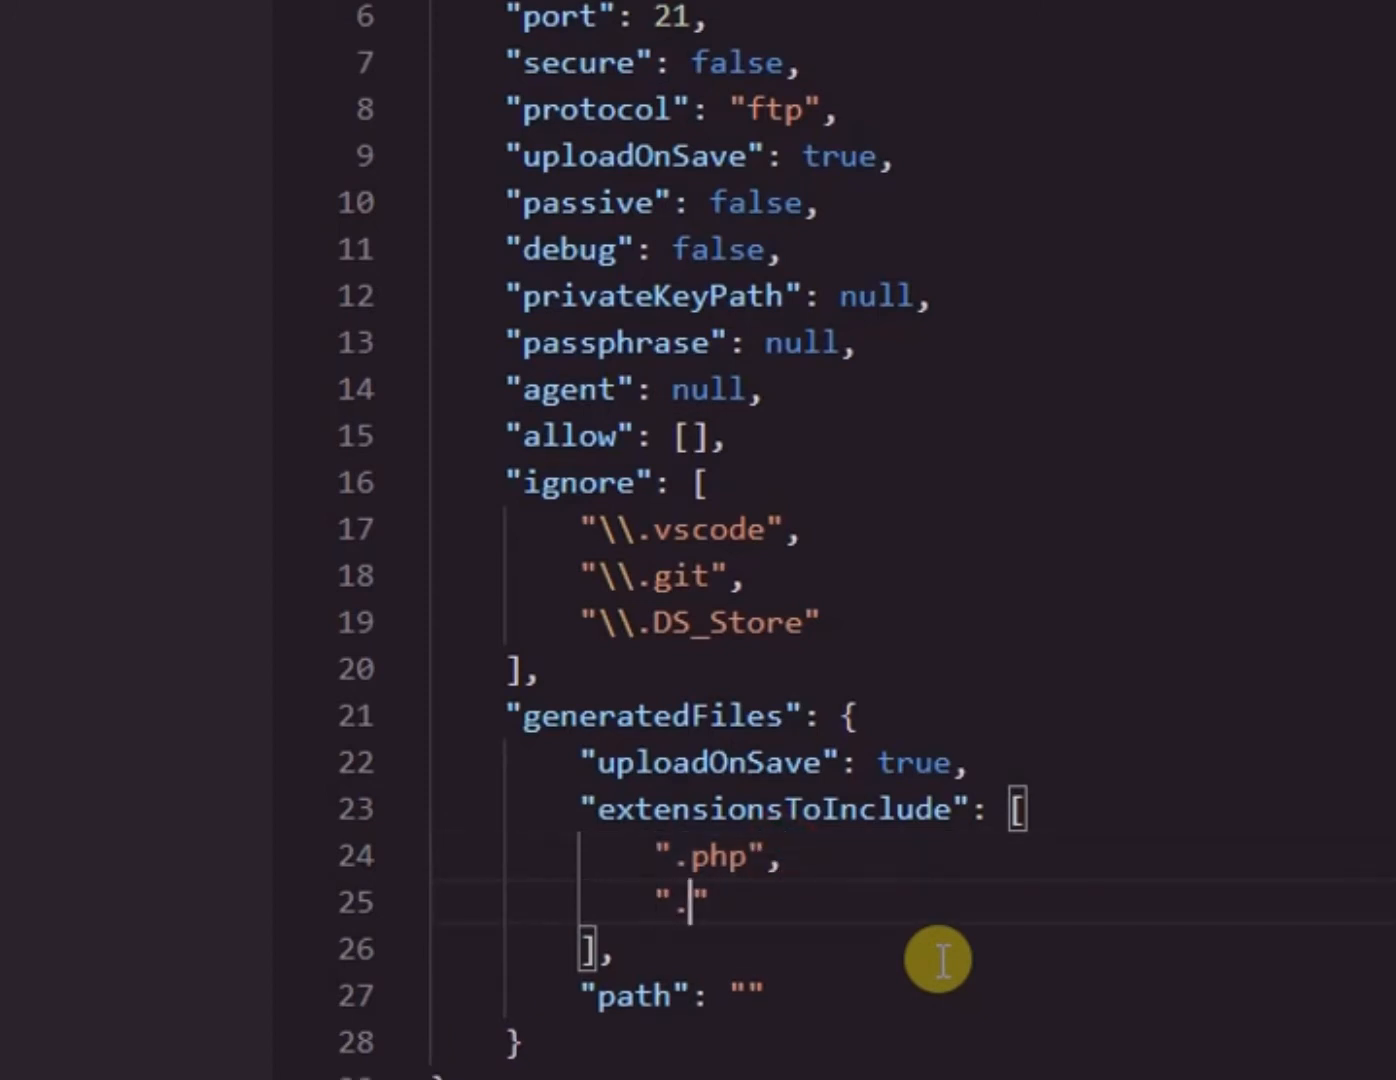
{"action": "type", "text": "css"}
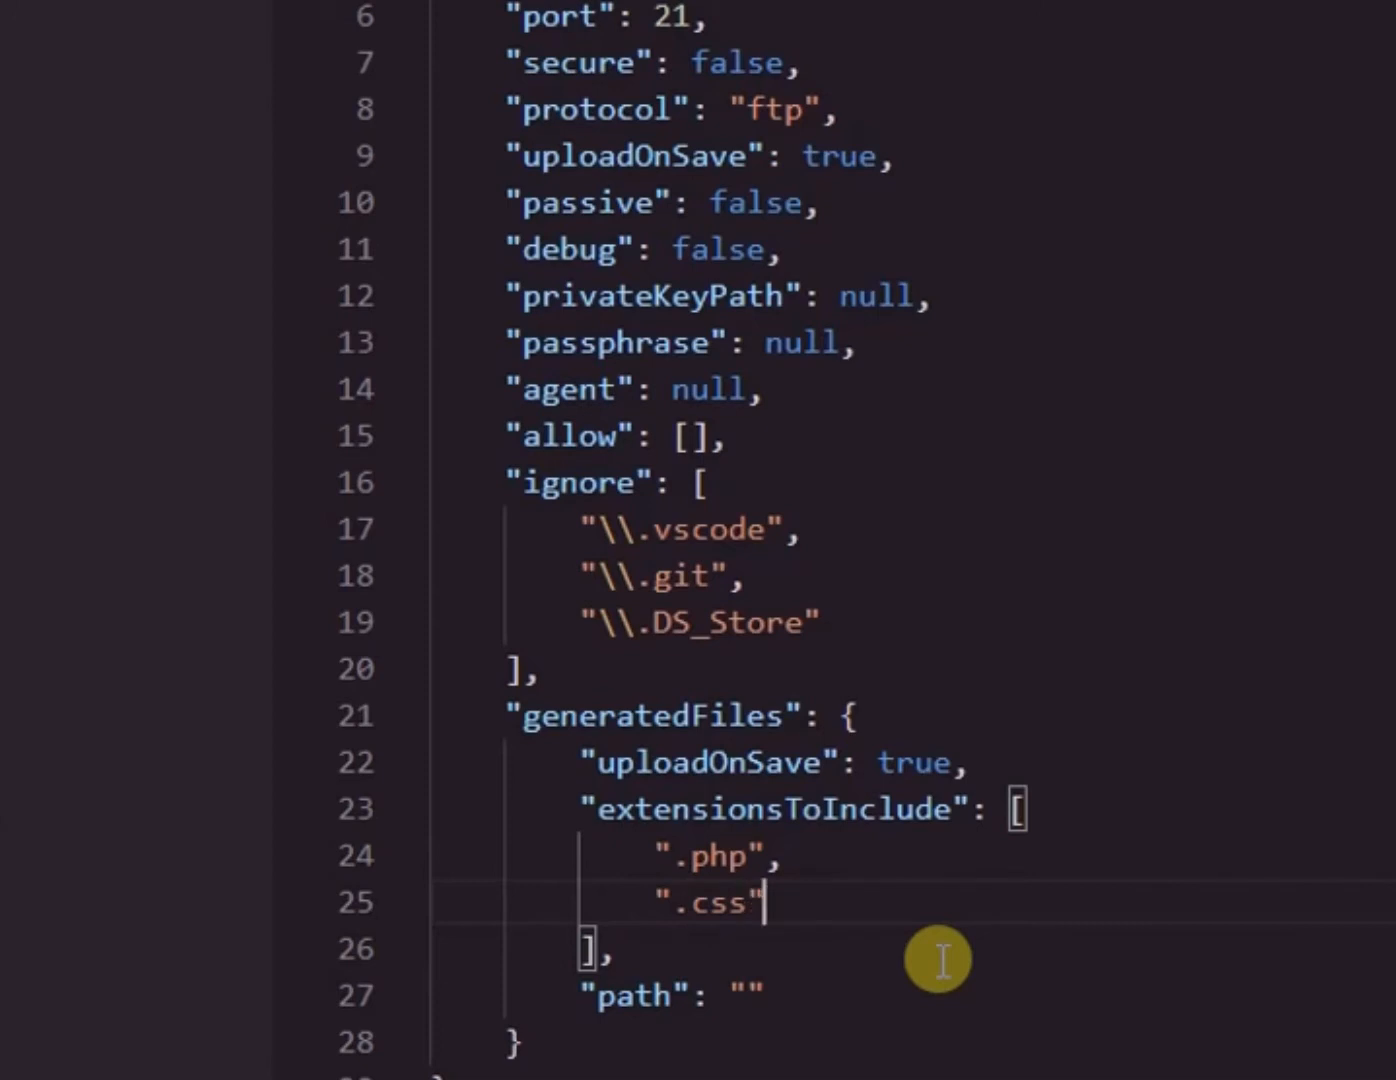
{"action": "double_click", "coordinate": [710, 900]}
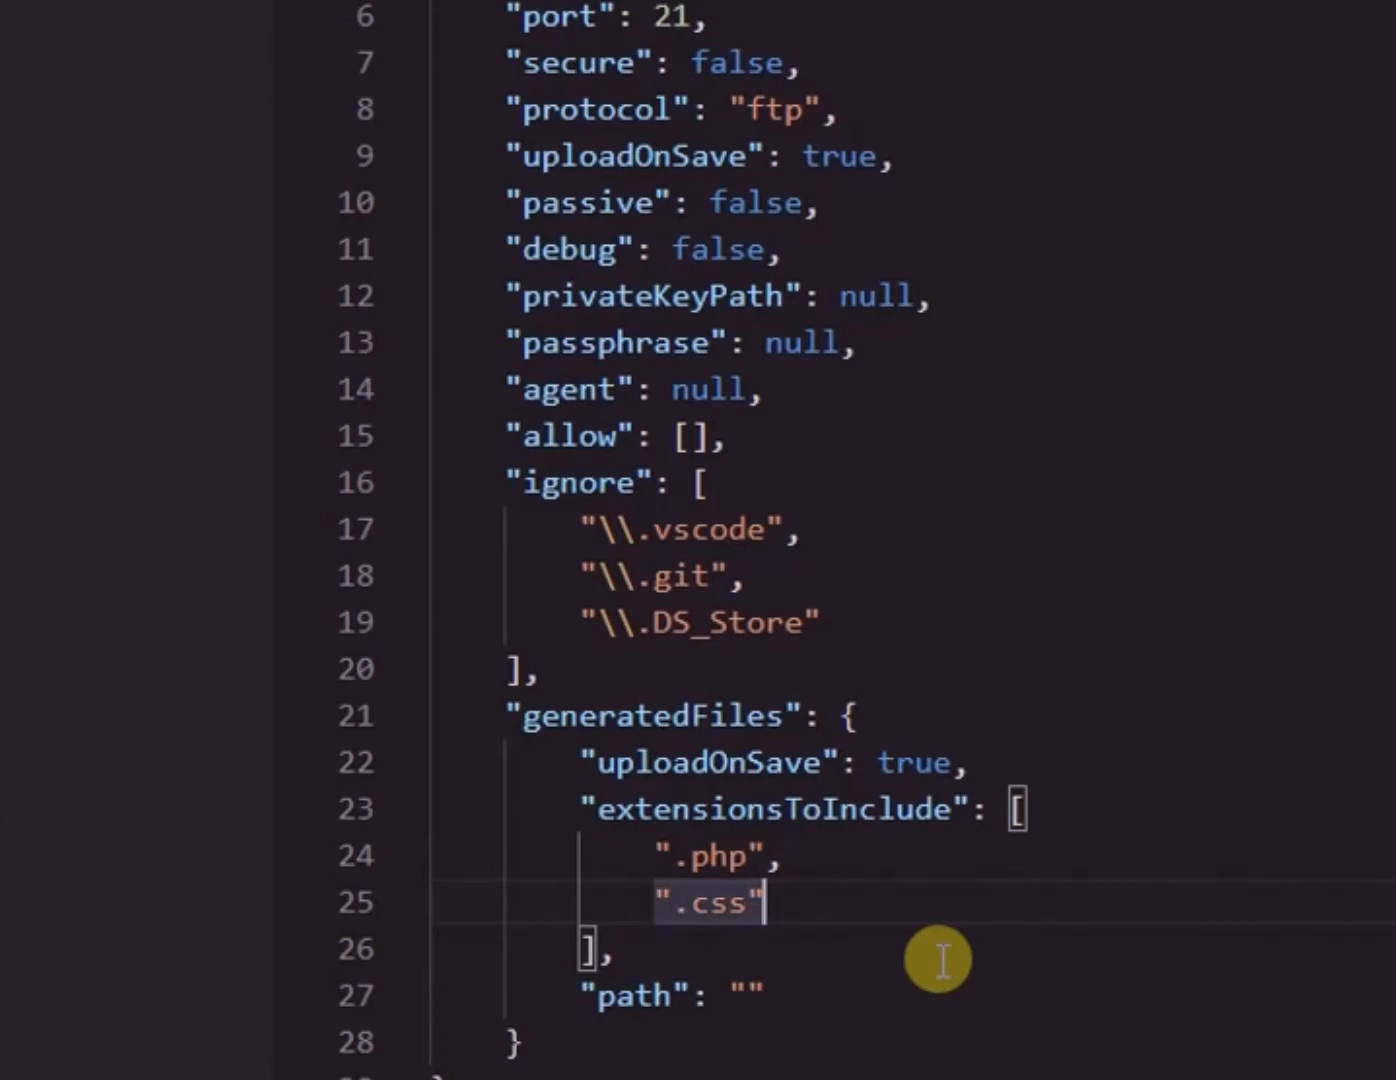
{"action": "type", "text": ","}
{"action": "key", "text": "Enter"}
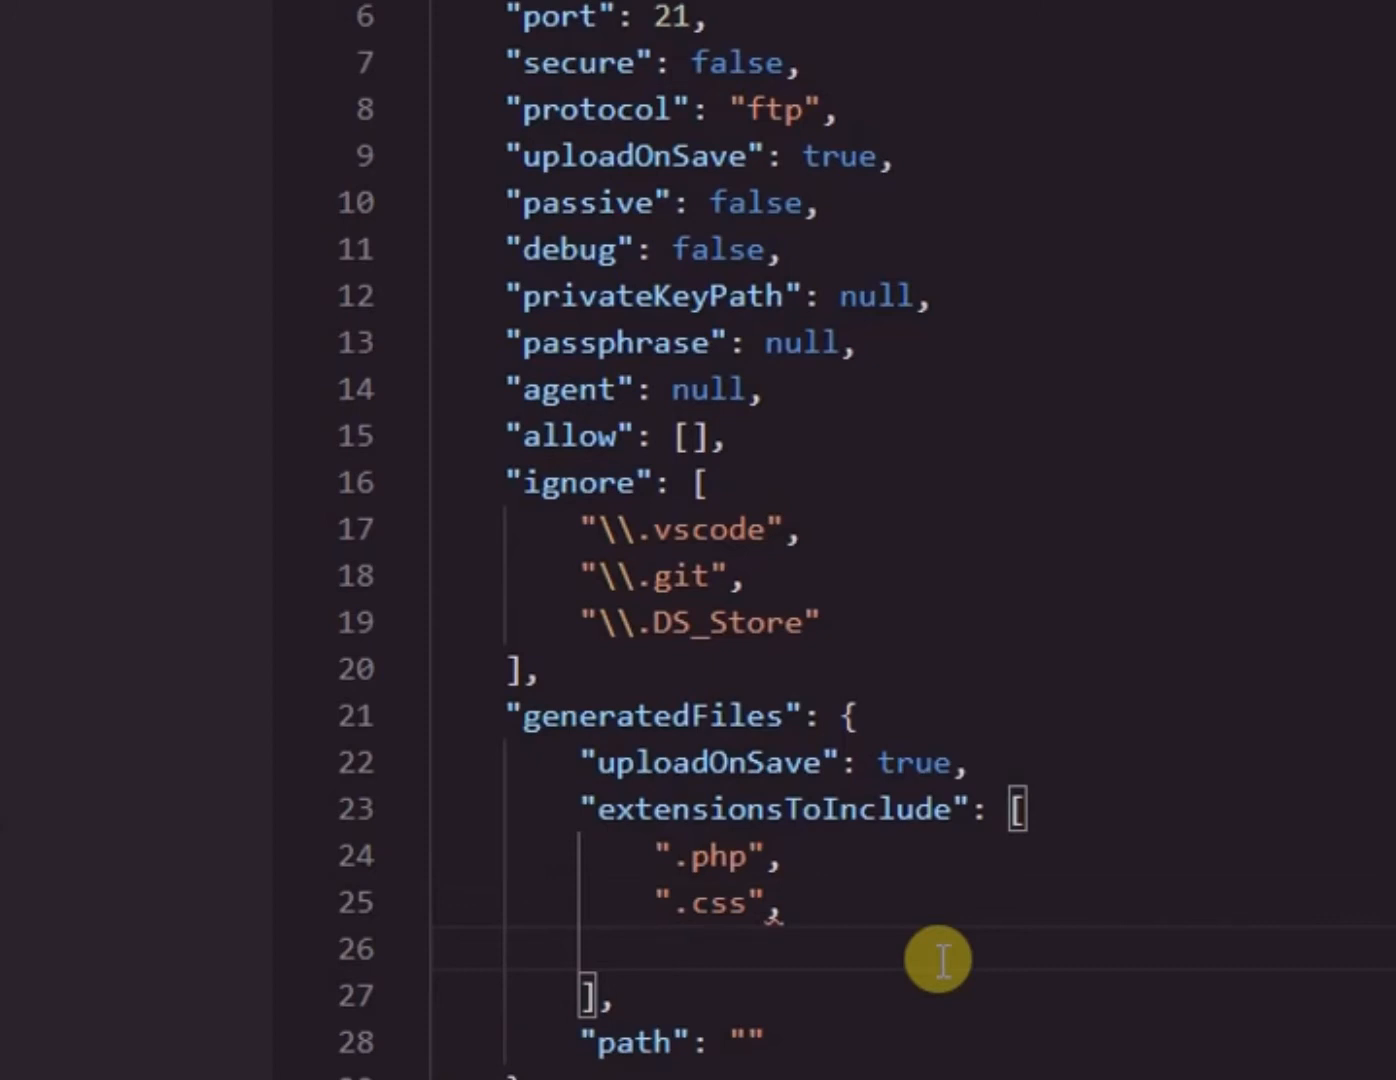
{"action": "type", "text": "\"\""}
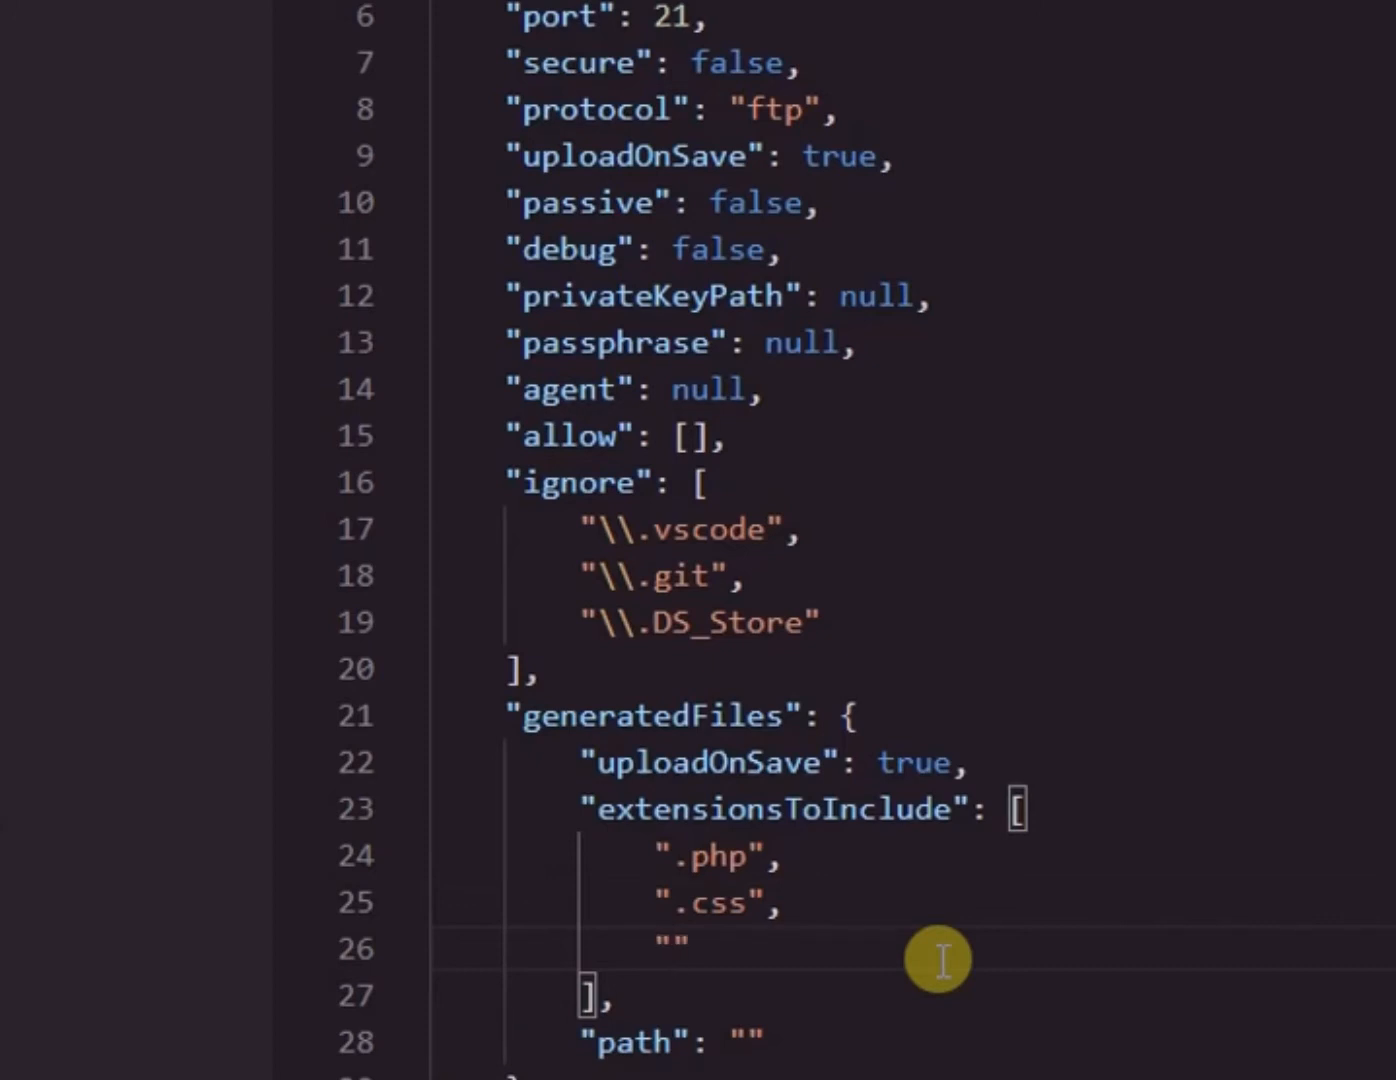
{"action": "type", "text": ".js"}
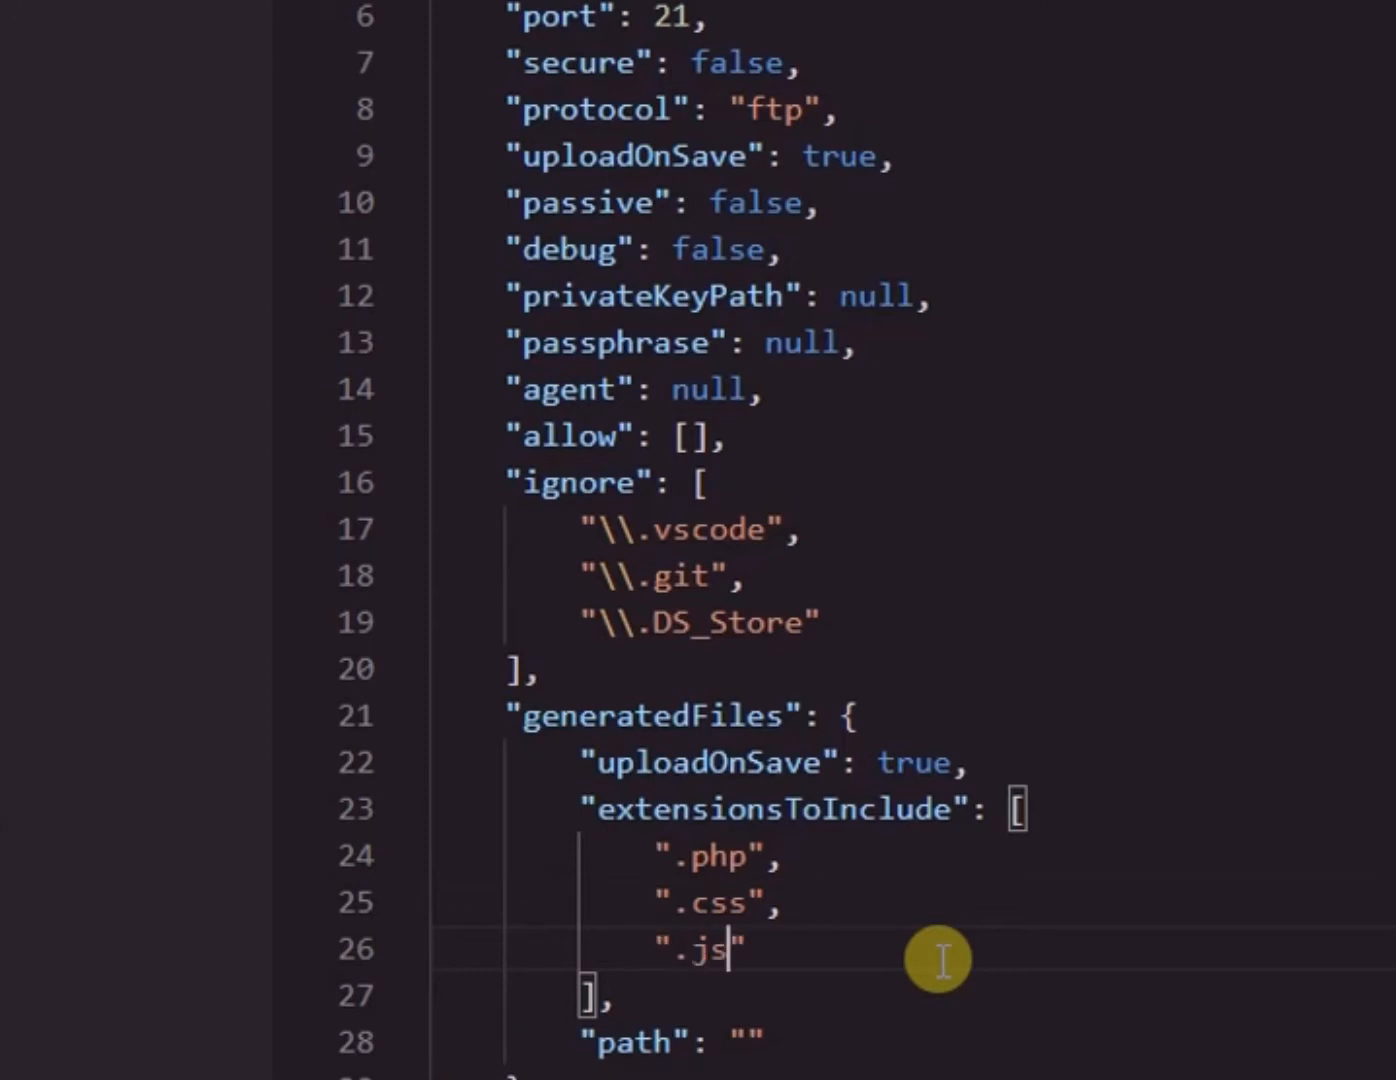
{"action": "mouse_move", "coordinate": [948, 1004]}
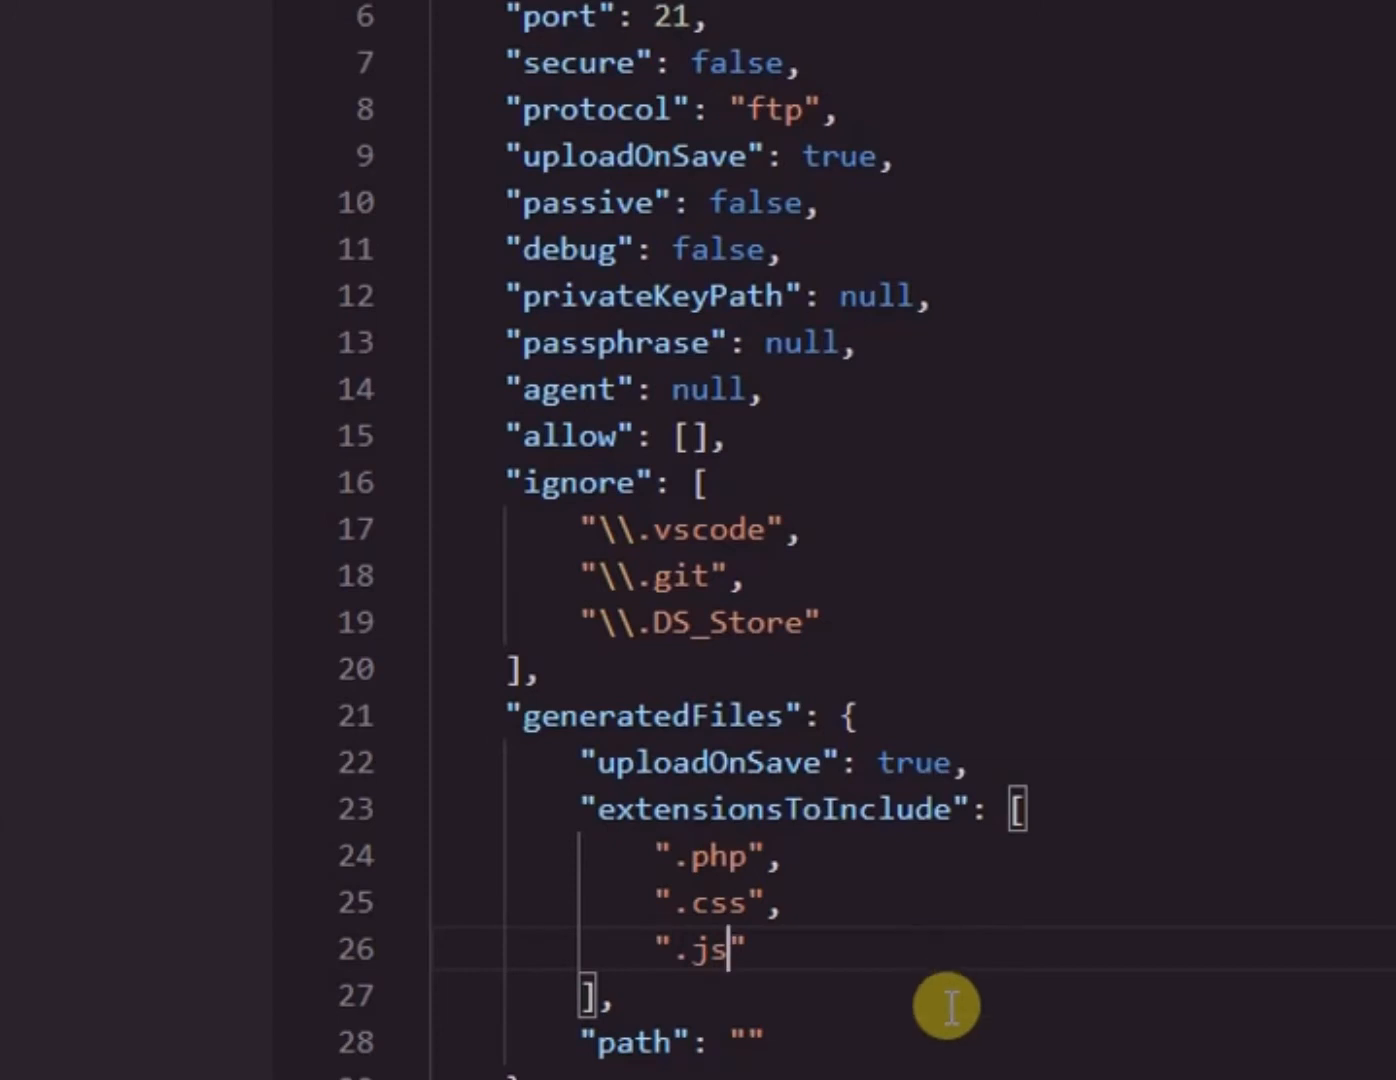
{"action": "mouse_move", "coordinate": [736, 1028]}
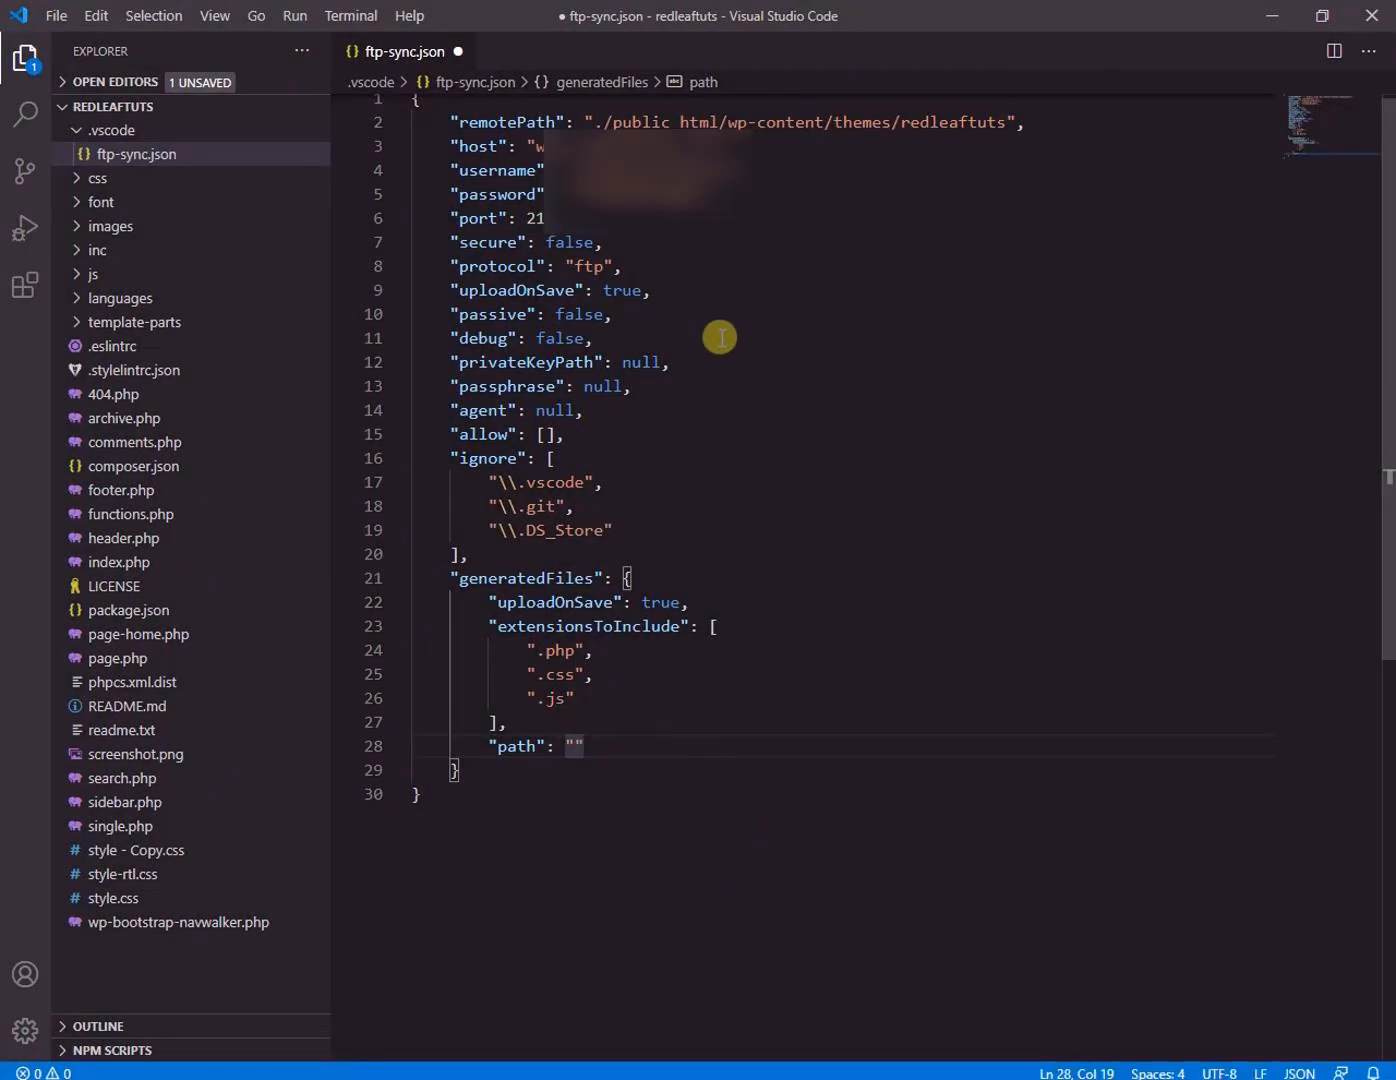
Save ftp-sync.json and start an ftp-sync Local to Remote sync, which reports 0 operations
{"action": "left_click", "coordinate": [56, 16]}
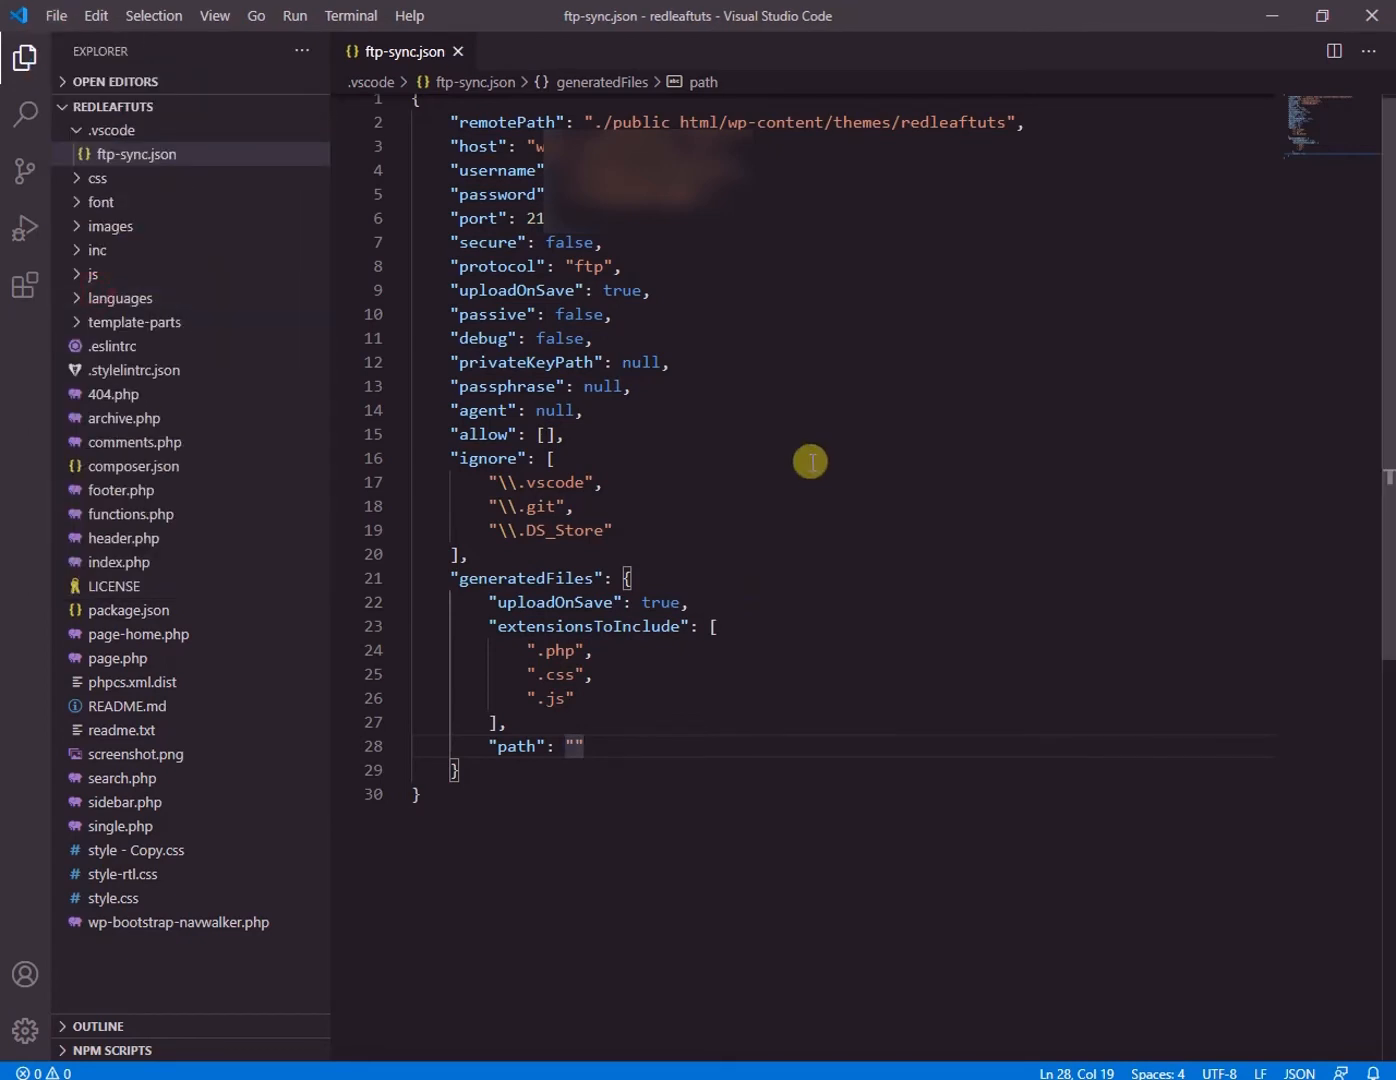
{"action": "mouse_move", "coordinate": [456, 52]}
{"action": "type", "text": ">ft"}
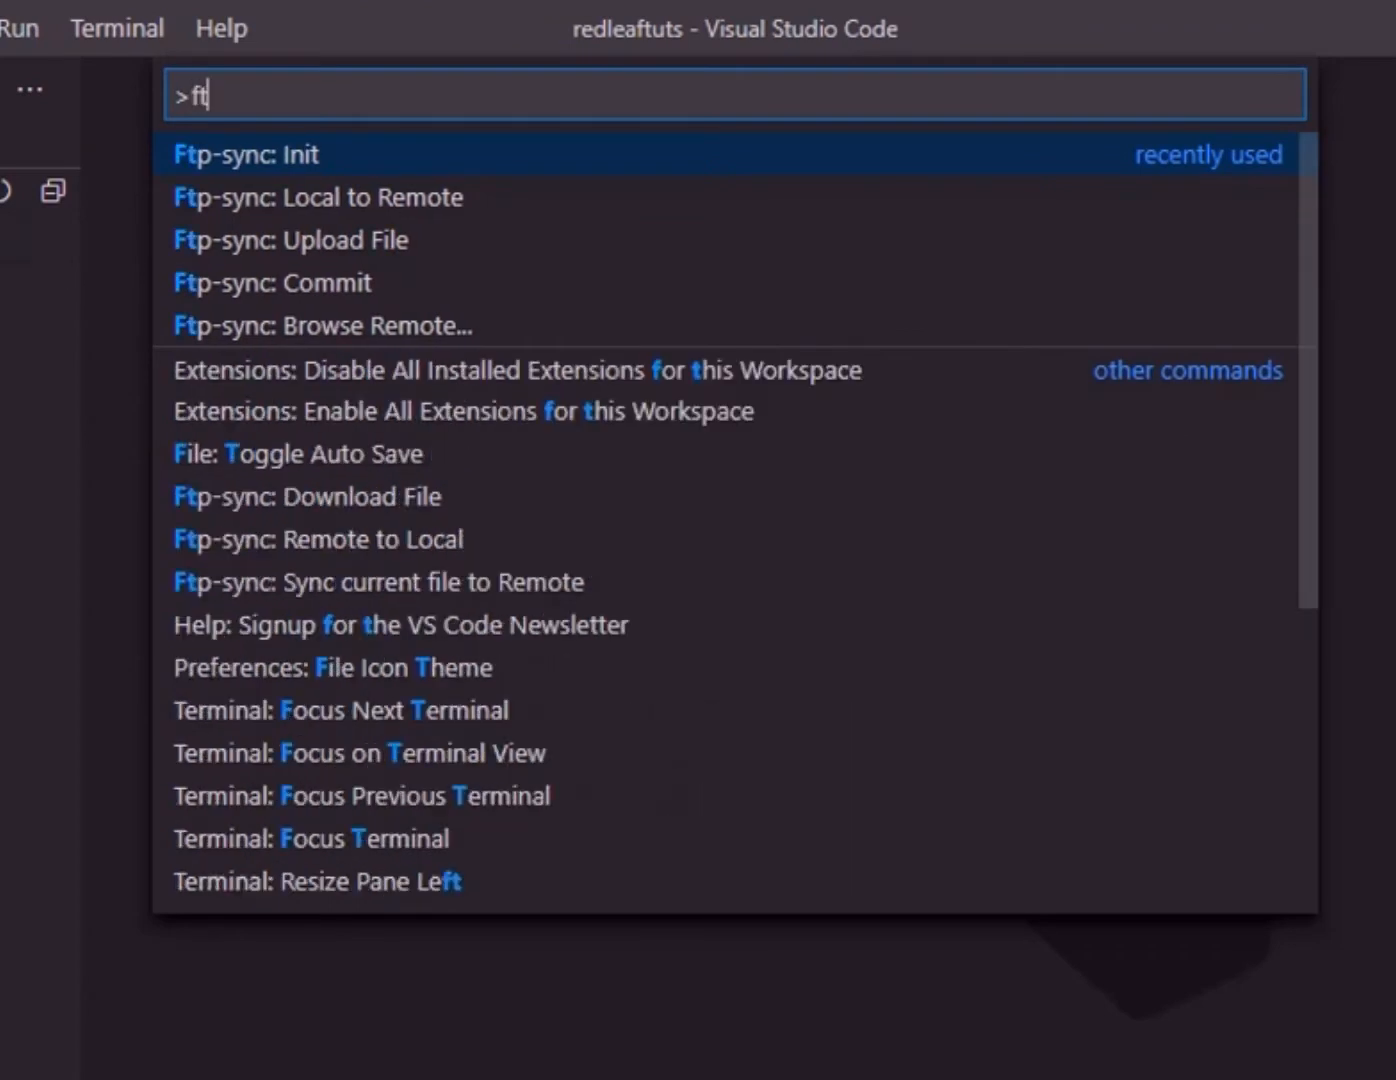
{"action": "type", "text": "p-sy"}
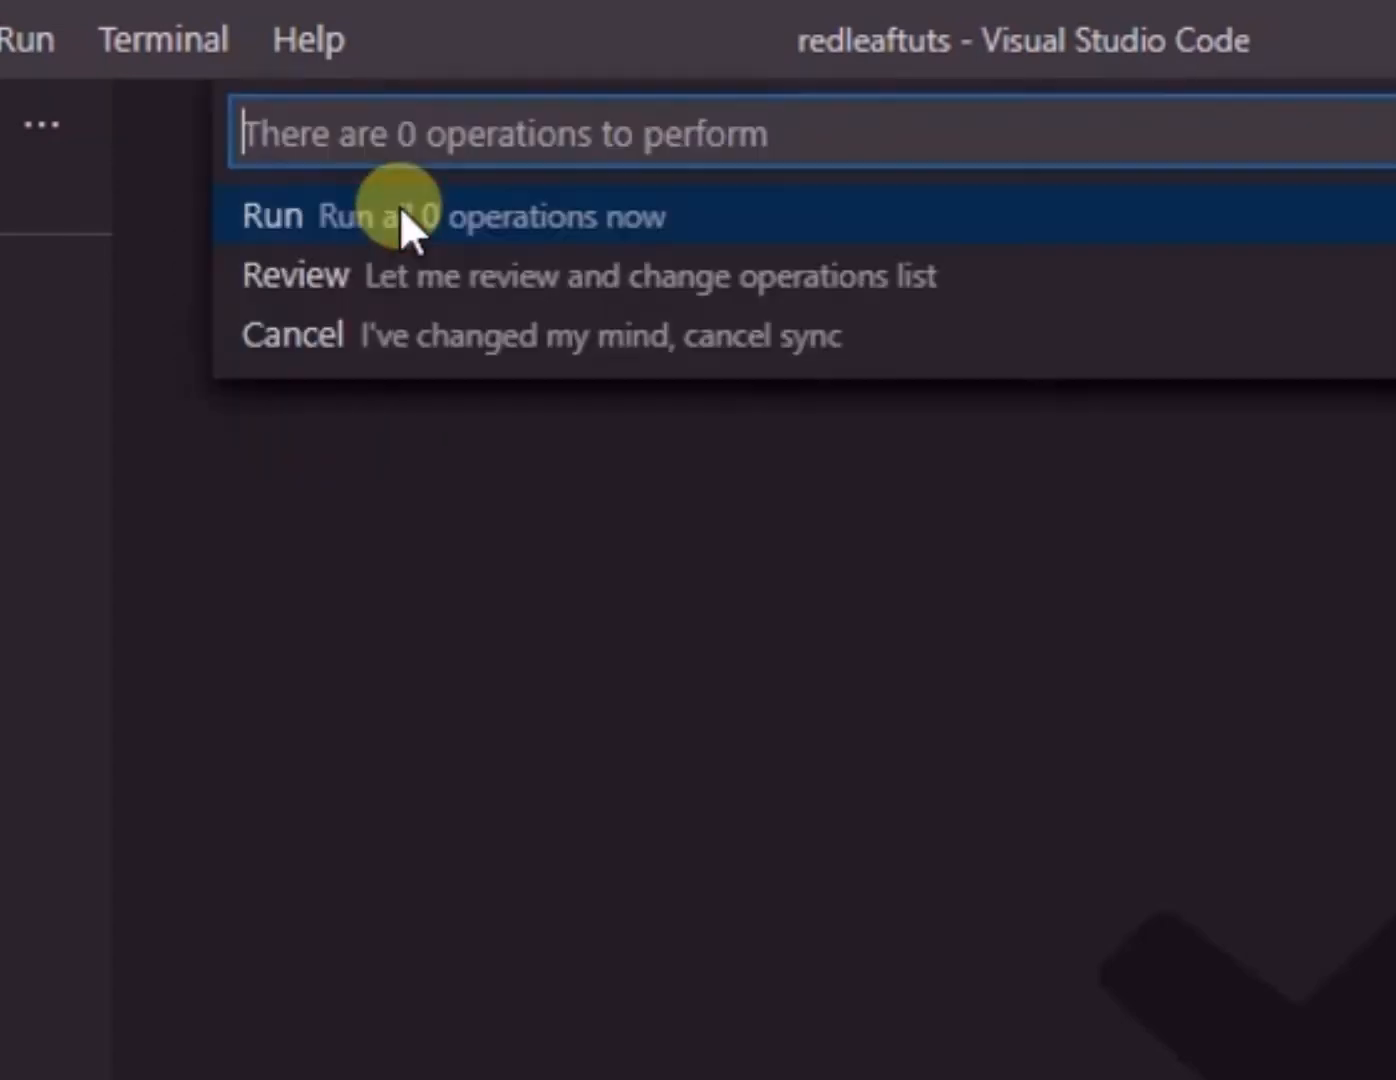
{"action": "mouse_move", "coordinate": [380, 230]}
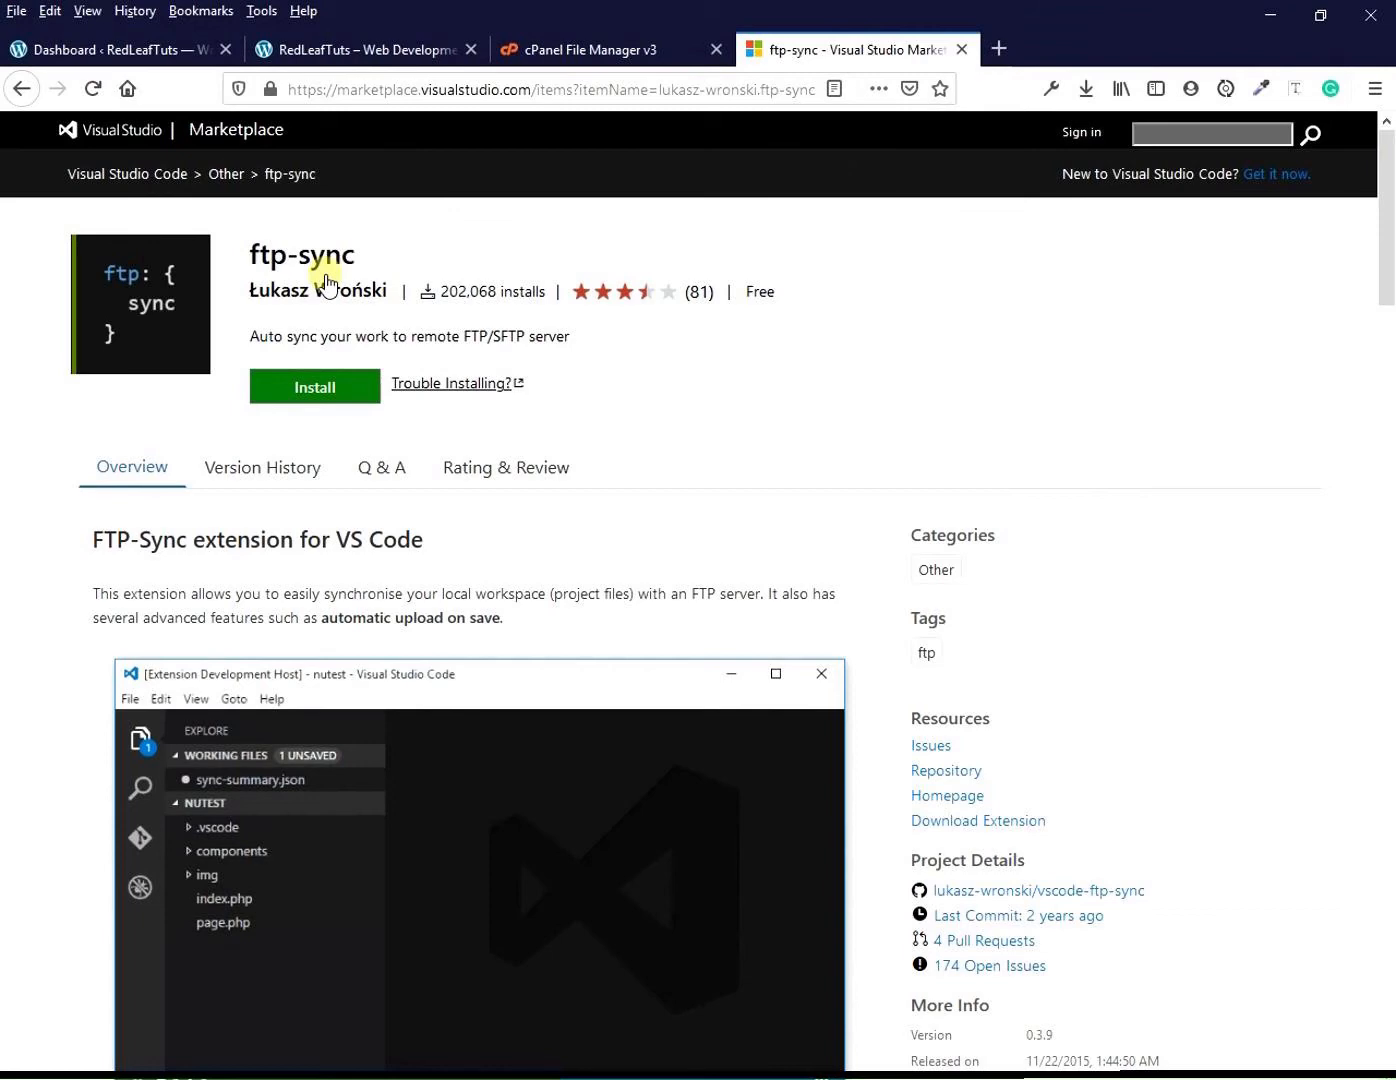
Switch to the WordPress dashboard in Firefox, then back to ftp-sync.json in the editor
{"action": "left_click", "coordinate": [116, 48]}
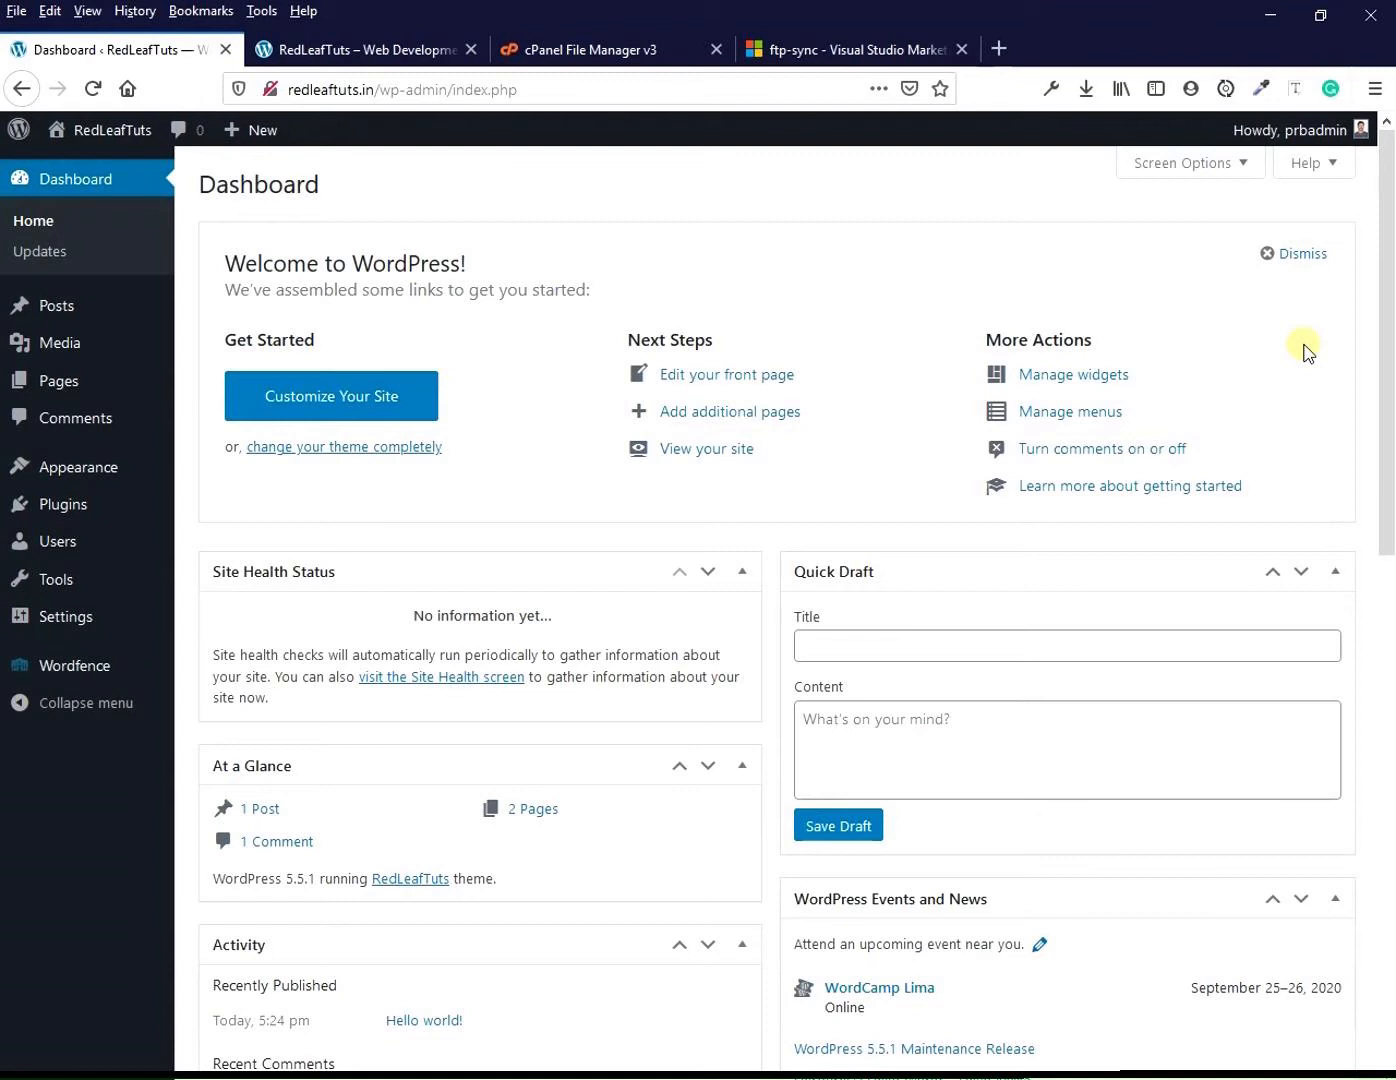
{"action": "left_click", "coordinate": [842, 48]}
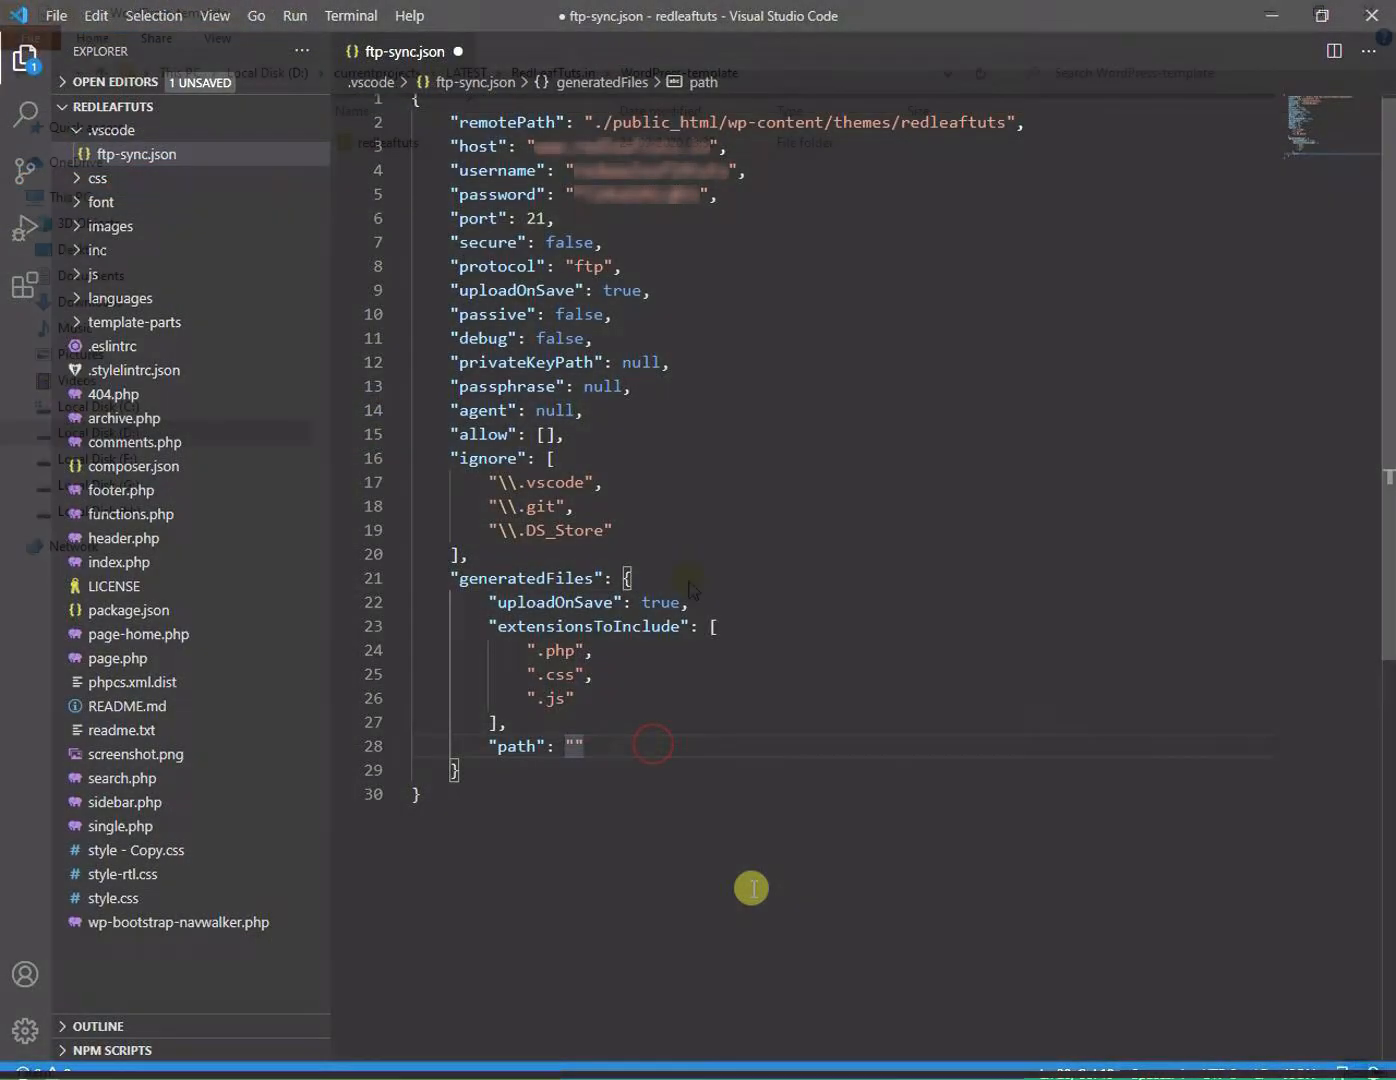
Sync the redleaftuts theme folder with ftp-sync, choosing the project root as the folder
{"action": "right_click", "coordinate": [376, 142]}
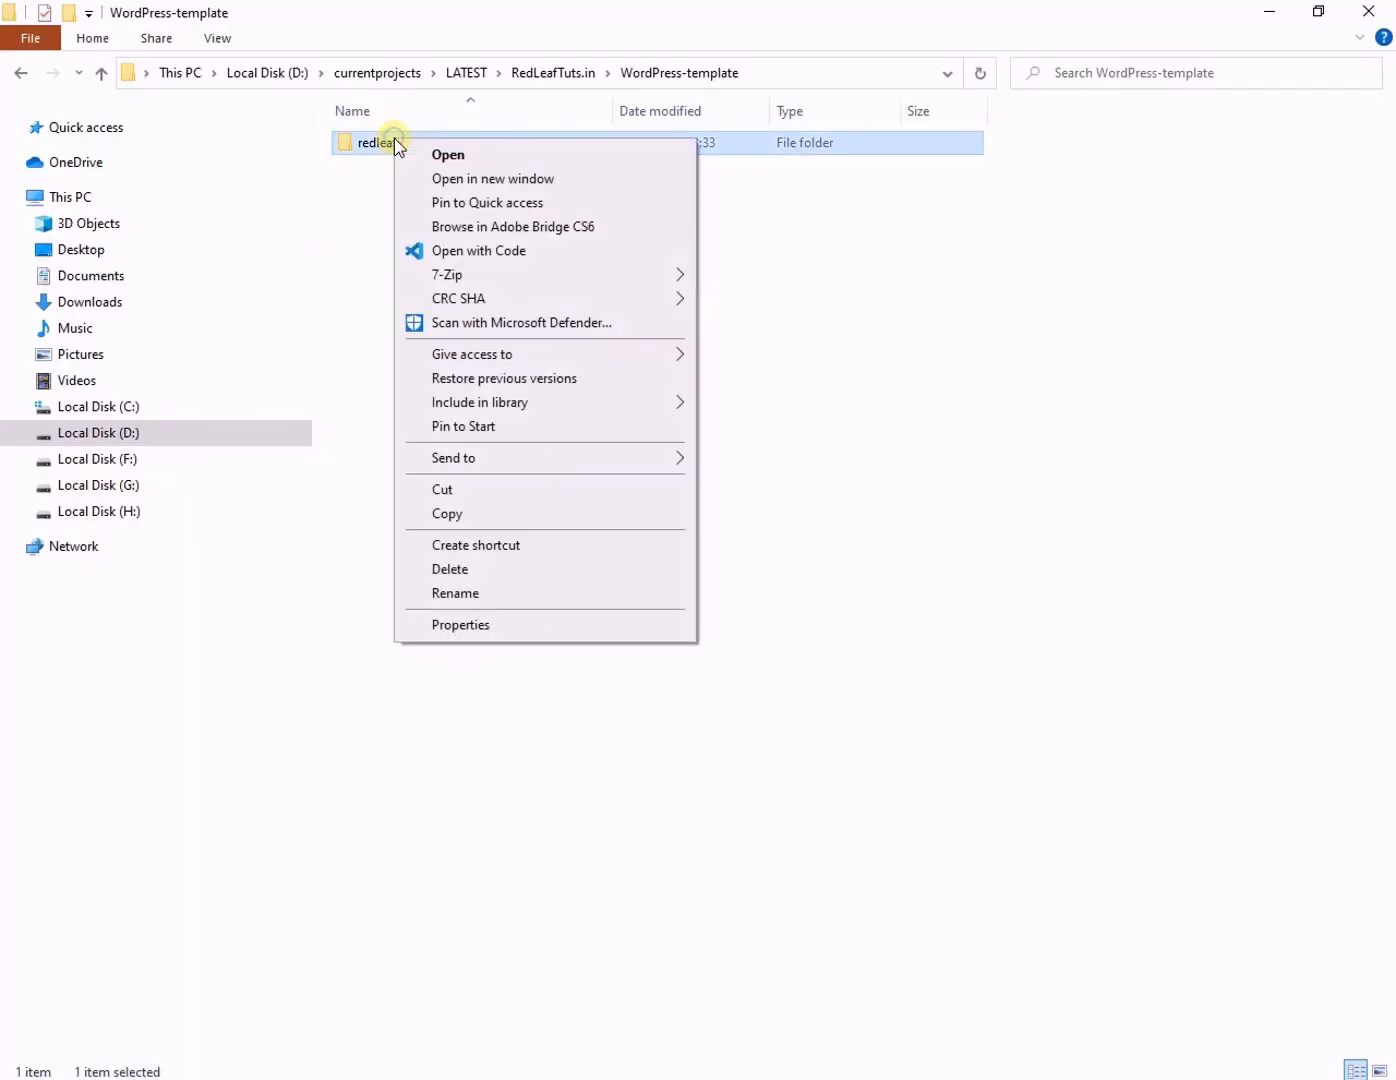
{"action": "left_click", "coordinate": [478, 250]}
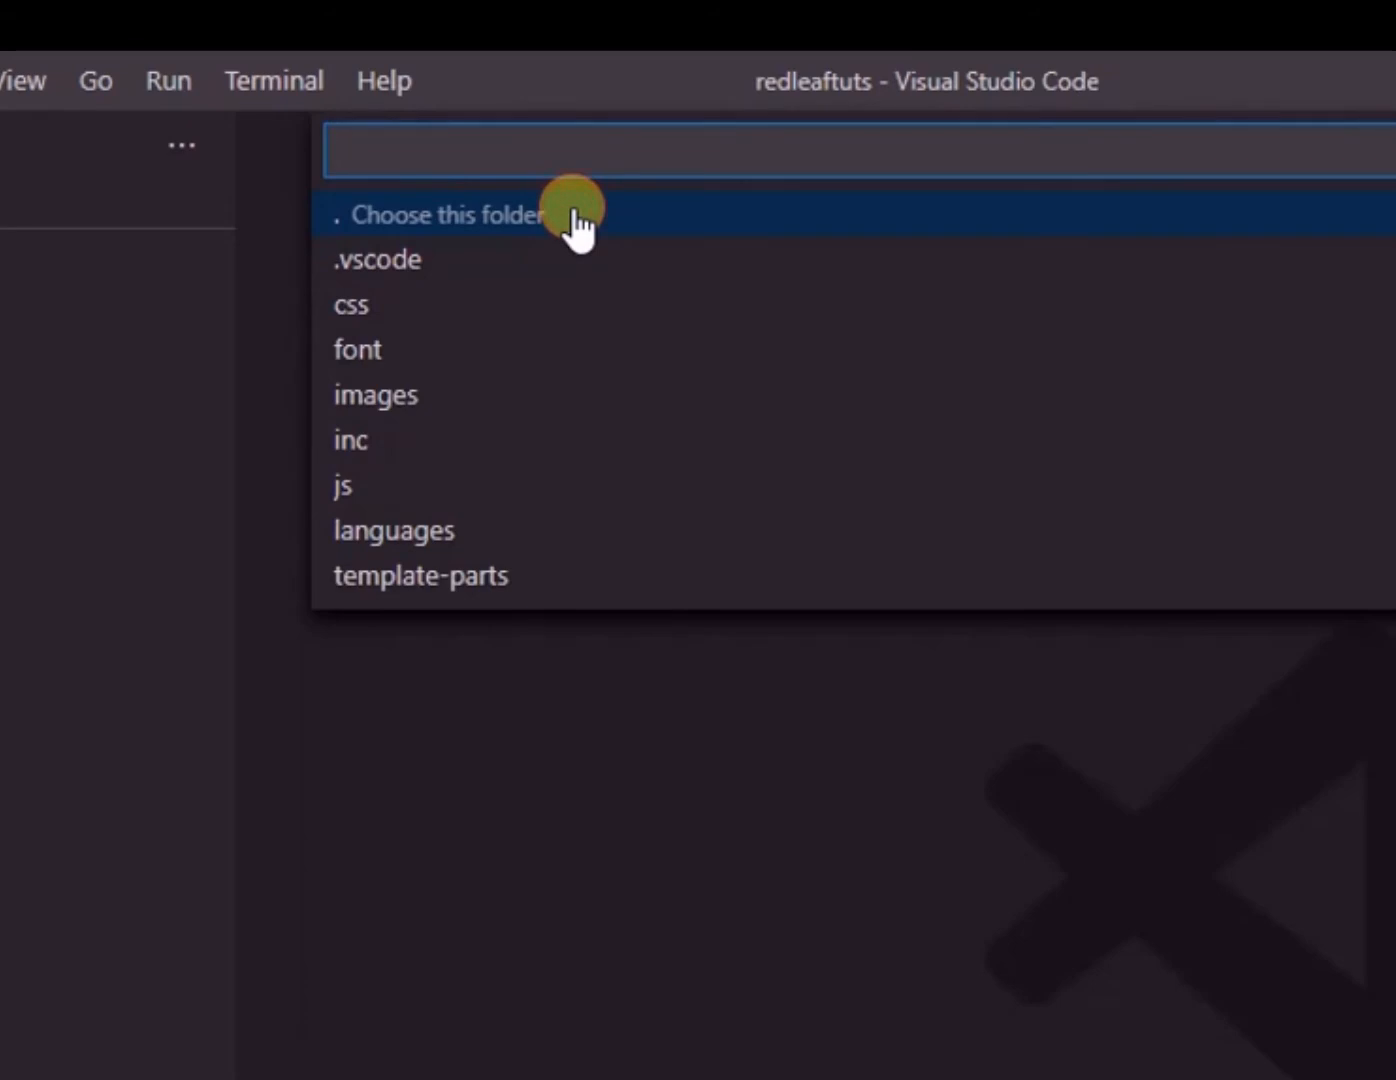
{"action": "left_click", "coordinate": [450, 214]}
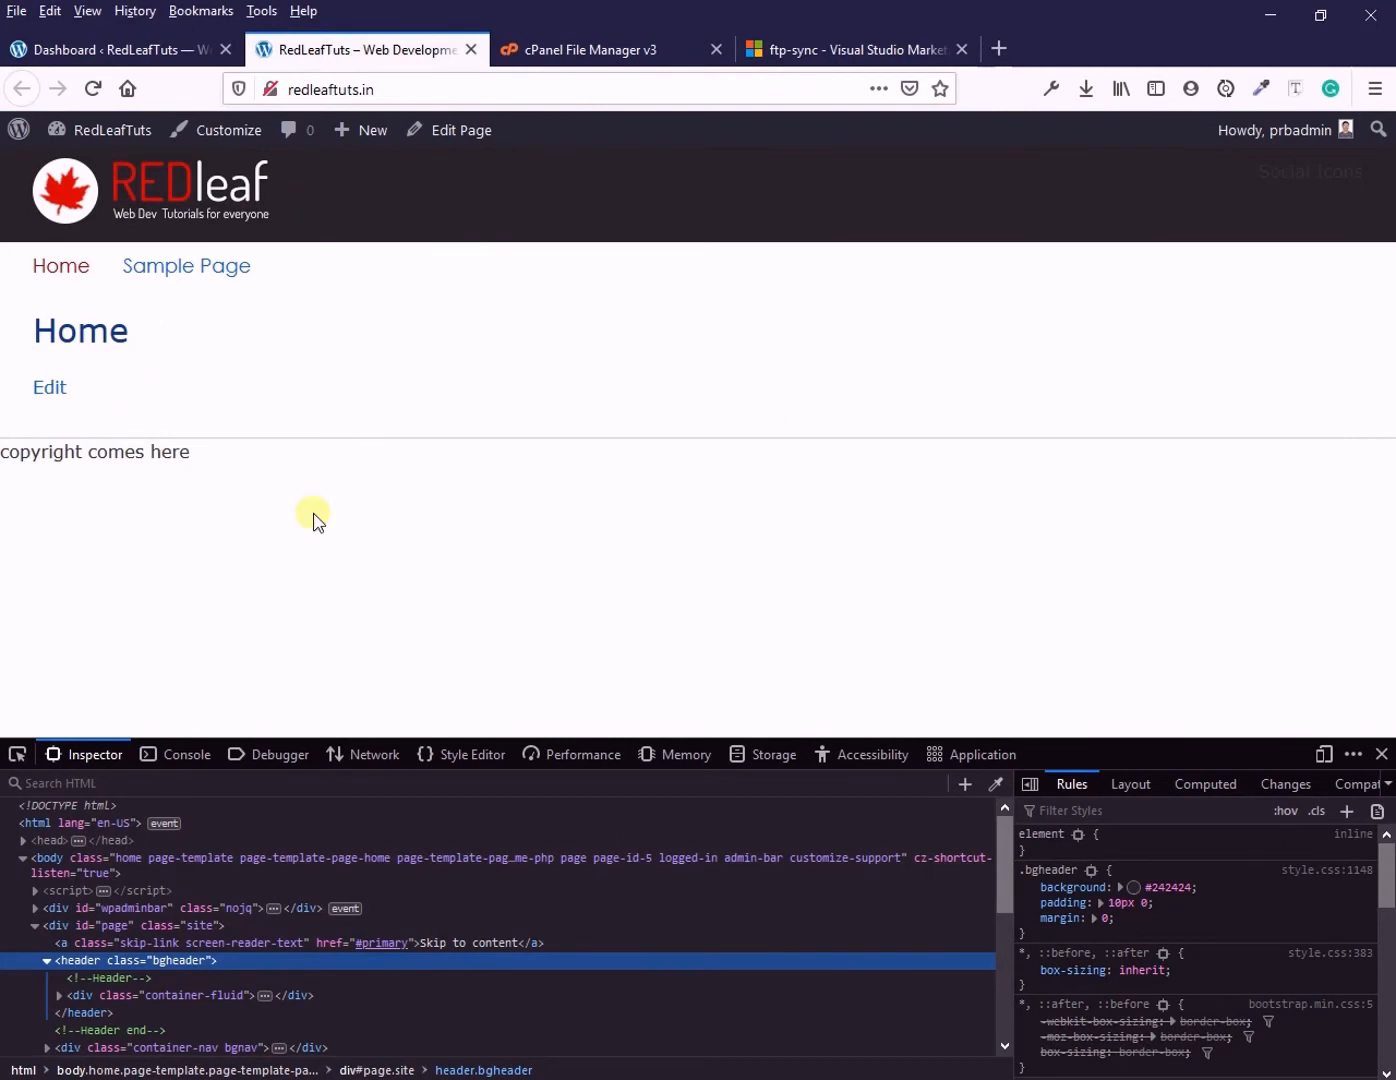
{"action": "mouse_move", "coordinate": [1022, 280]}
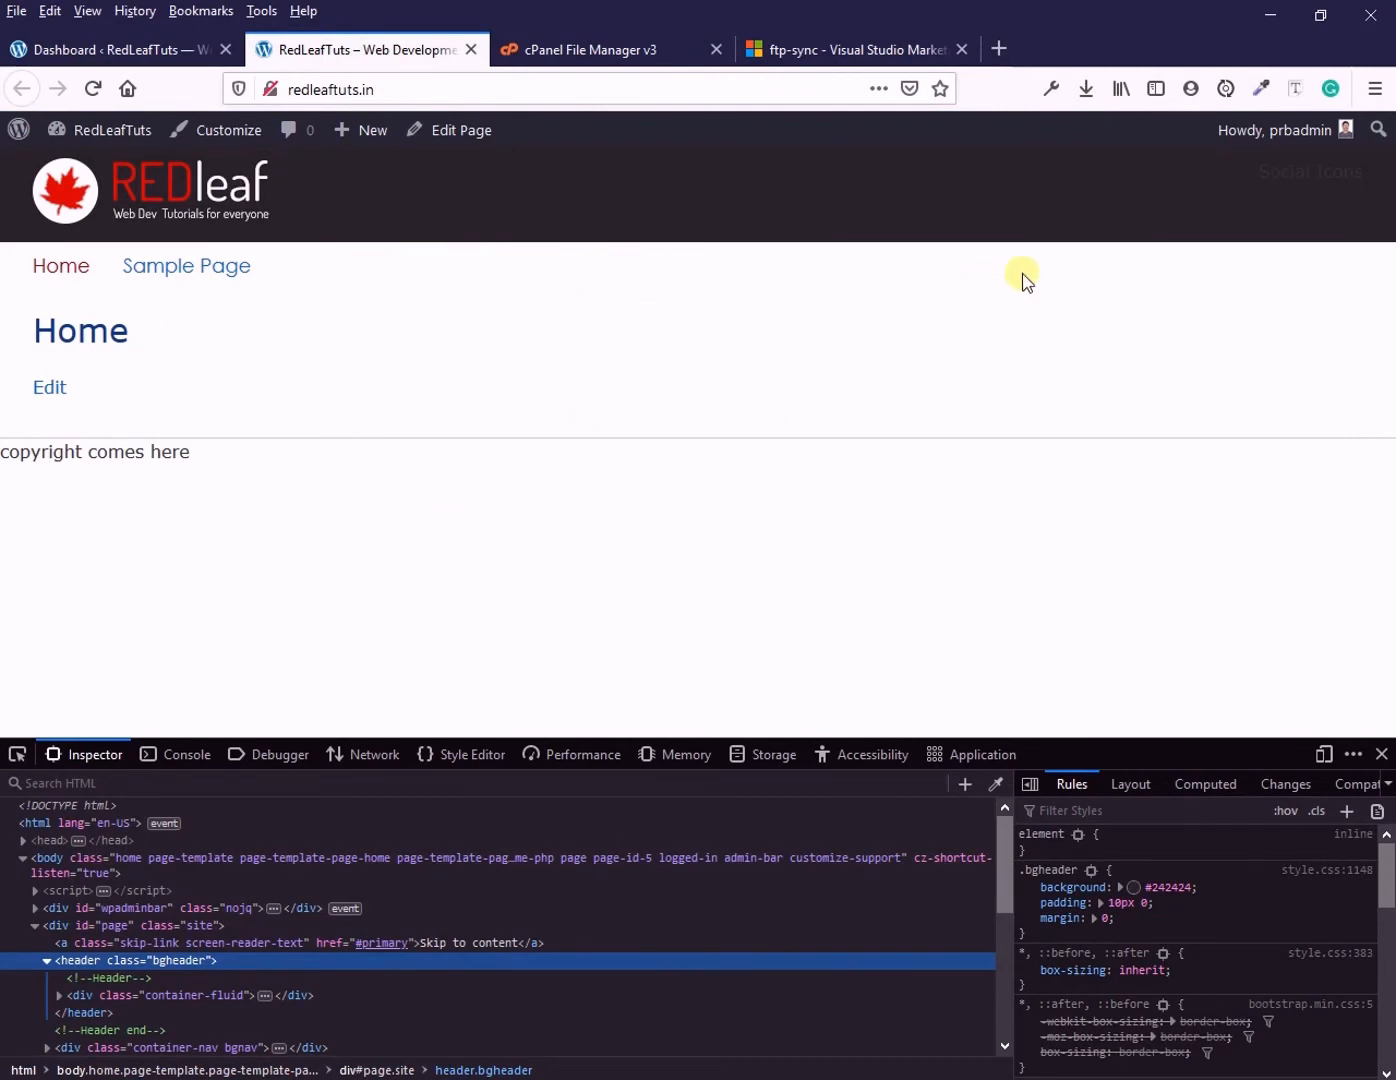
{"action": "mouse_move", "coordinate": [956, 448]}
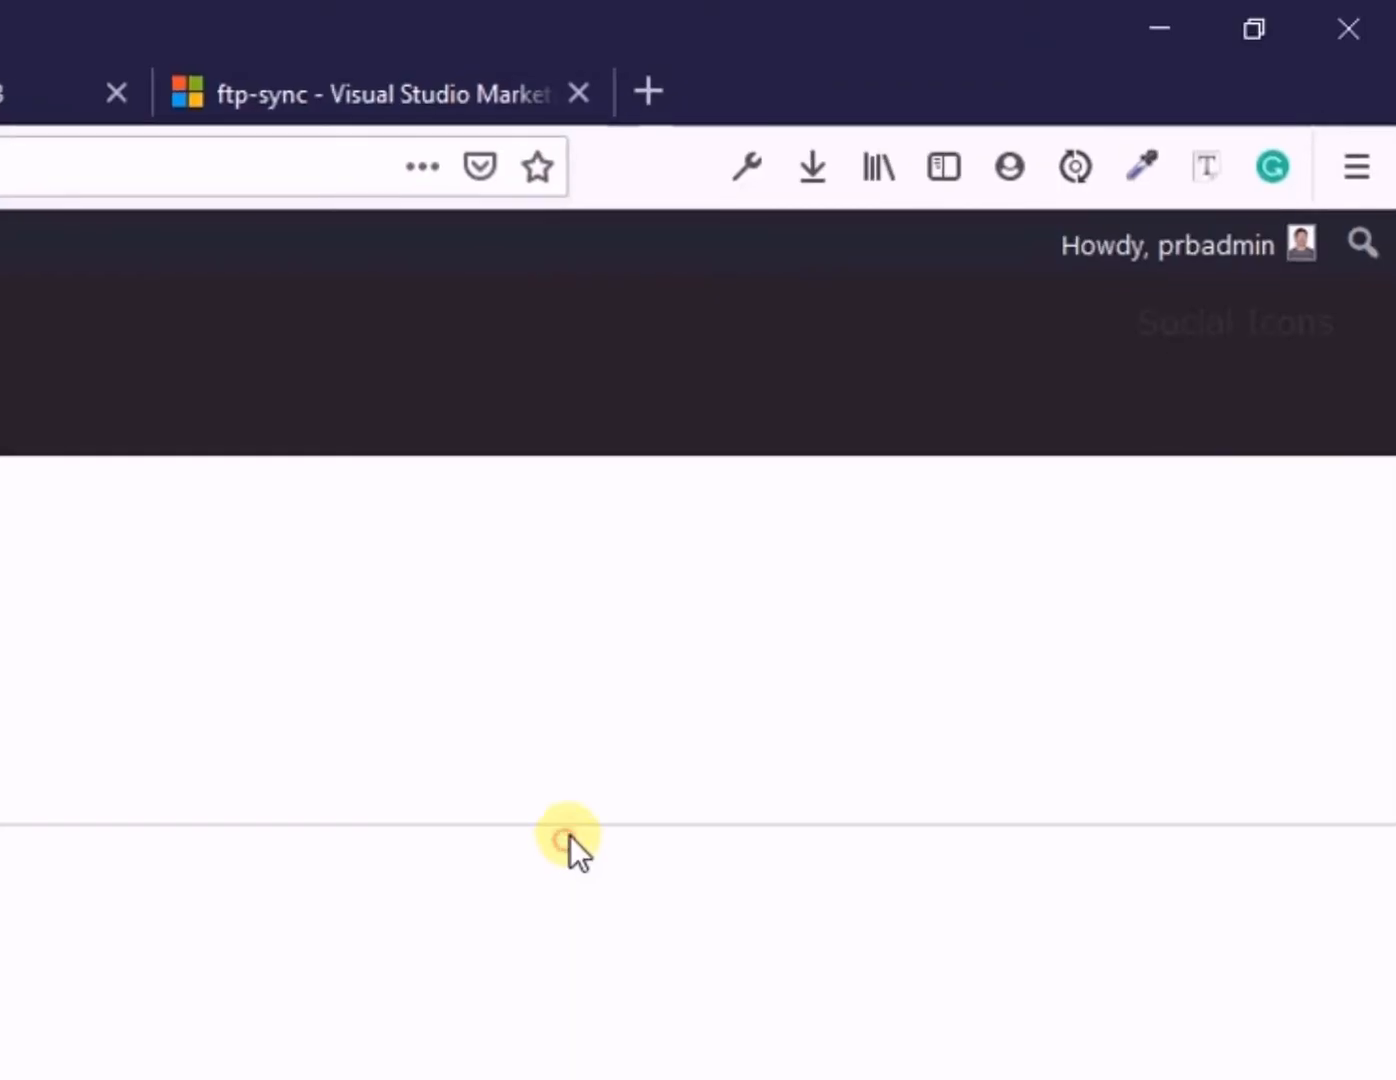
{"action": "mouse_move", "coordinate": [1040, 620]}
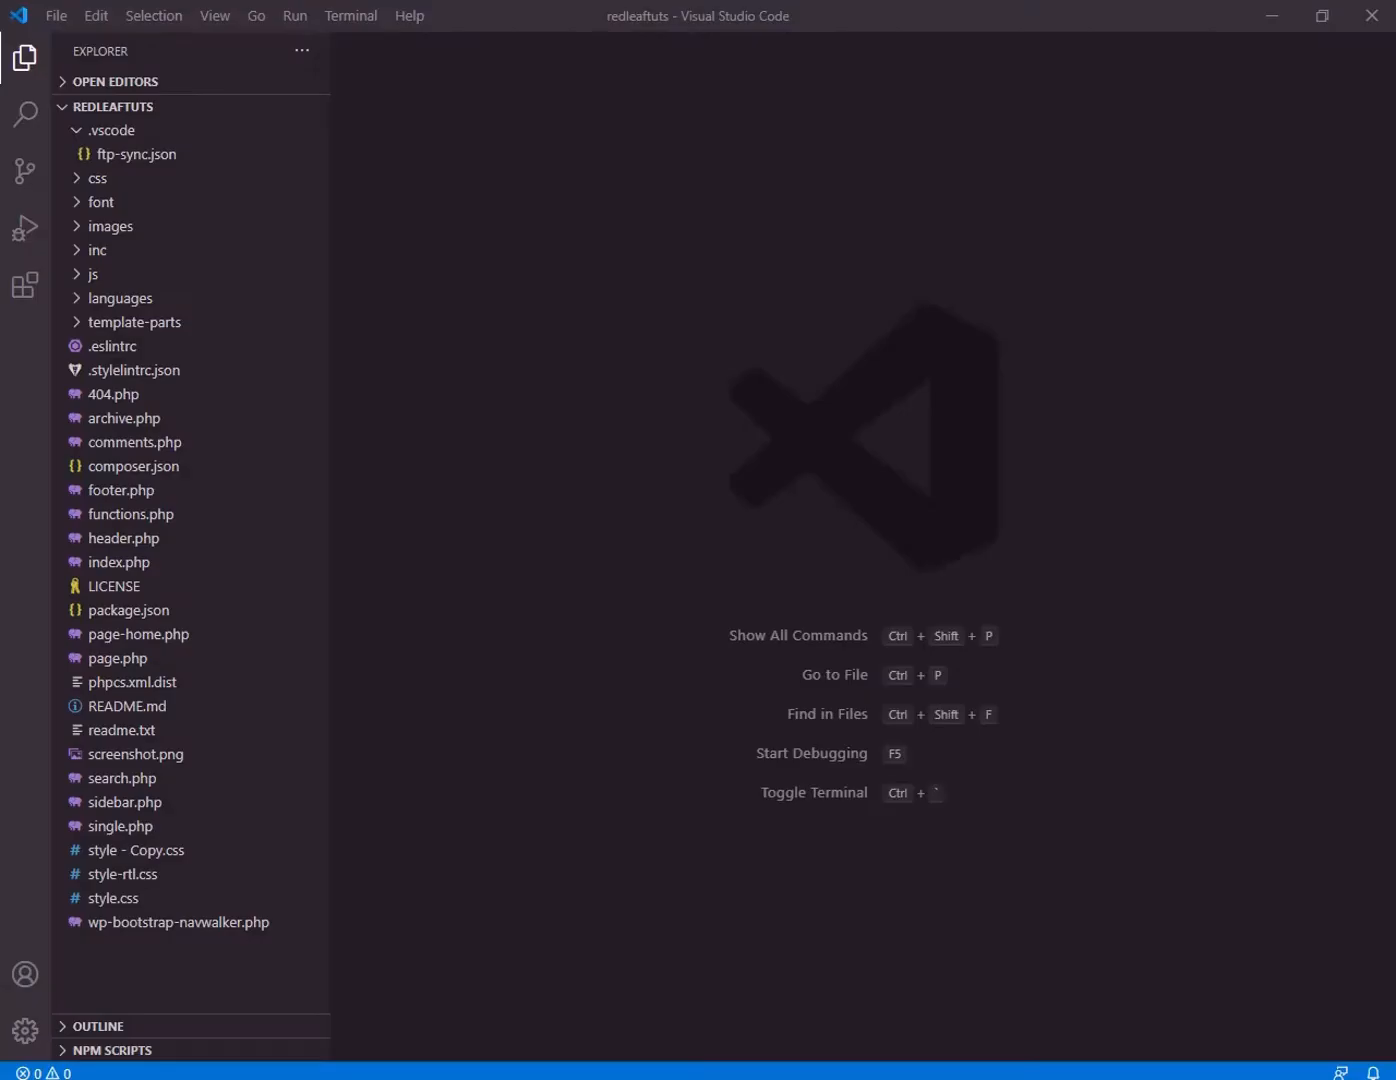
Inspect the live site's header element in Firefox to view its .bgheader rule
{"action": "left_click", "coordinate": [112, 896]}
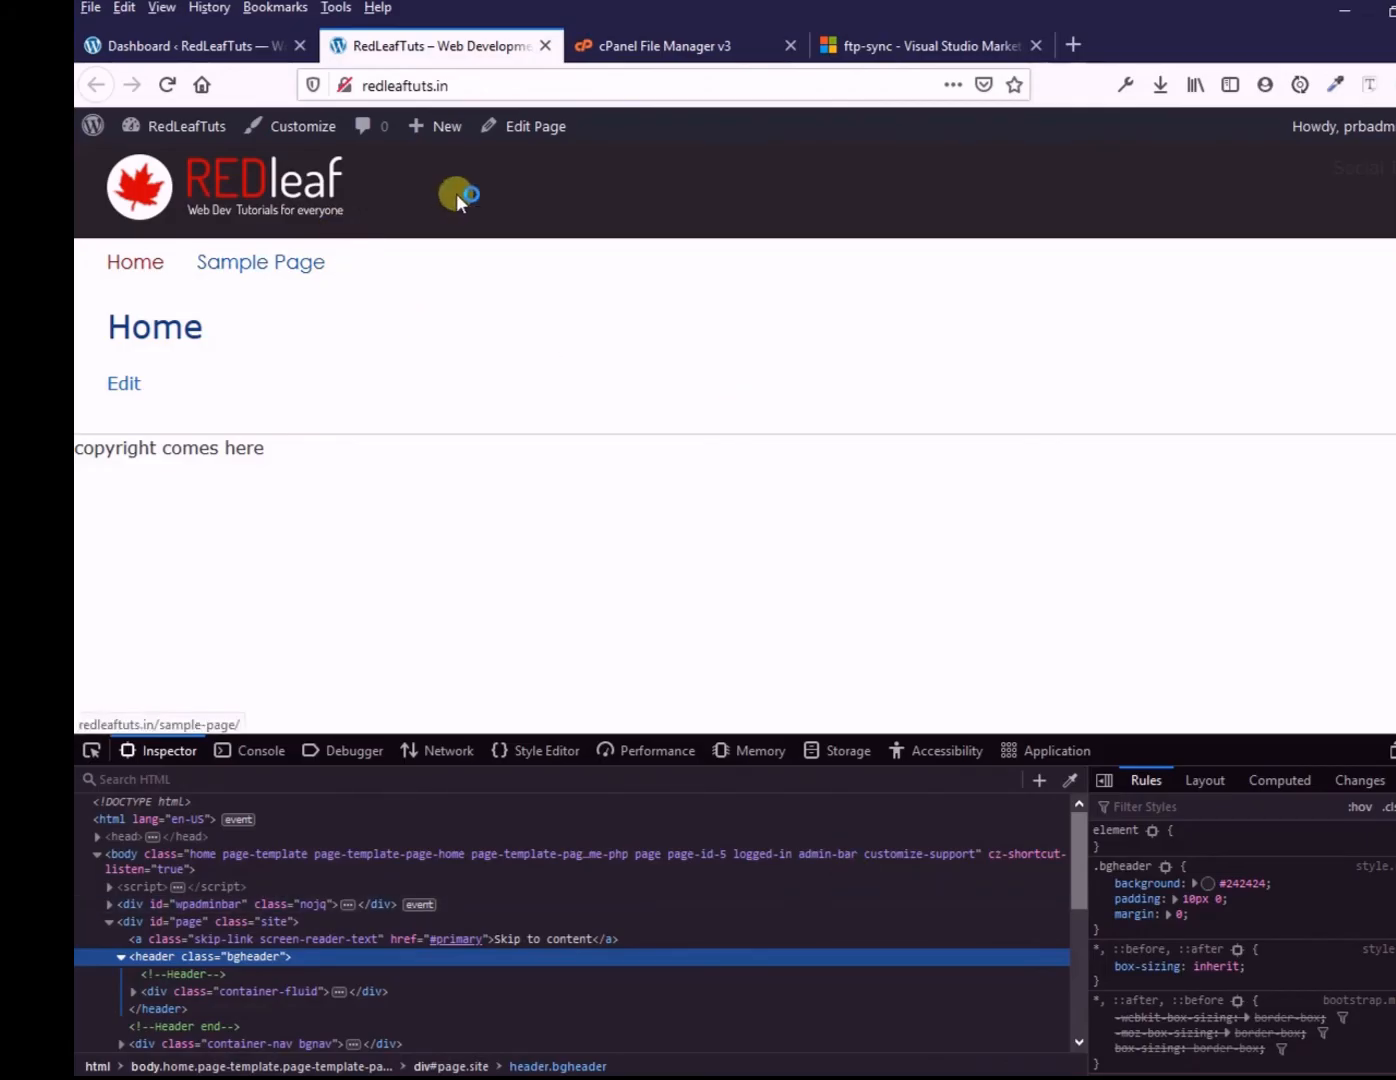
{"action": "right_click", "coordinate": [456, 192]}
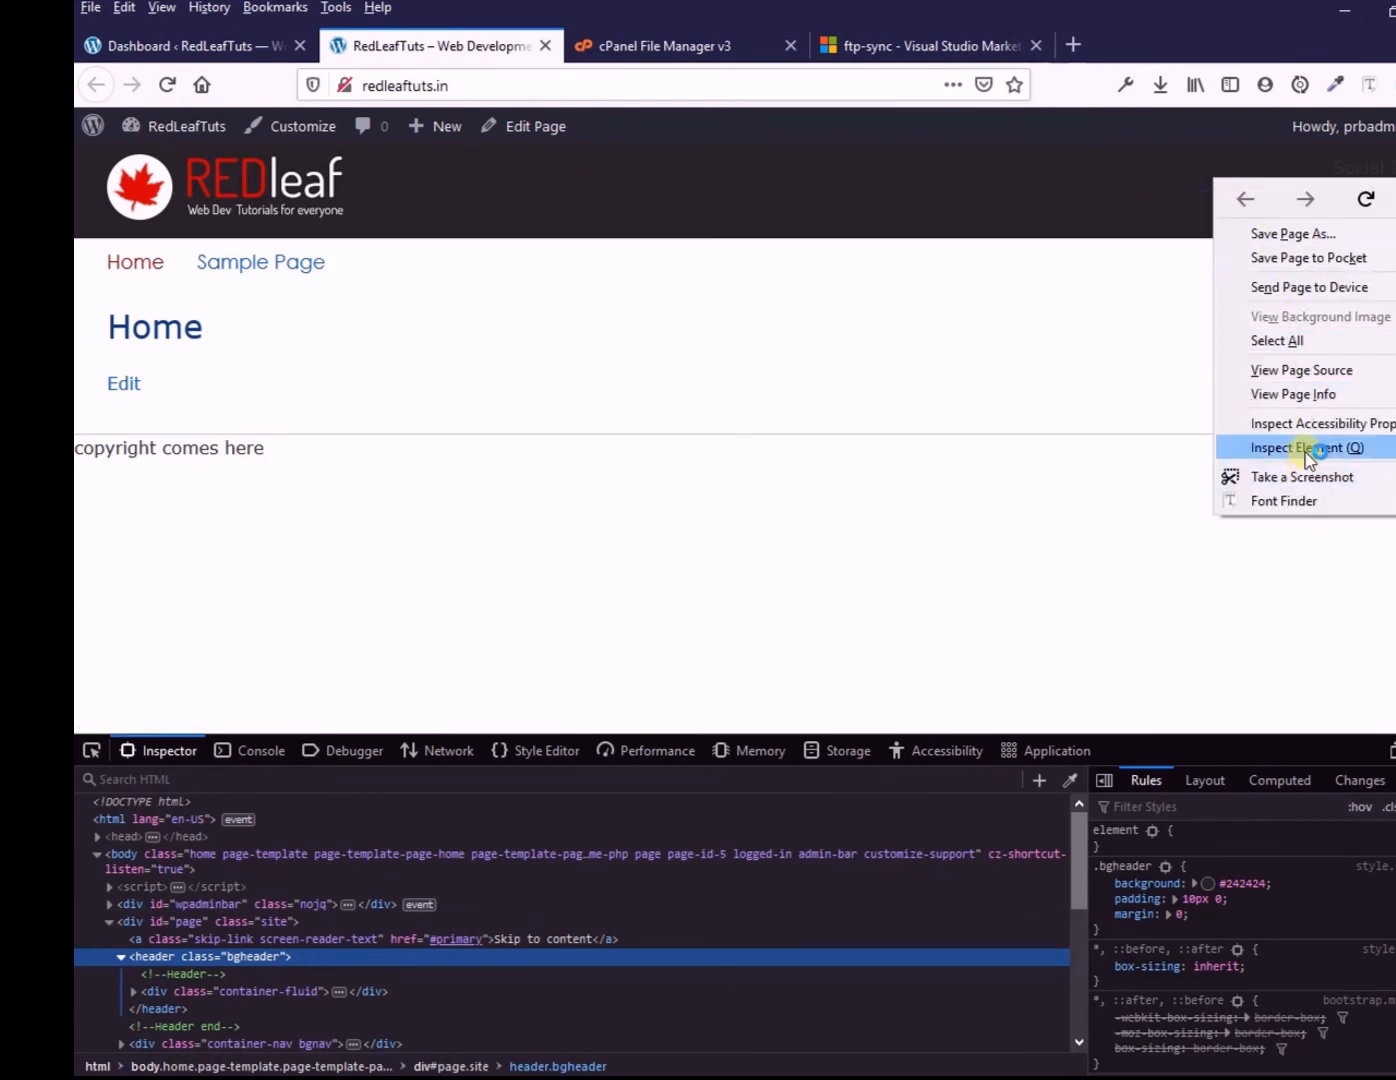
{"action": "left_click", "coordinate": [1300, 446]}
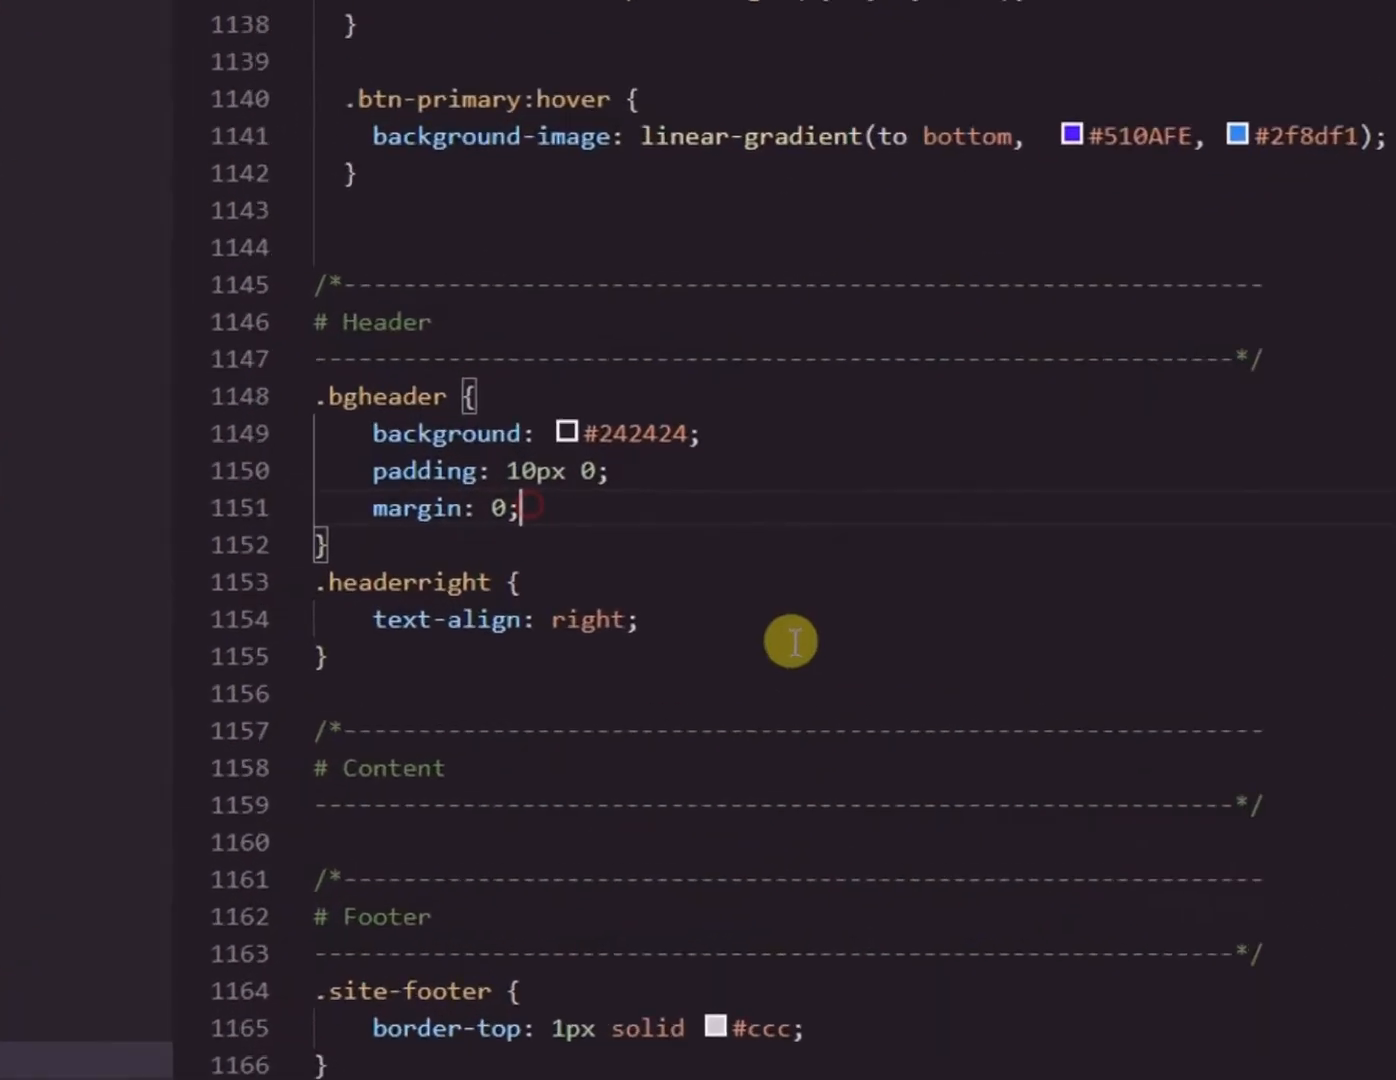
Add color: #fff to the .bgheader rule in style.css
{"action": "type", "text": "color:"}
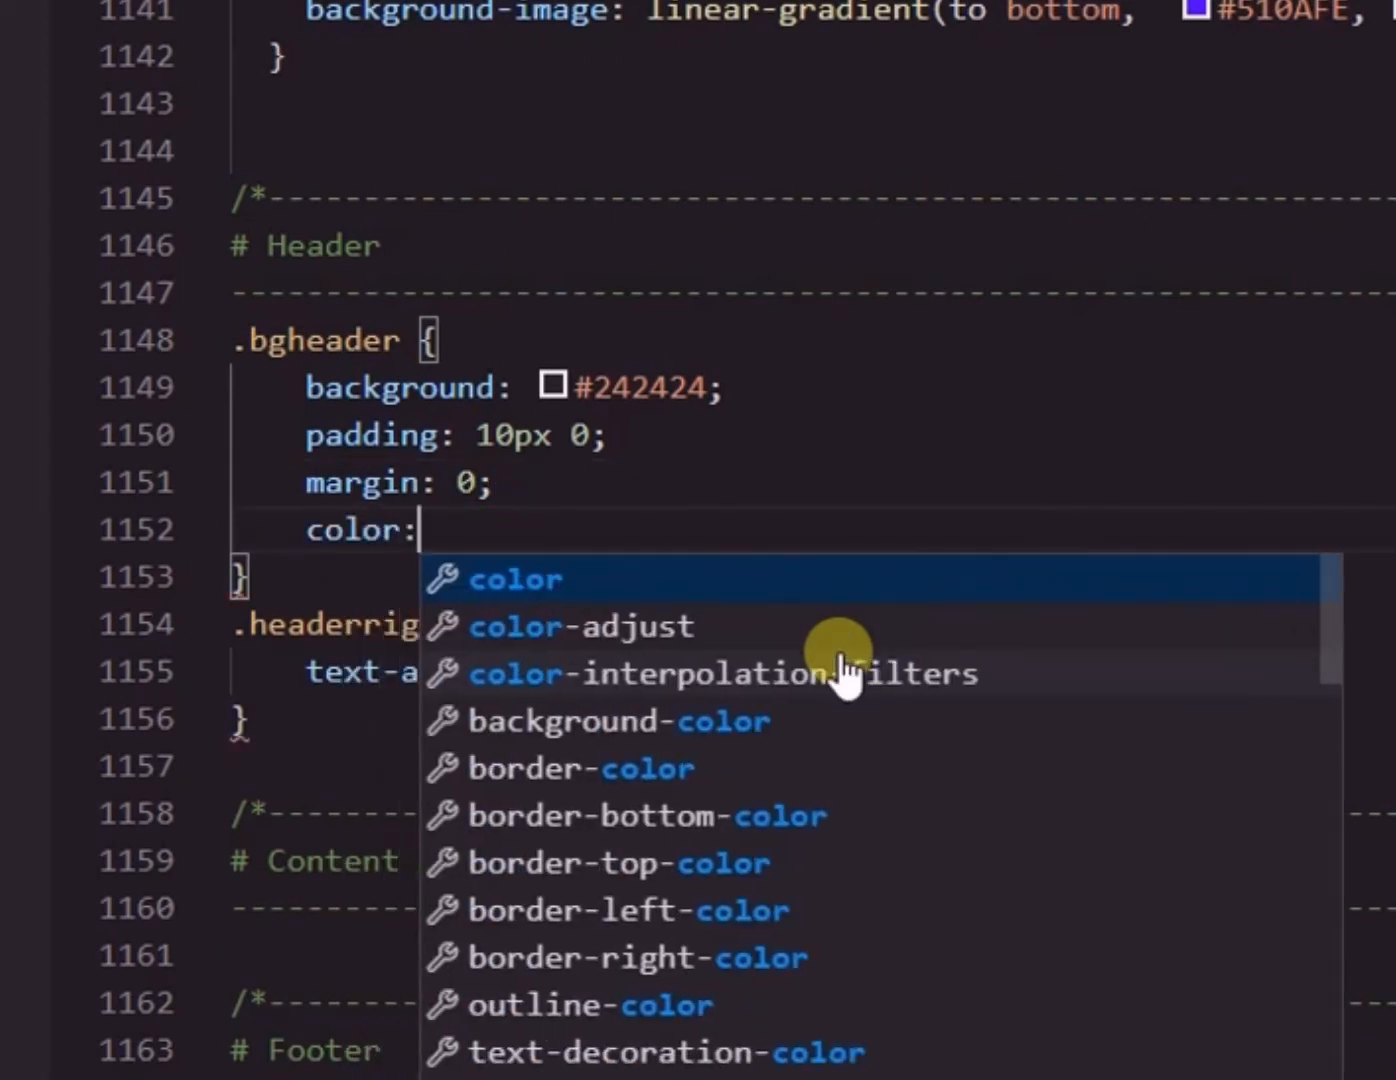
{"action": "type", "text": "#"}
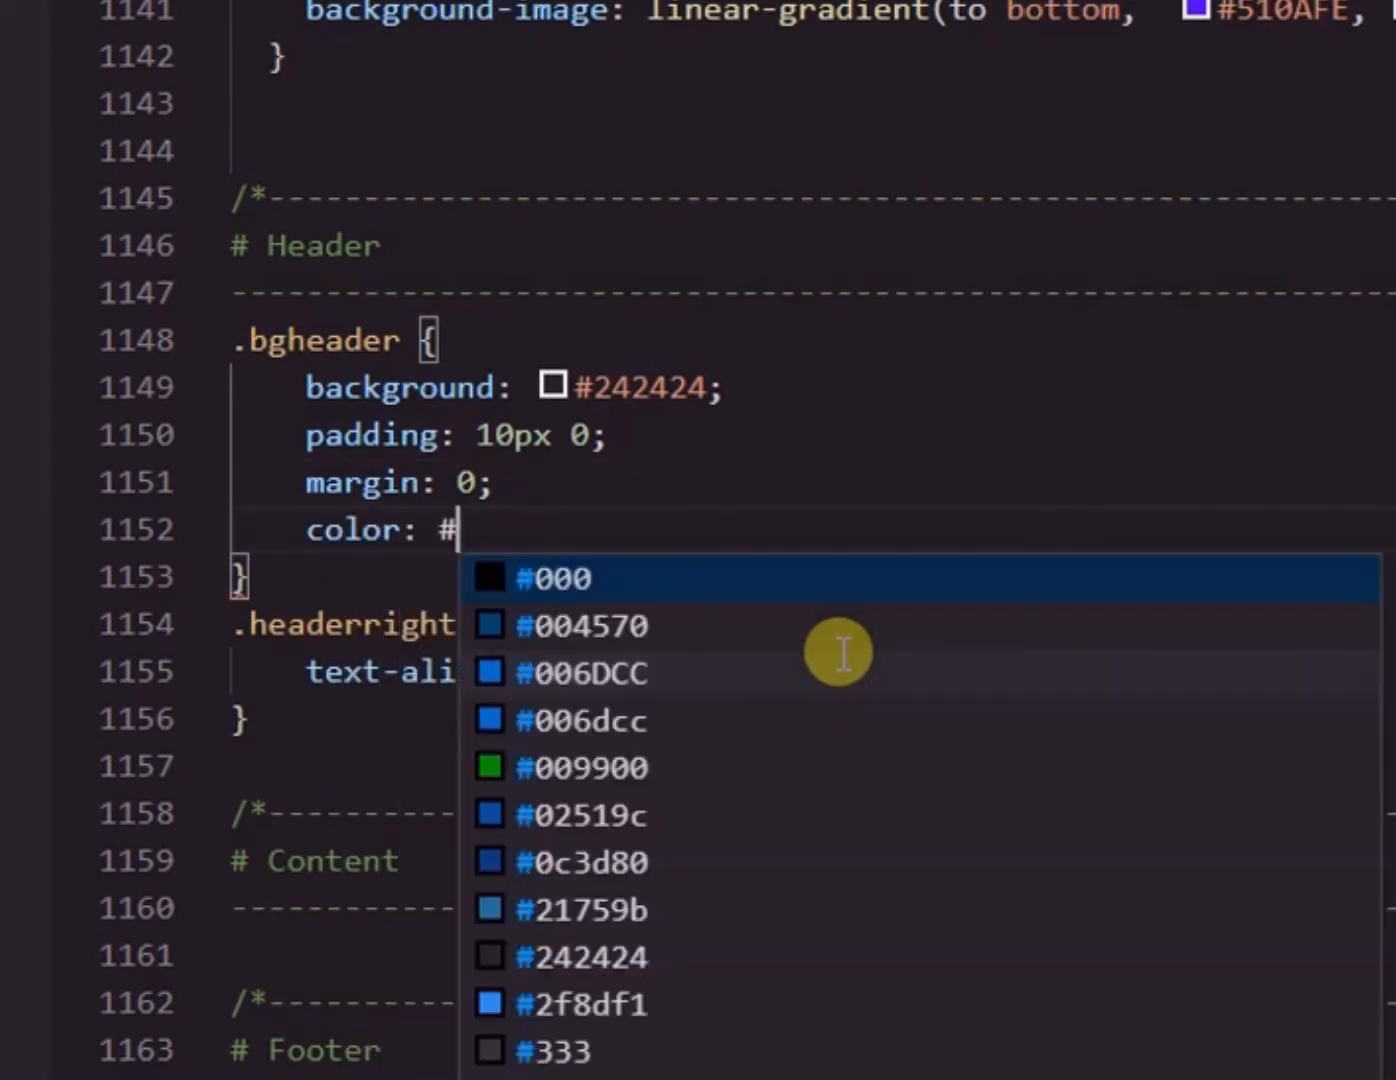
{"action": "type", "text": "fff"}
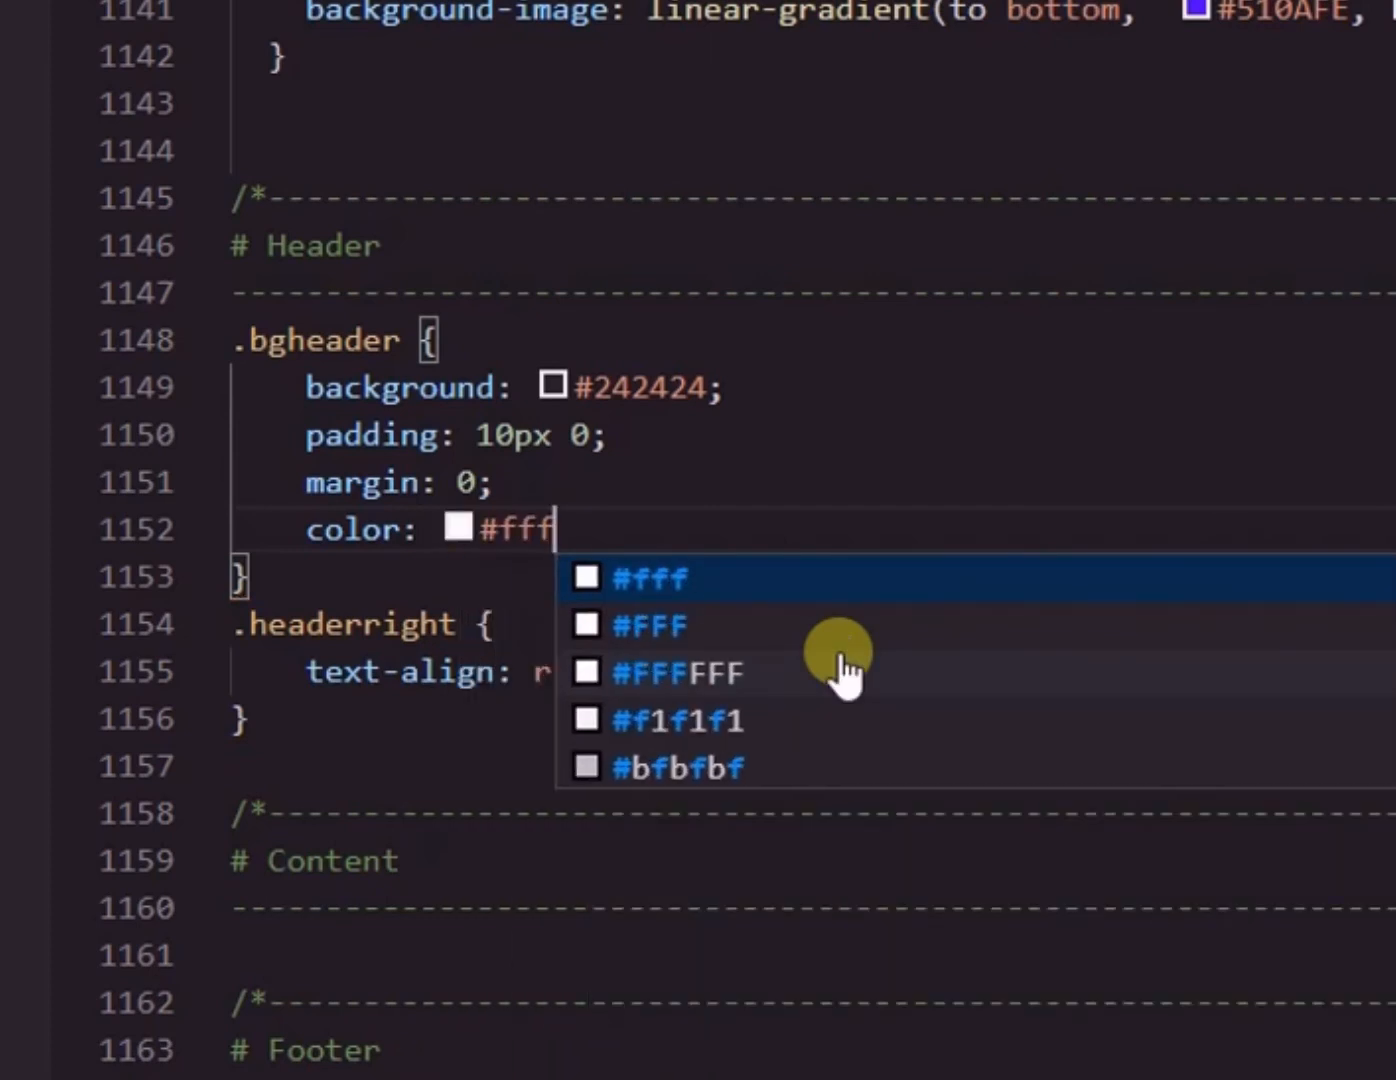
{"action": "left_click", "coordinate": [650, 576]}
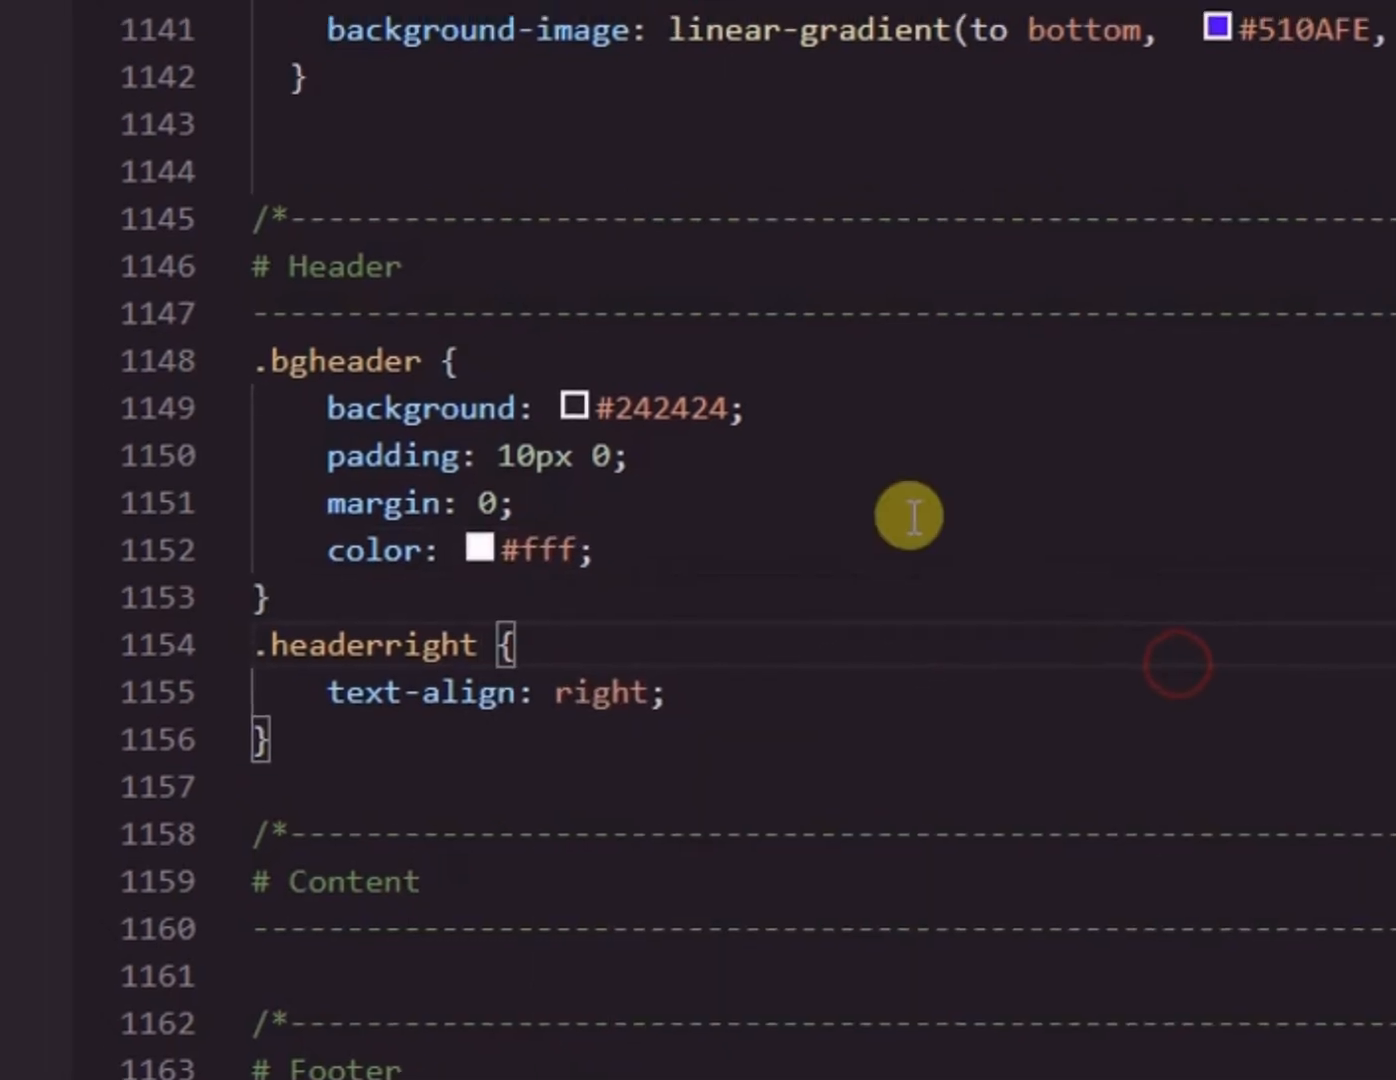
{"action": "left_click", "coordinate": [110, 30]}
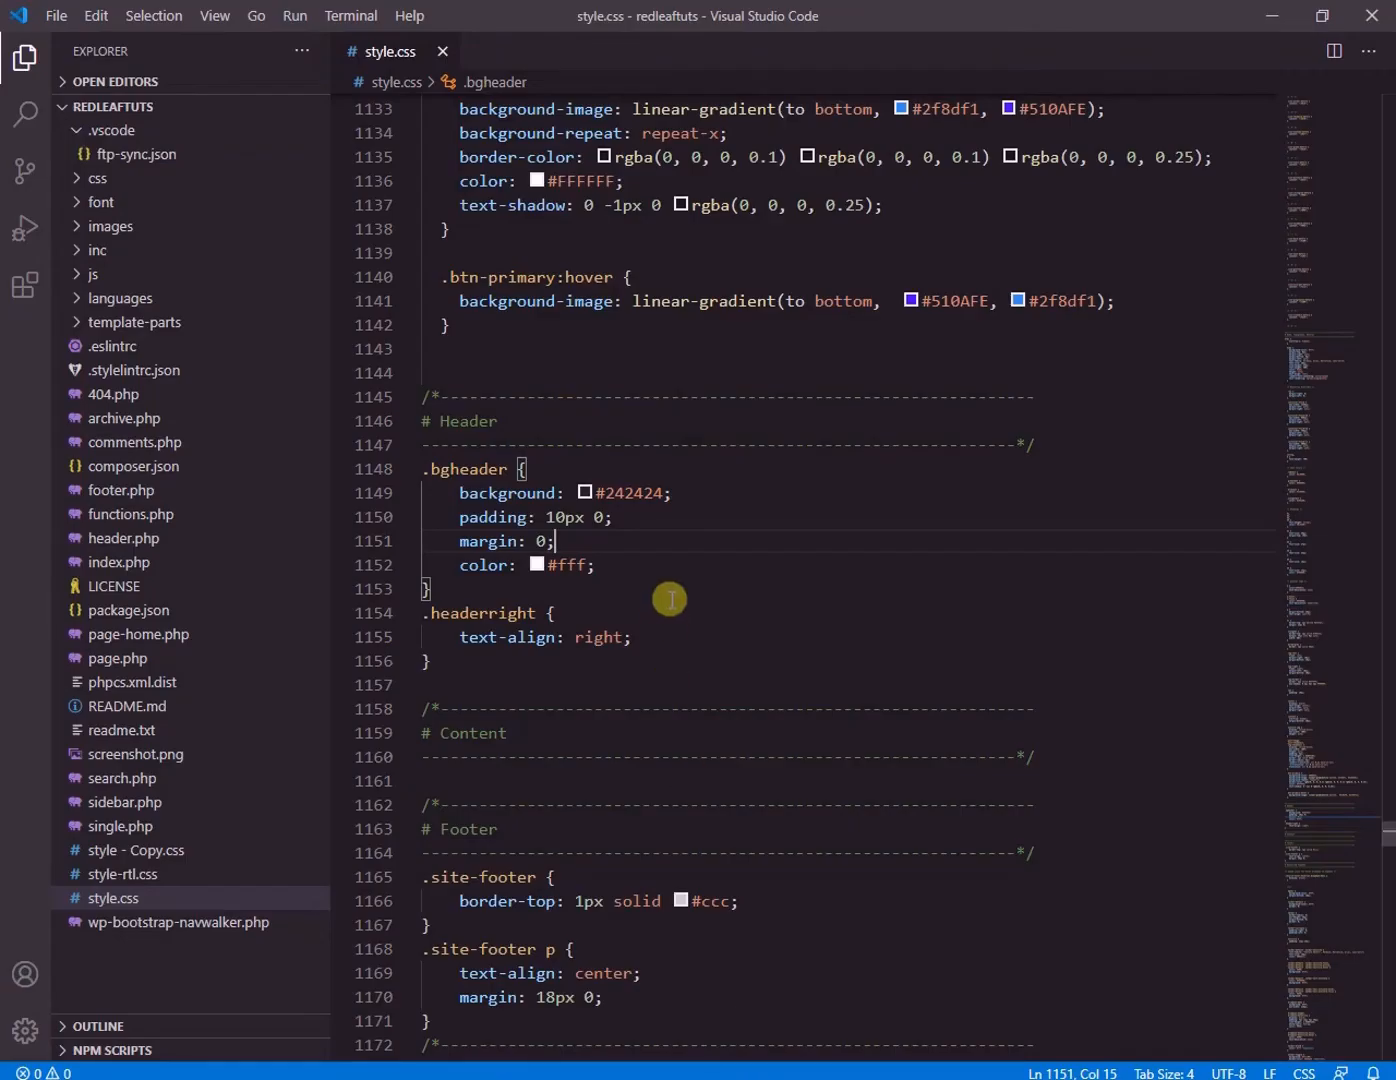
{"action": "mouse_move", "coordinate": [556, 584]}
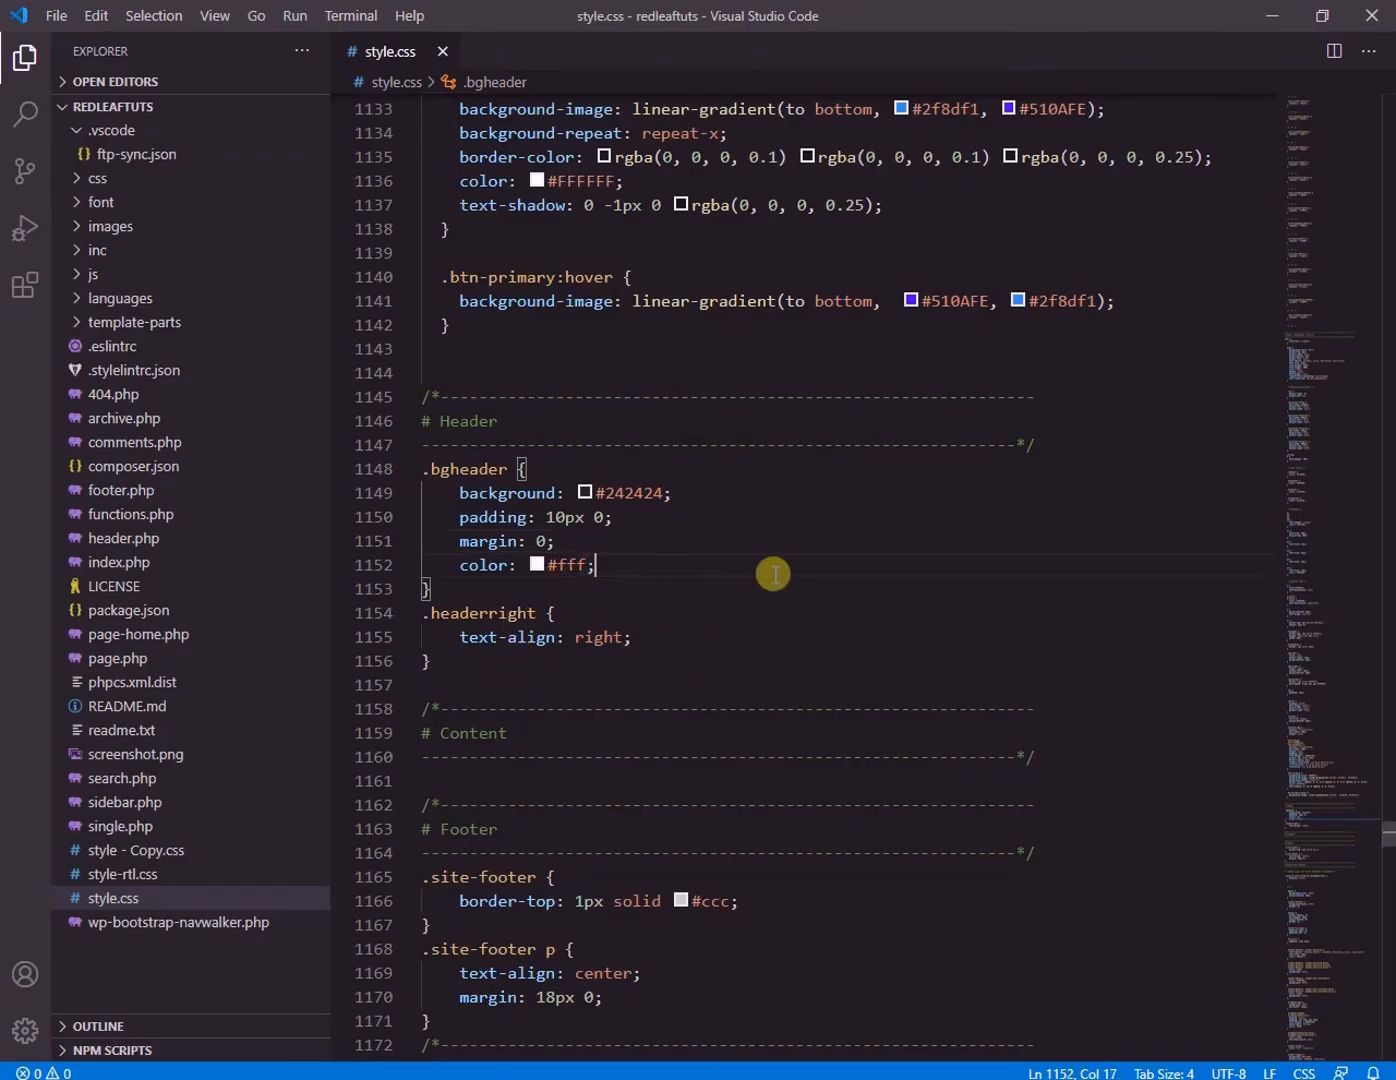
Add 'font-size: 30px;' to the .bgheader rule and save style.css so it uploads
{"action": "type", "text": "font-size:"}
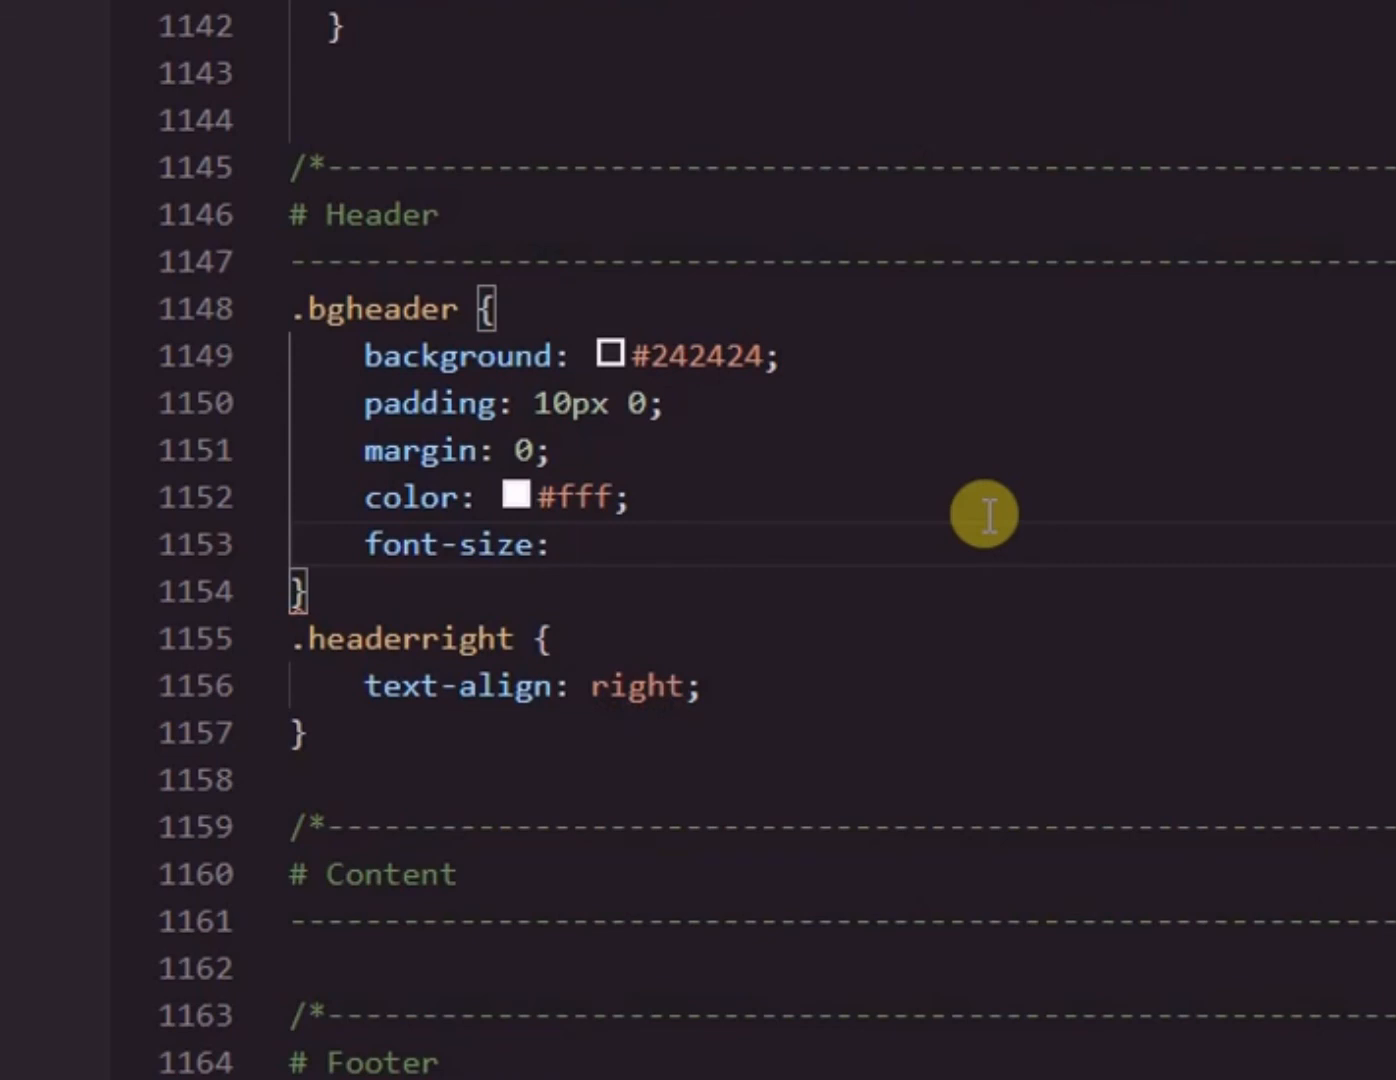
{"action": "type", "text": "30px;"}
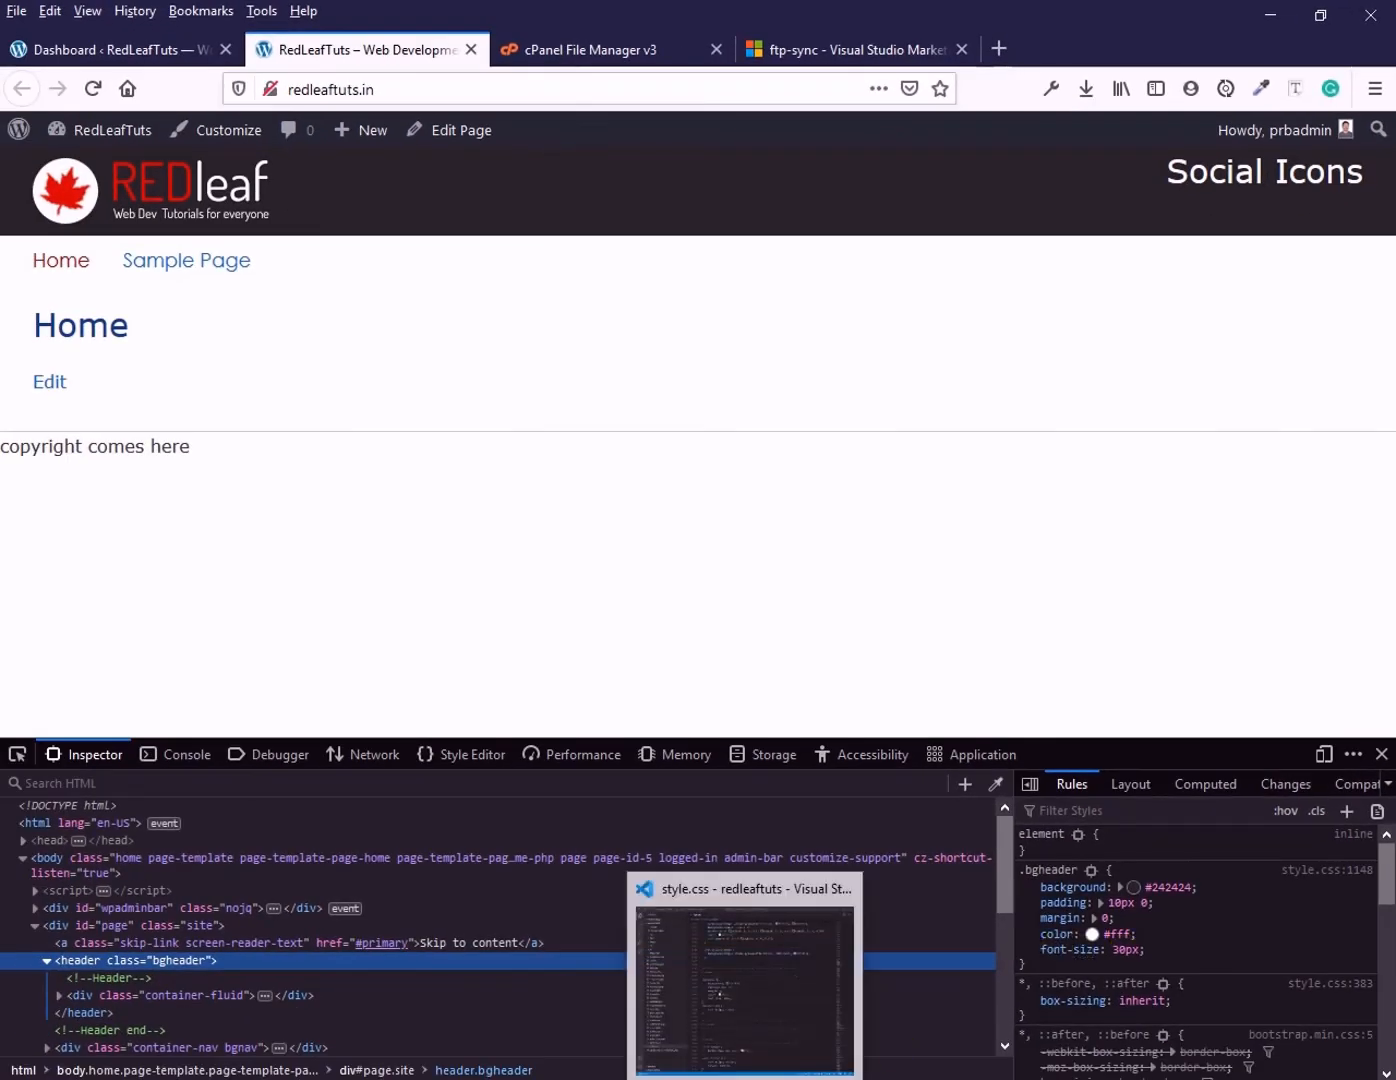
Reload the live page to check the white, larger header text, then switch to the ftp-sync Marketplace page
{"action": "left_click", "coordinate": [744, 976]}
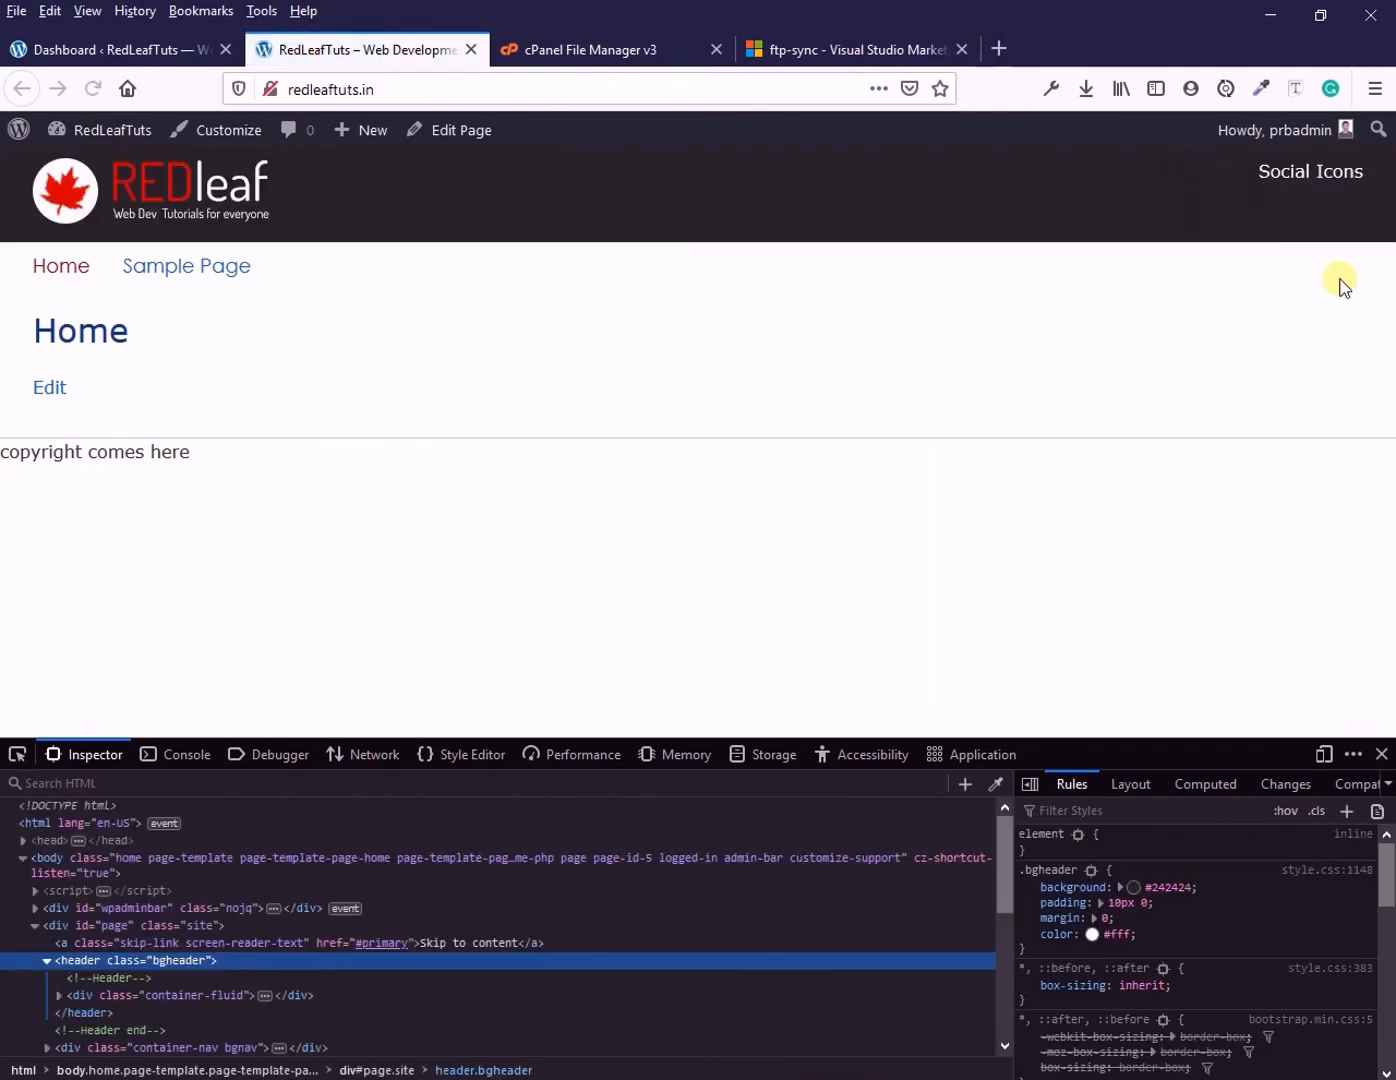
{"action": "left_click", "coordinate": [848, 48]}
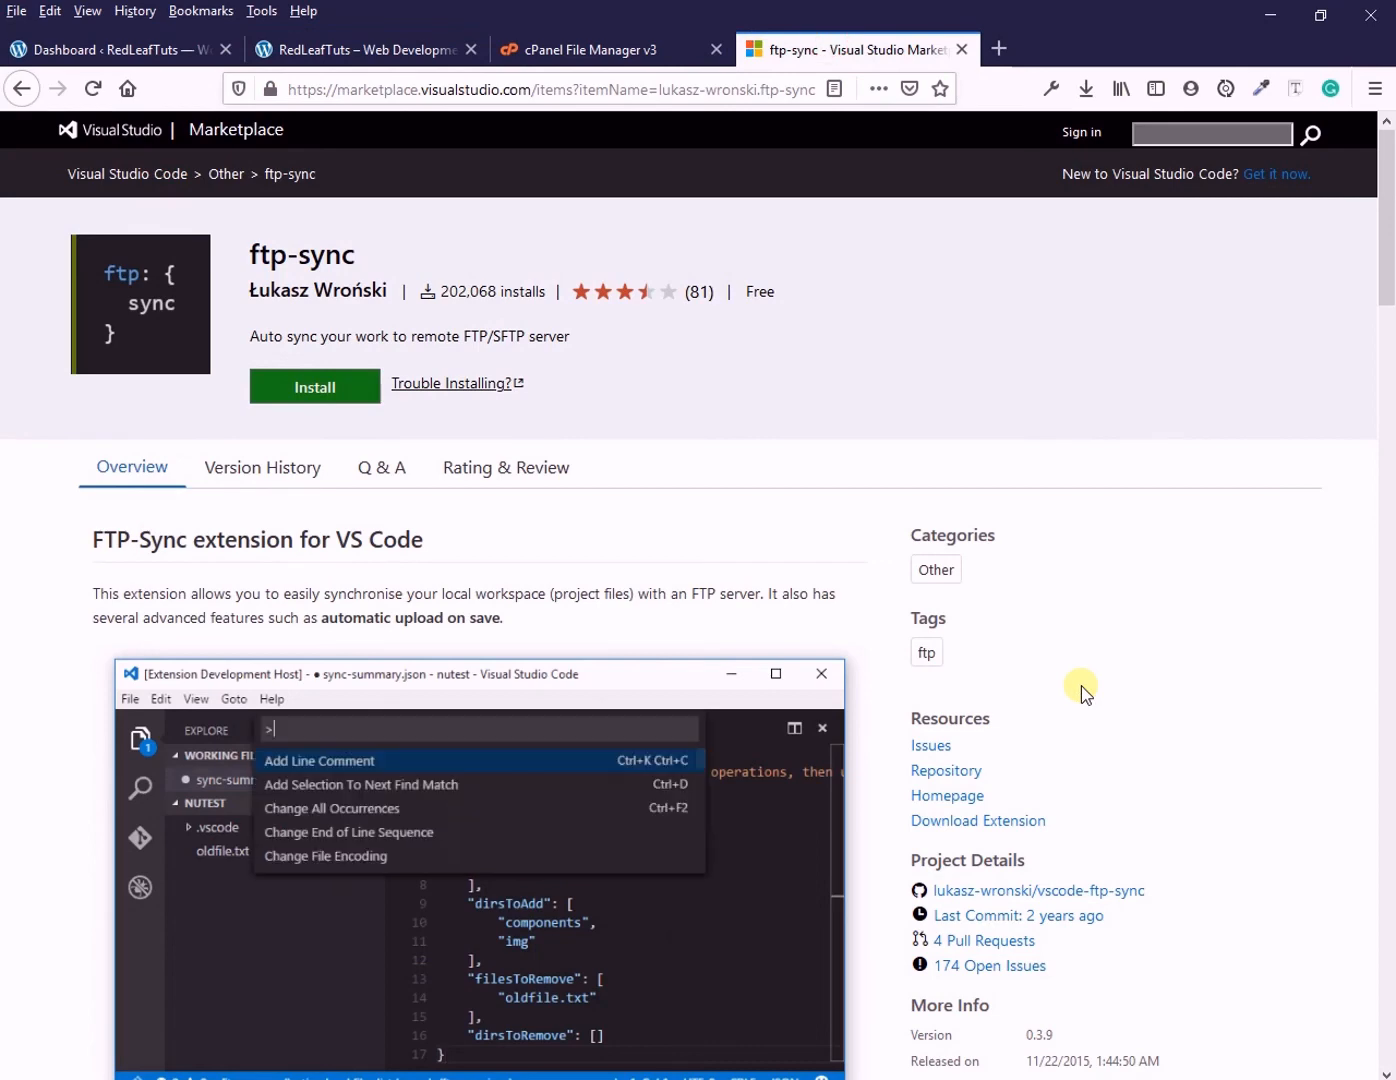